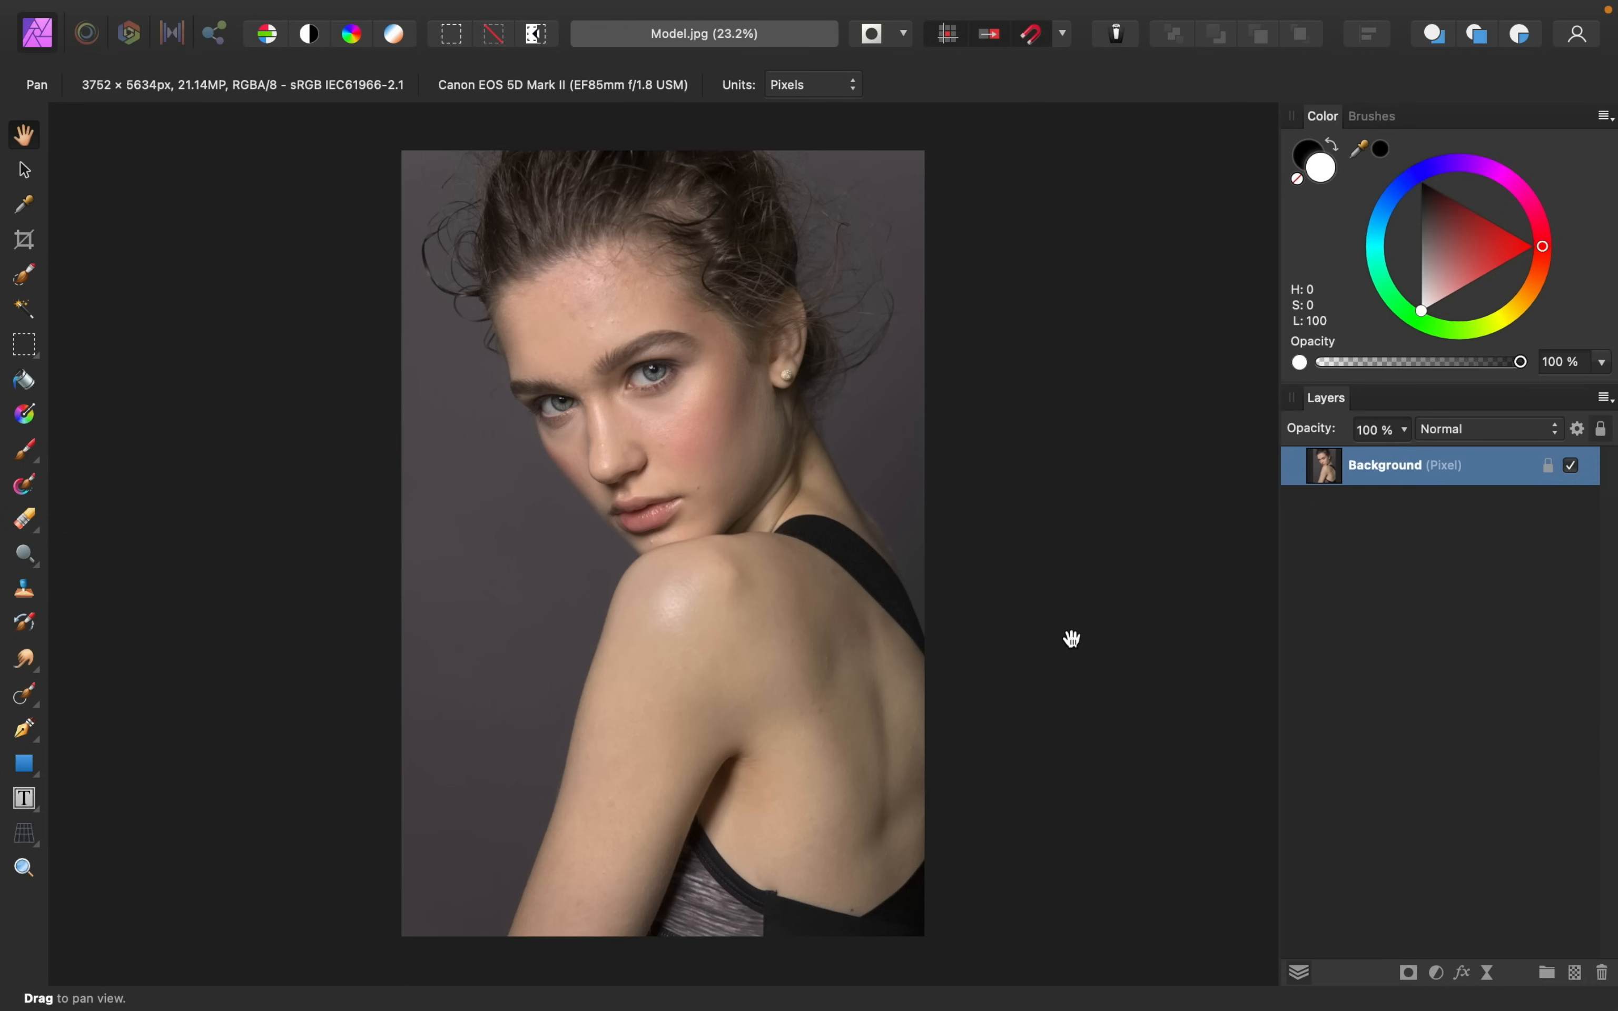
mouse_move(1260, 564)
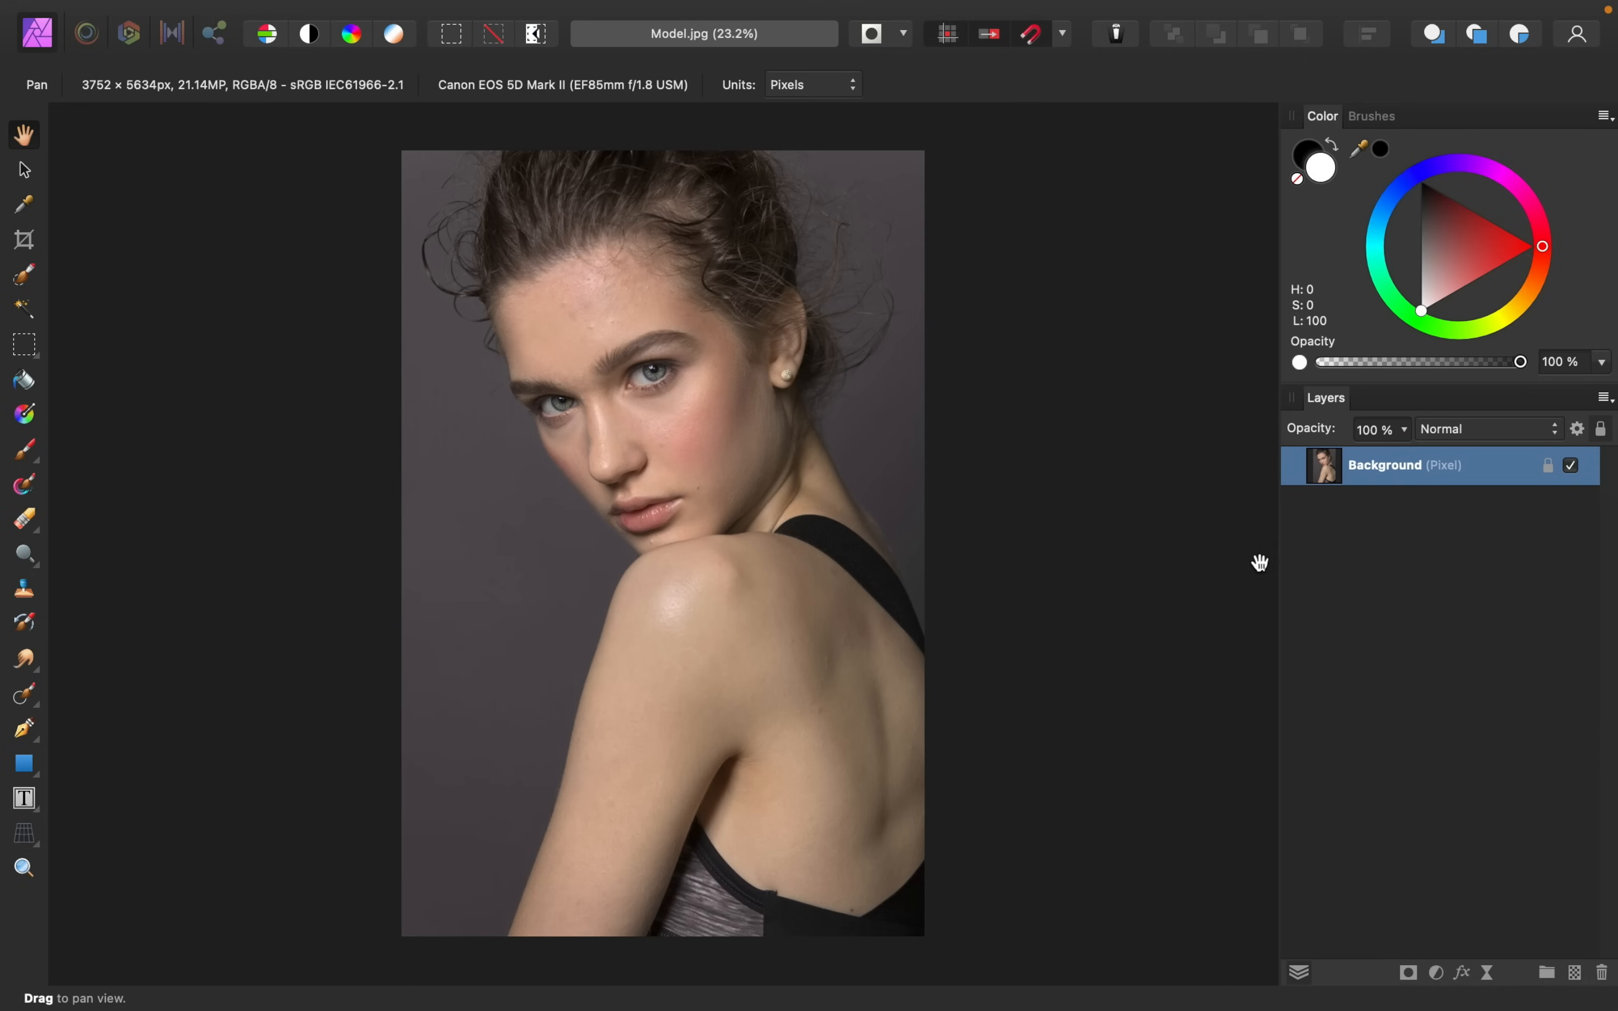
mouse_move(1388, 516)
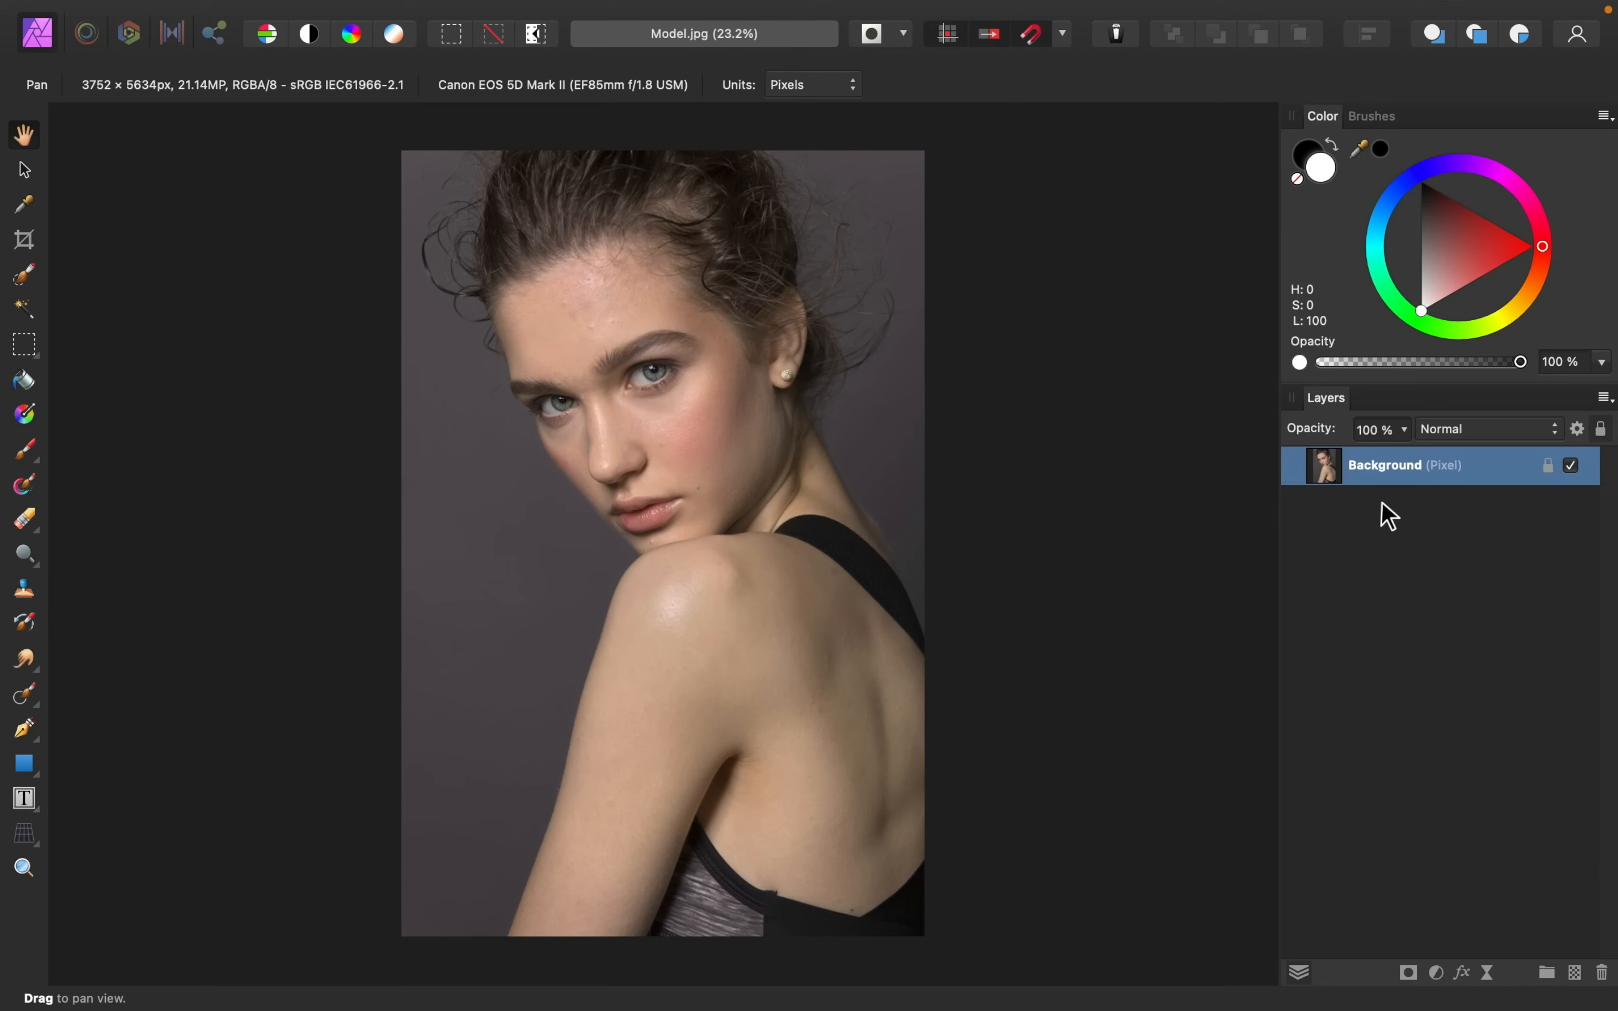
Duplicate the locked Background layer to get an editable copy above it
key("cmd+j")
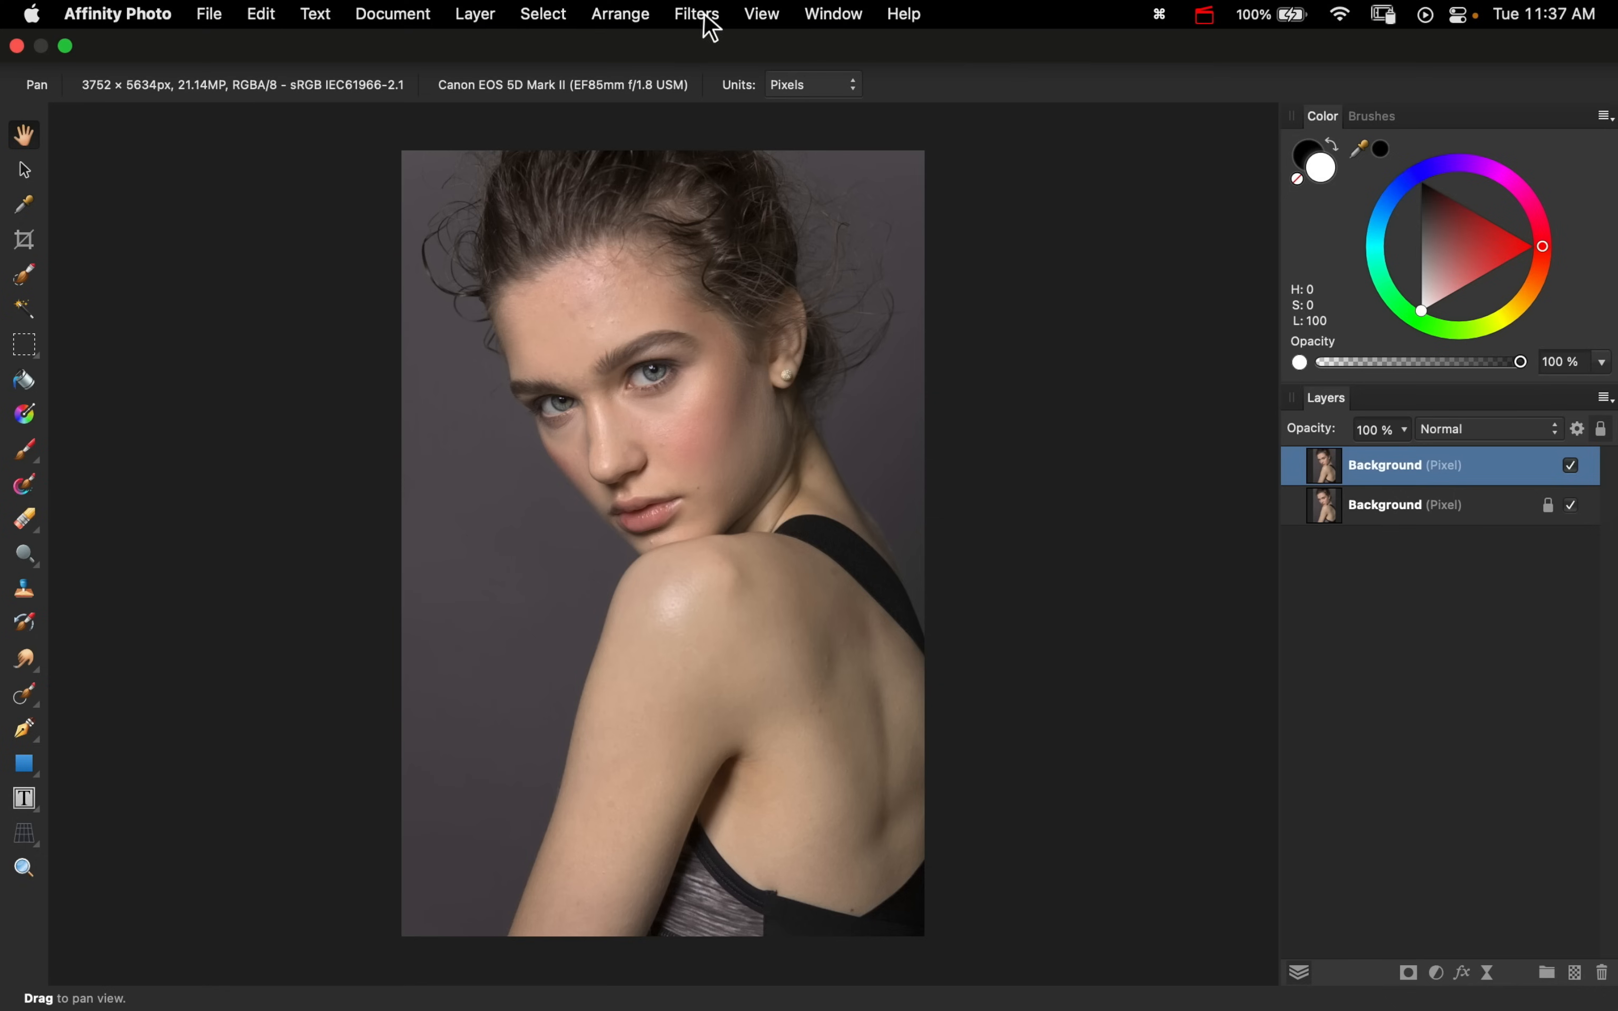
Launch the Frequency Separation filter on the duplicate layer from the Filters menu
left_click(695, 14)
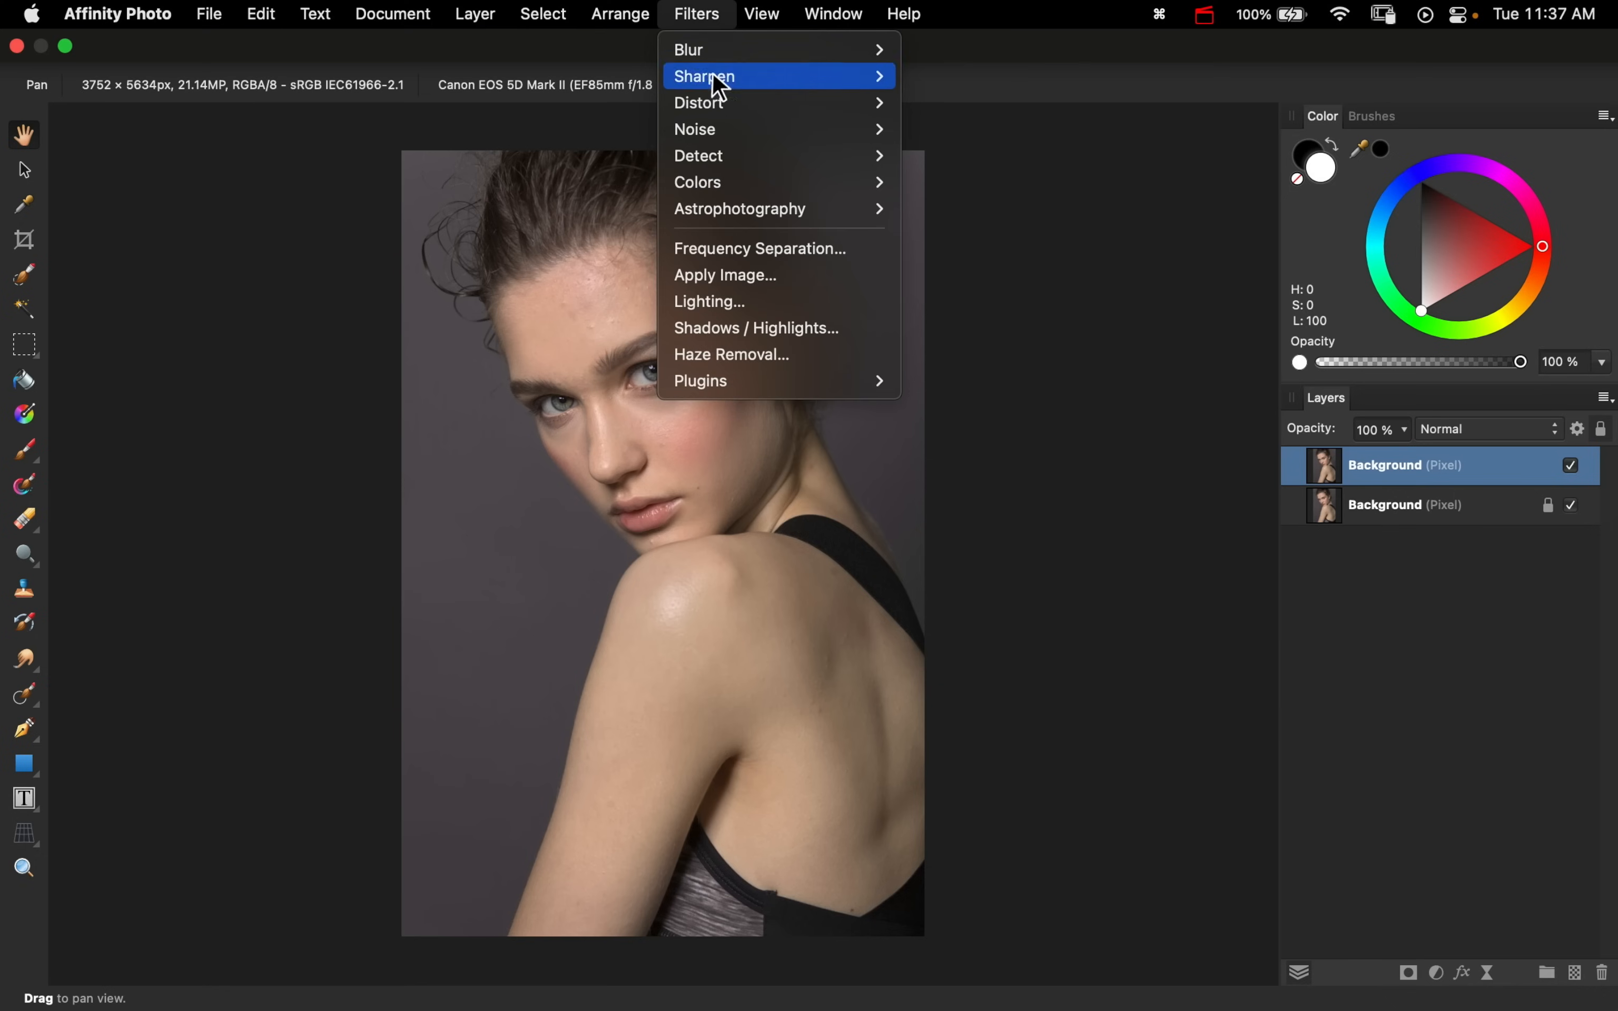
mouse_move(856, 255)
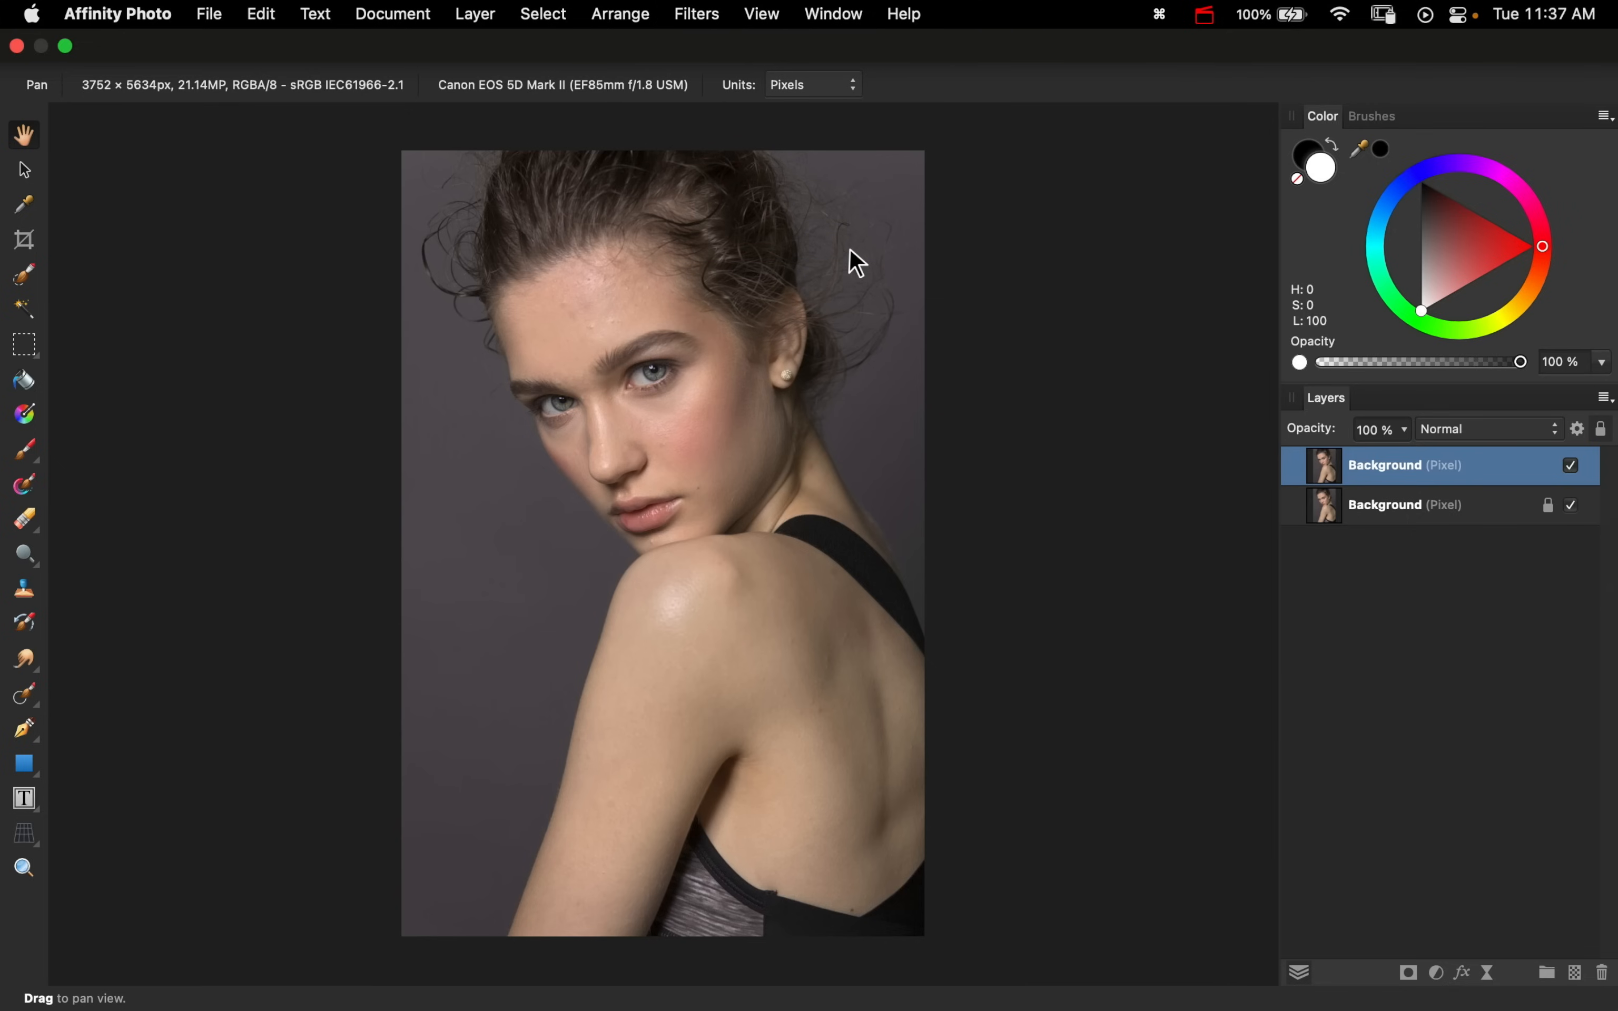
left_click(695, 14)
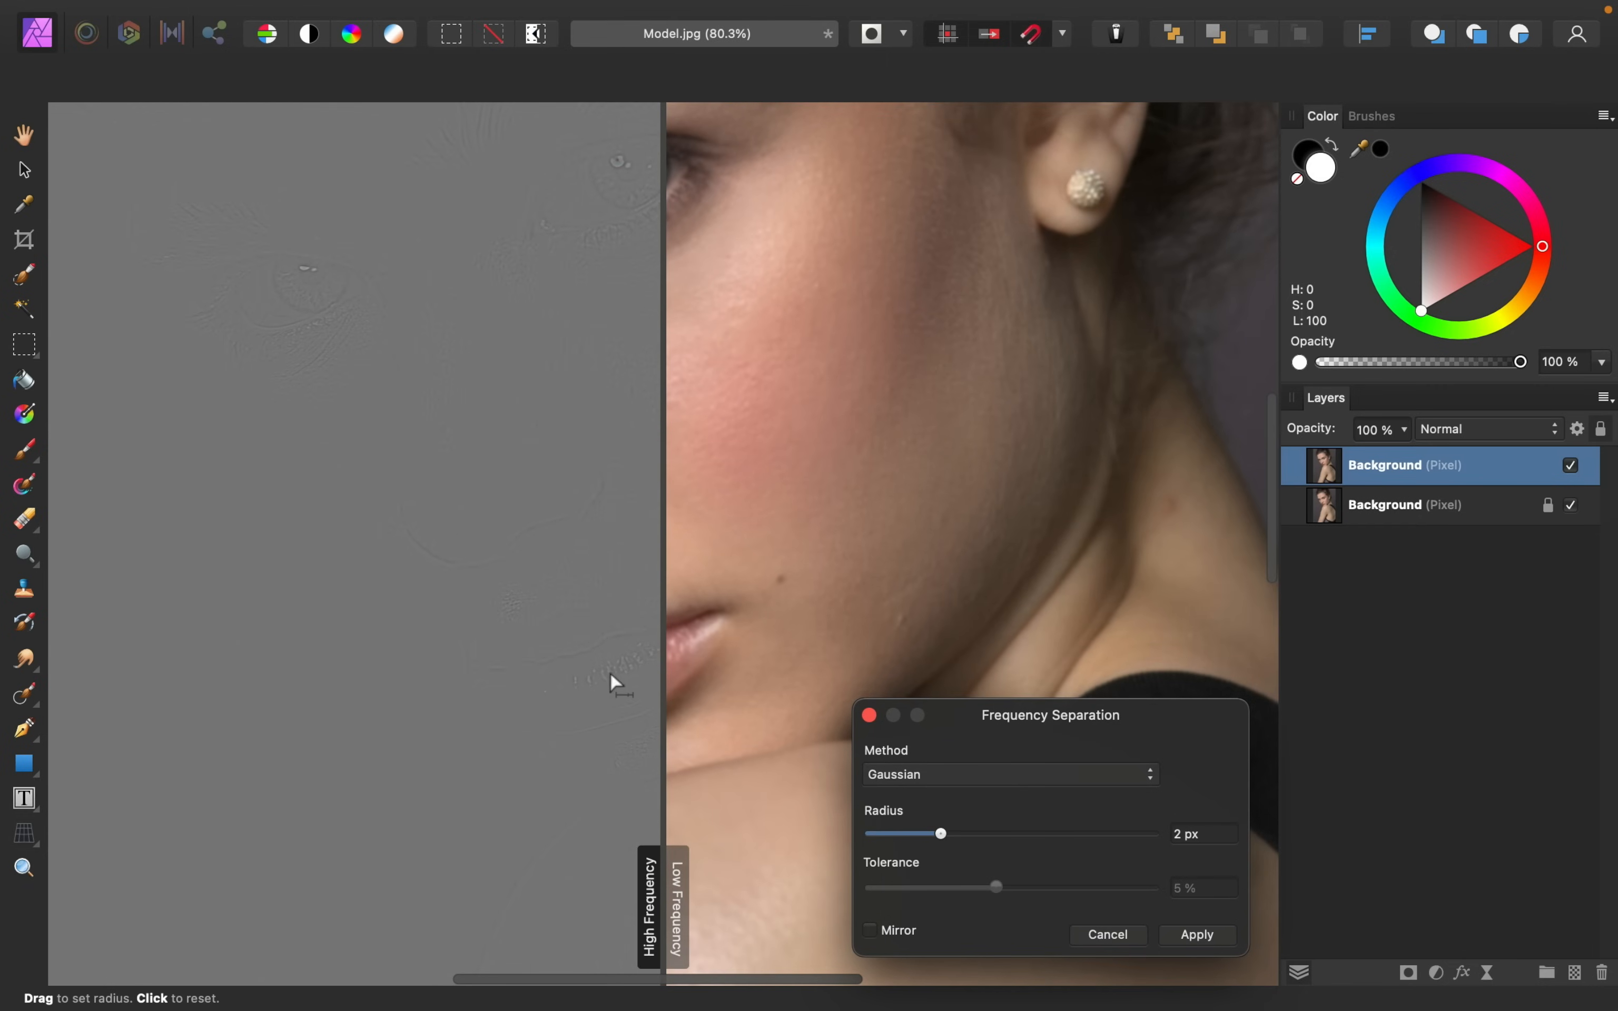
mouse_move(587, 929)
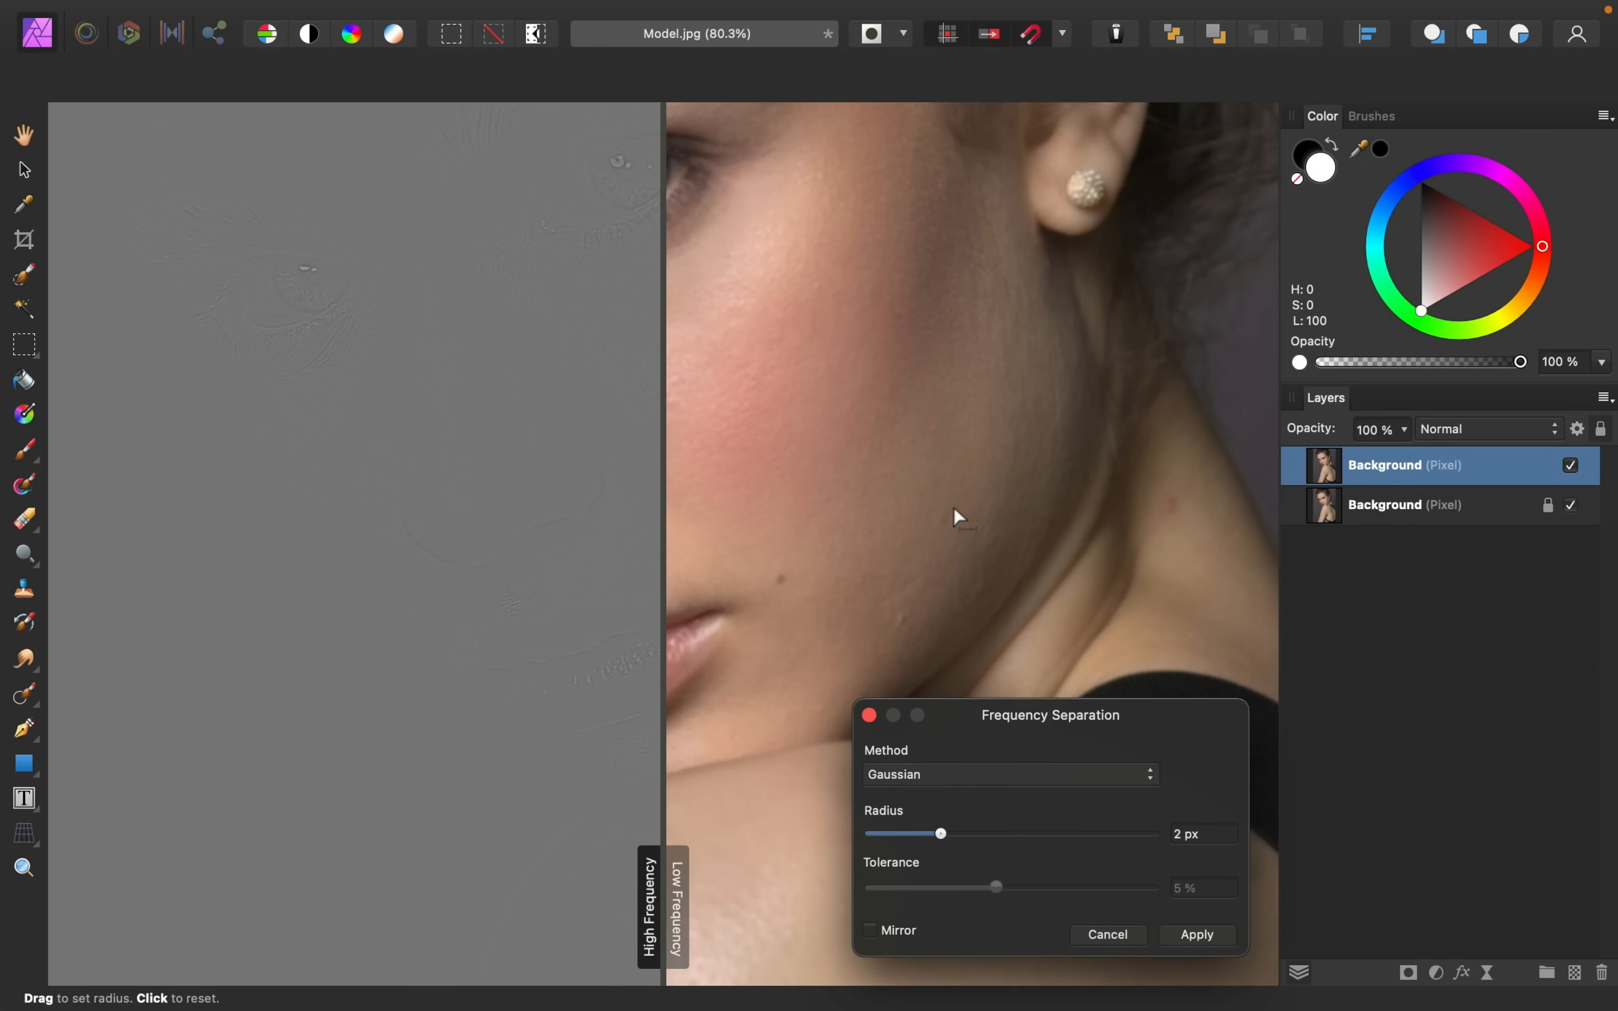
mouse_move(939, 834)
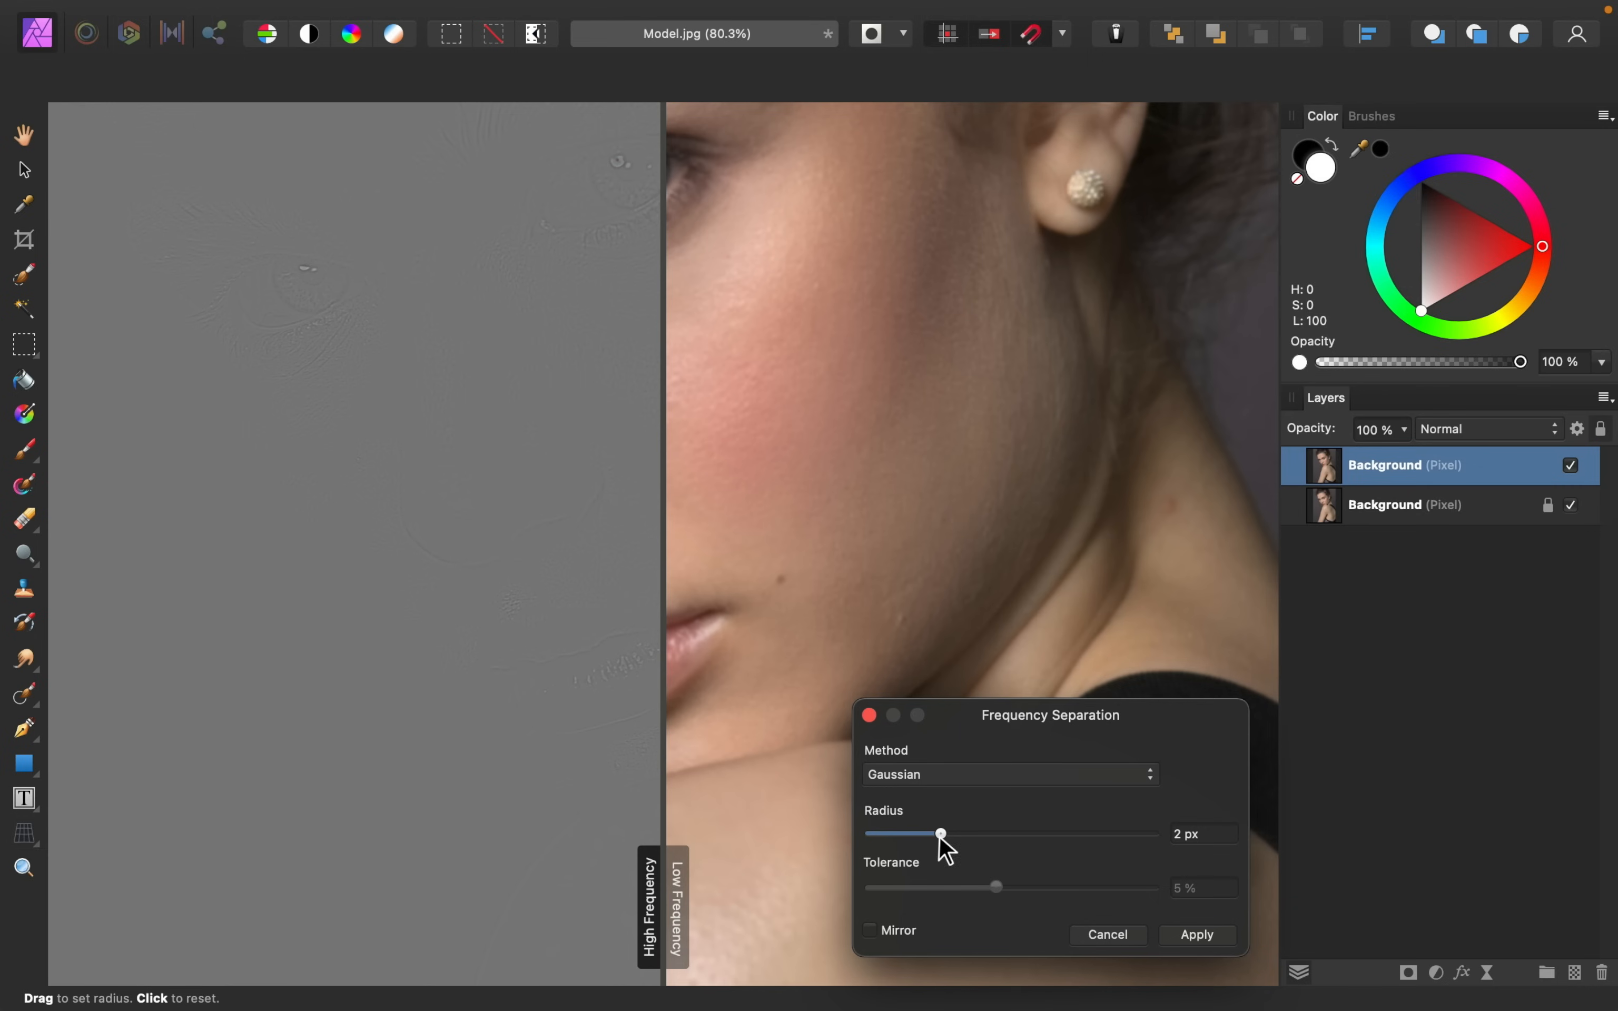
Raise the separation radius to about 17 px, then settle it back at 9.1 px
left_click_drag(936, 834, 1011, 834)
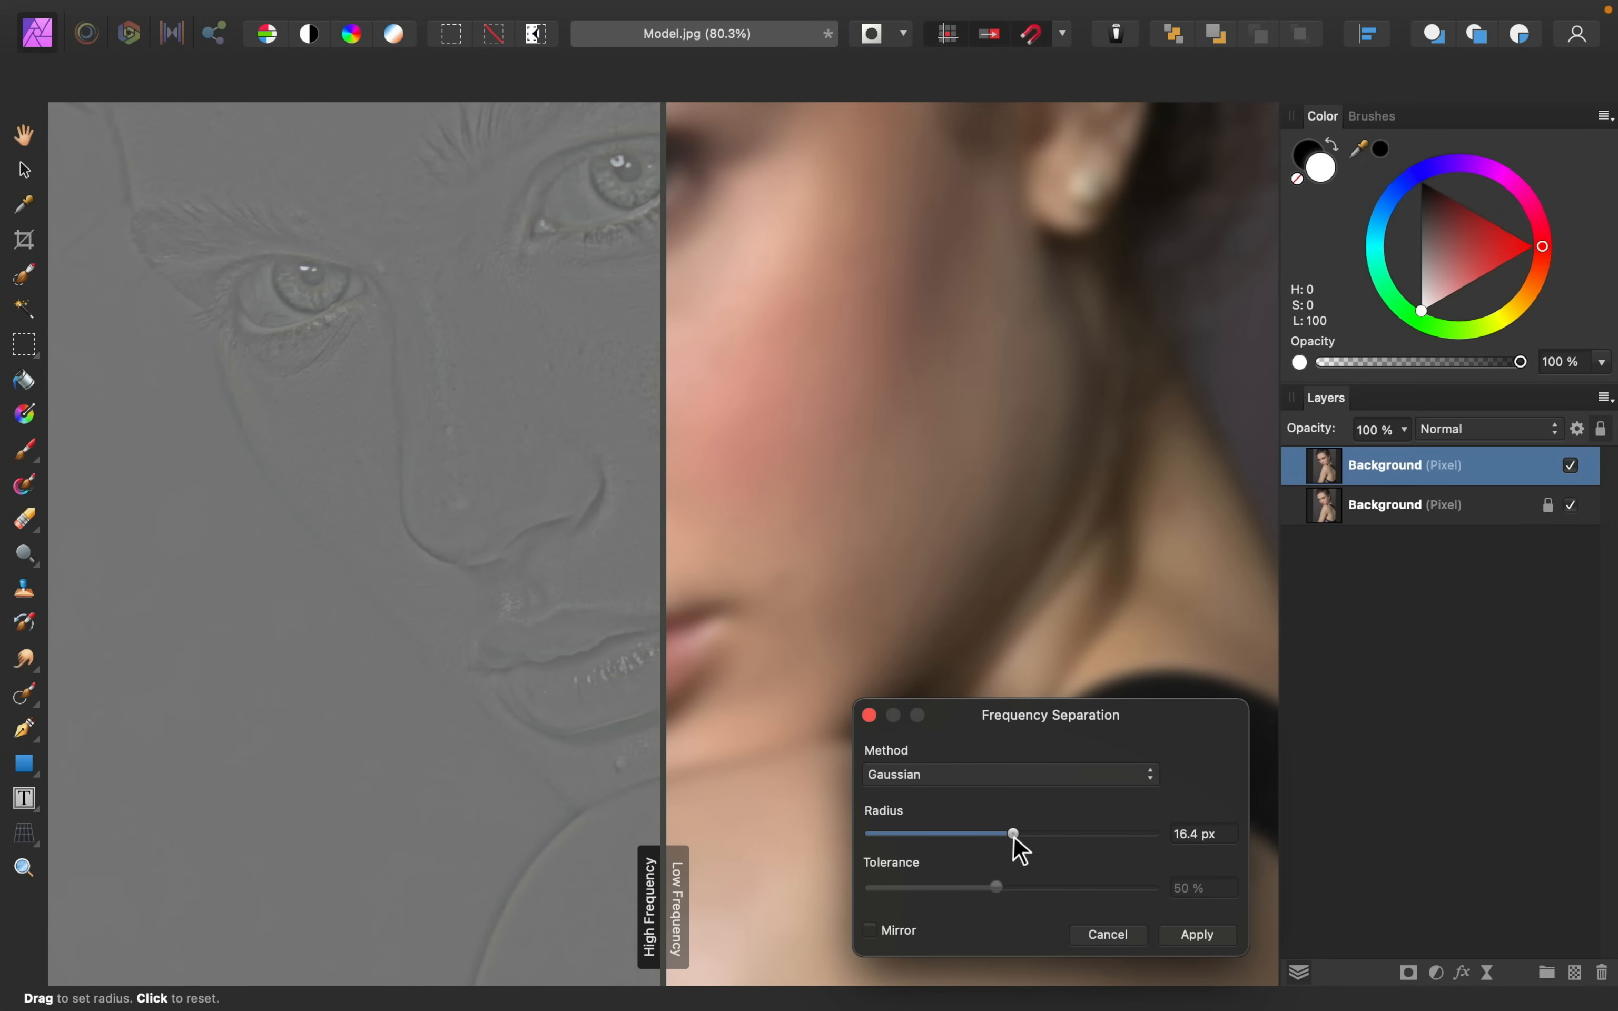
left_click_drag(1013, 834, 1017, 834)
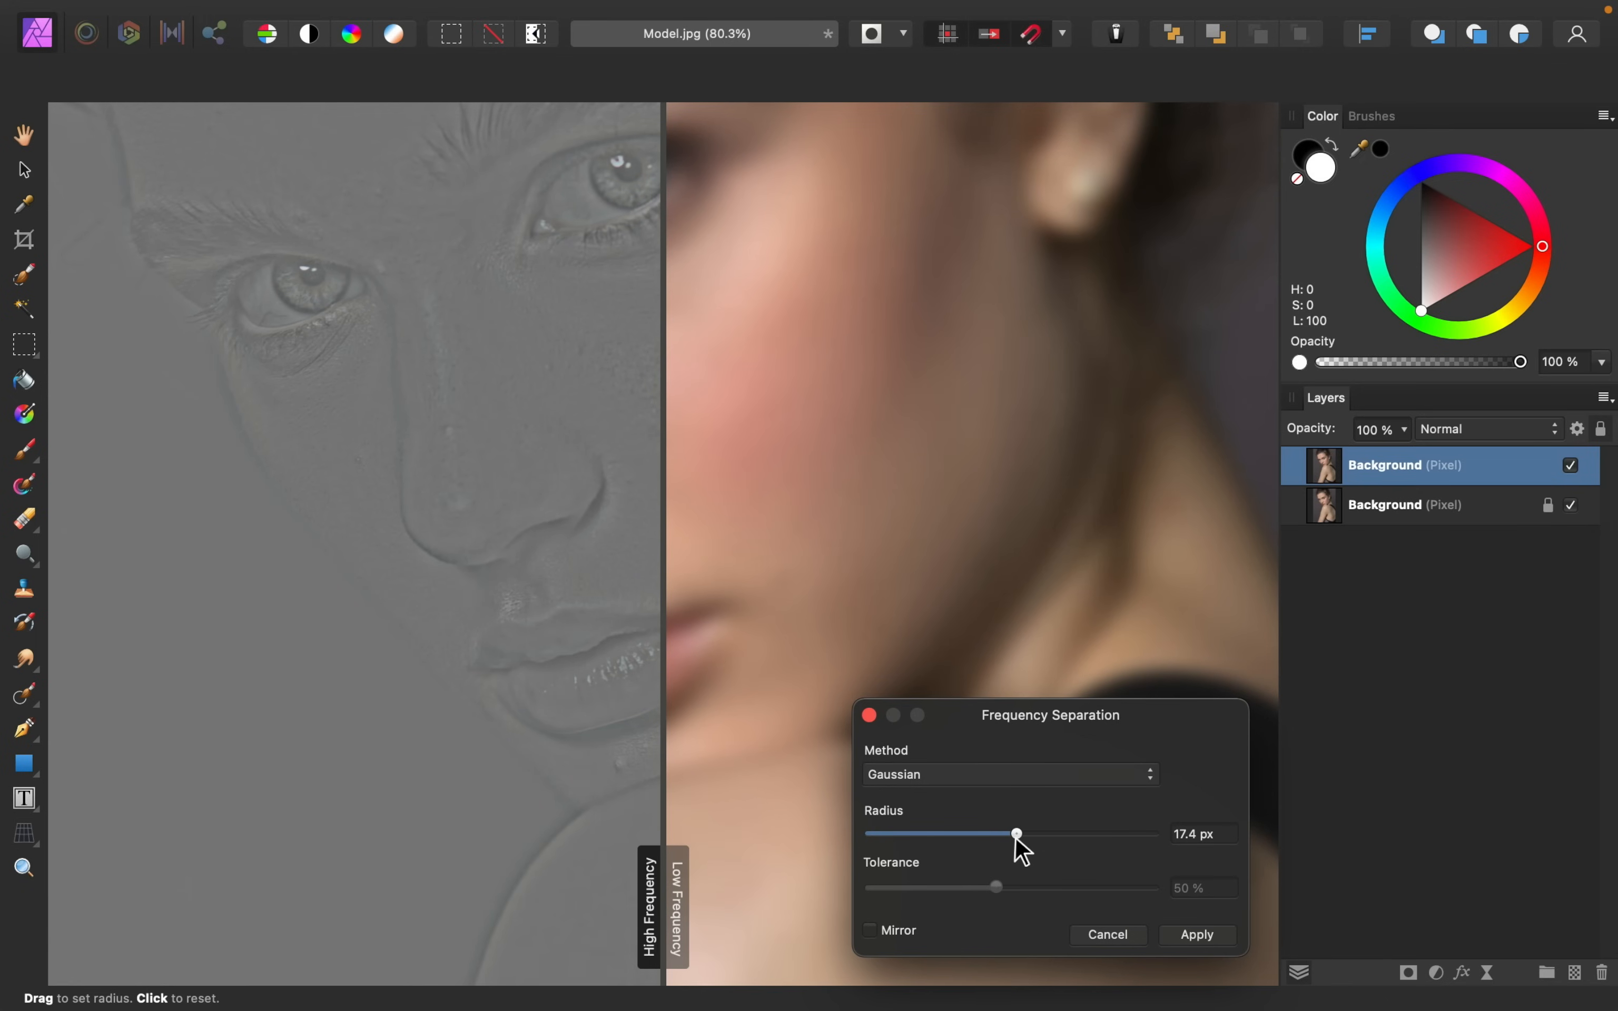
mouse_move(892, 570)
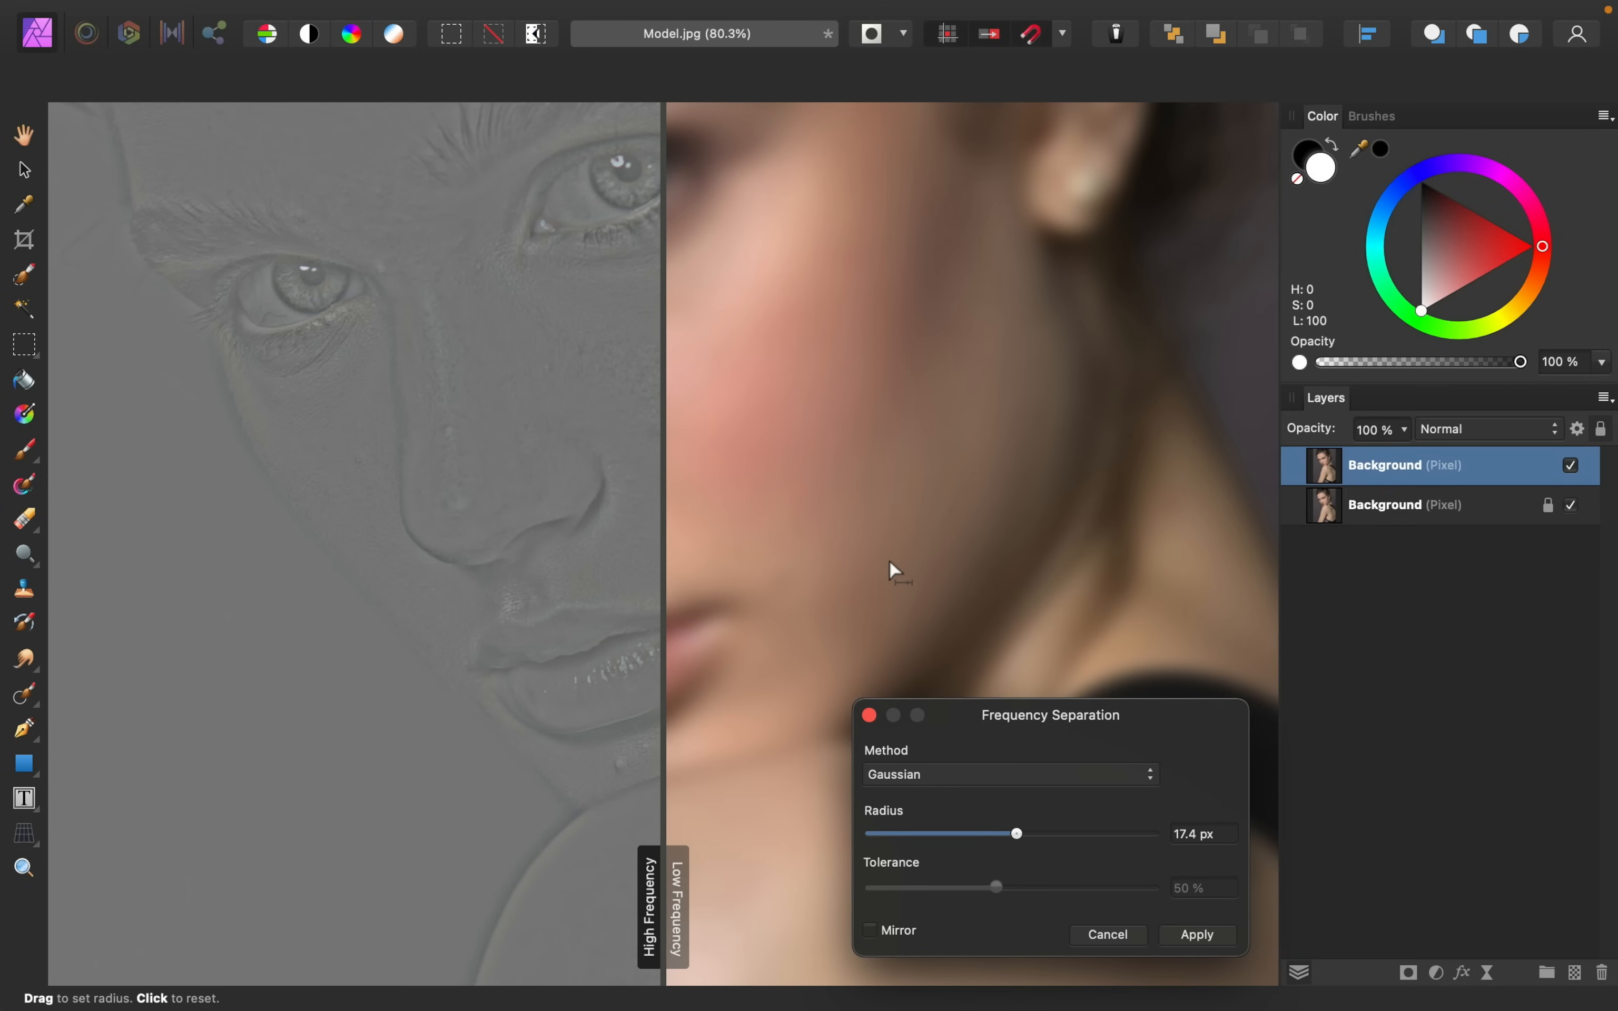
mouse_move(1042, 870)
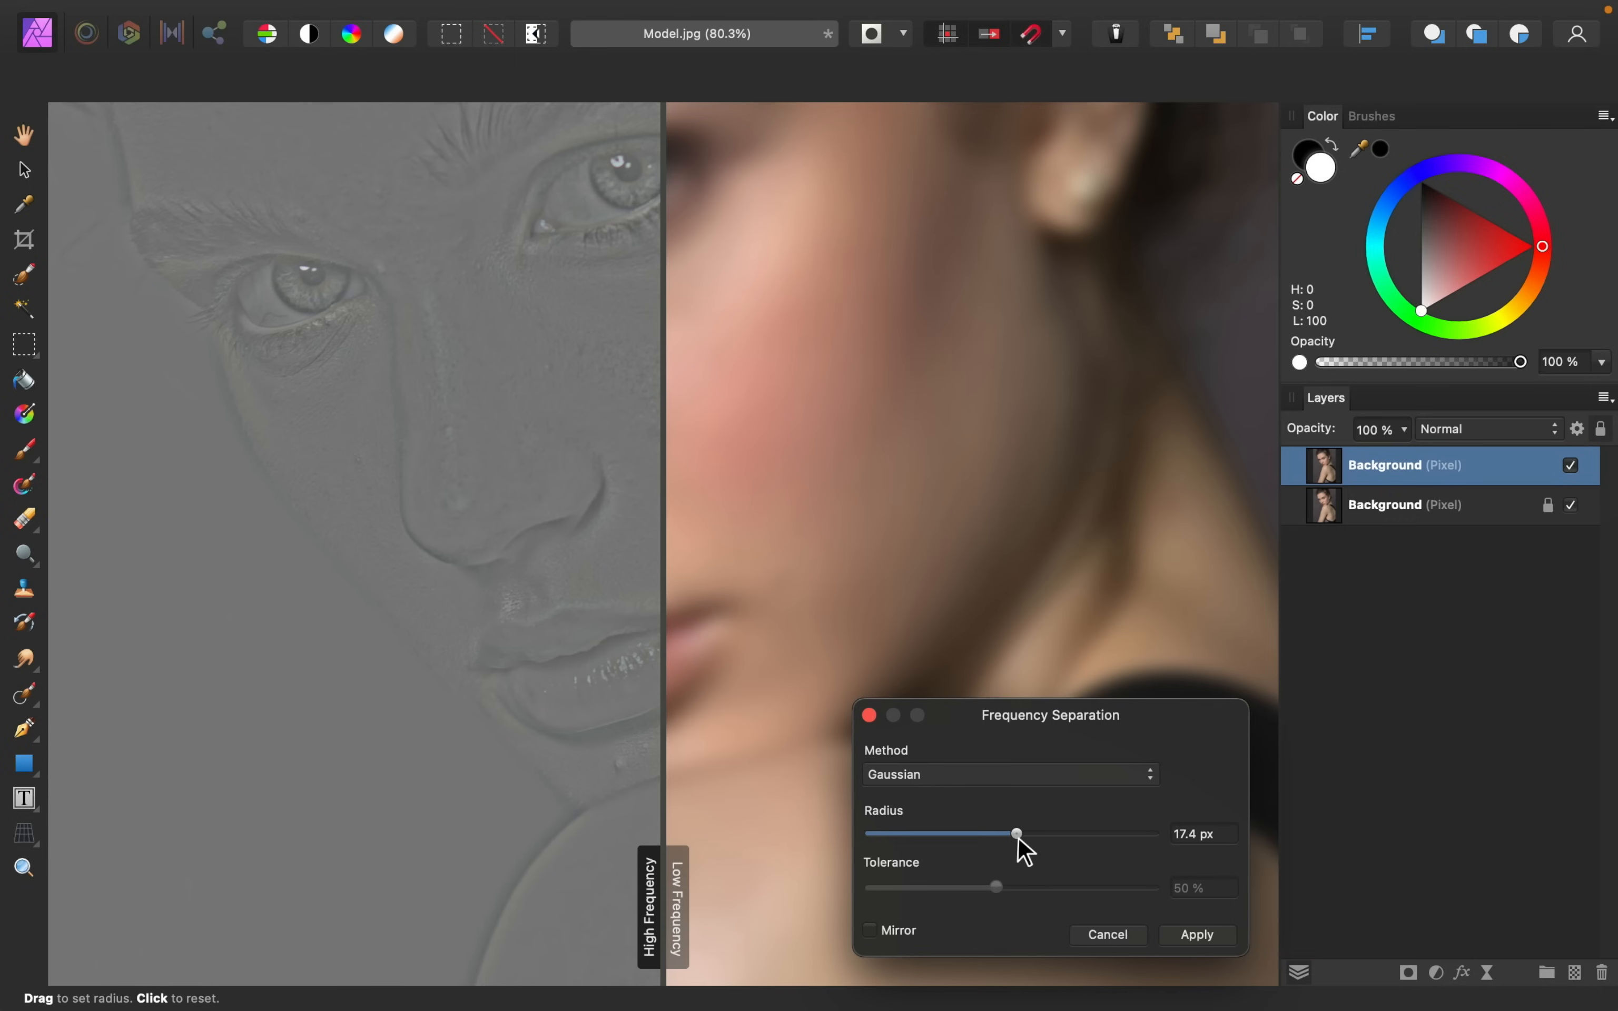
left_click_drag(1016, 834, 984, 834)
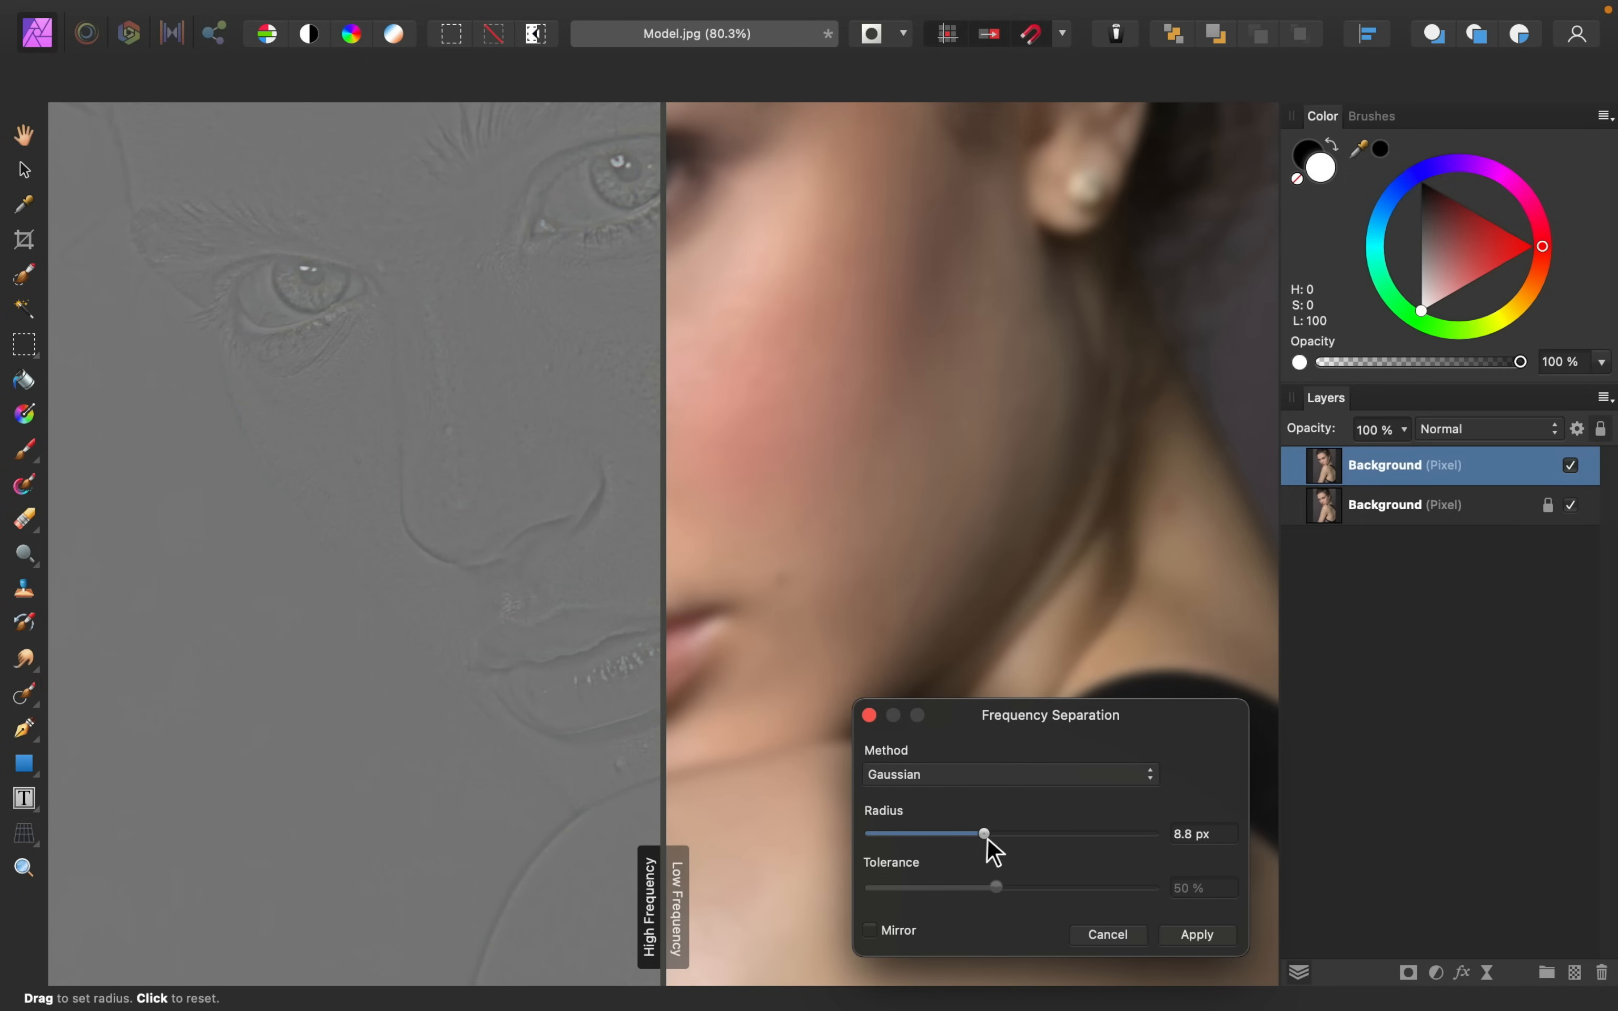
left_click_drag(982, 834, 988, 834)
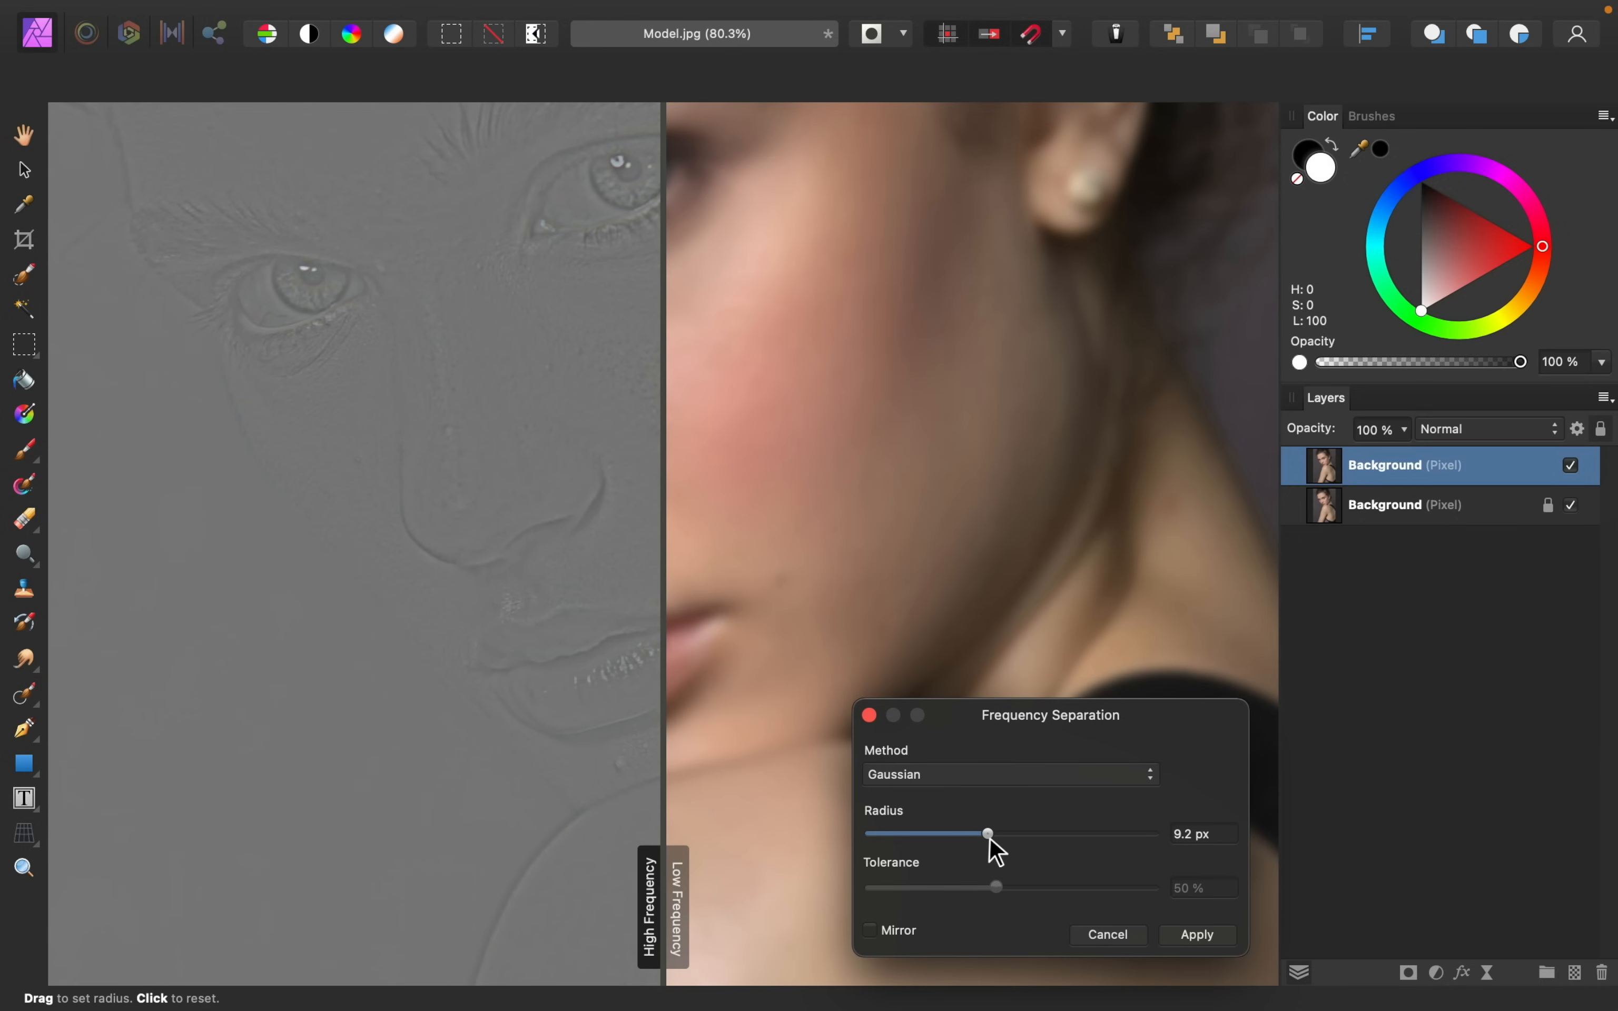
left_click_drag(987, 834, 986, 835)
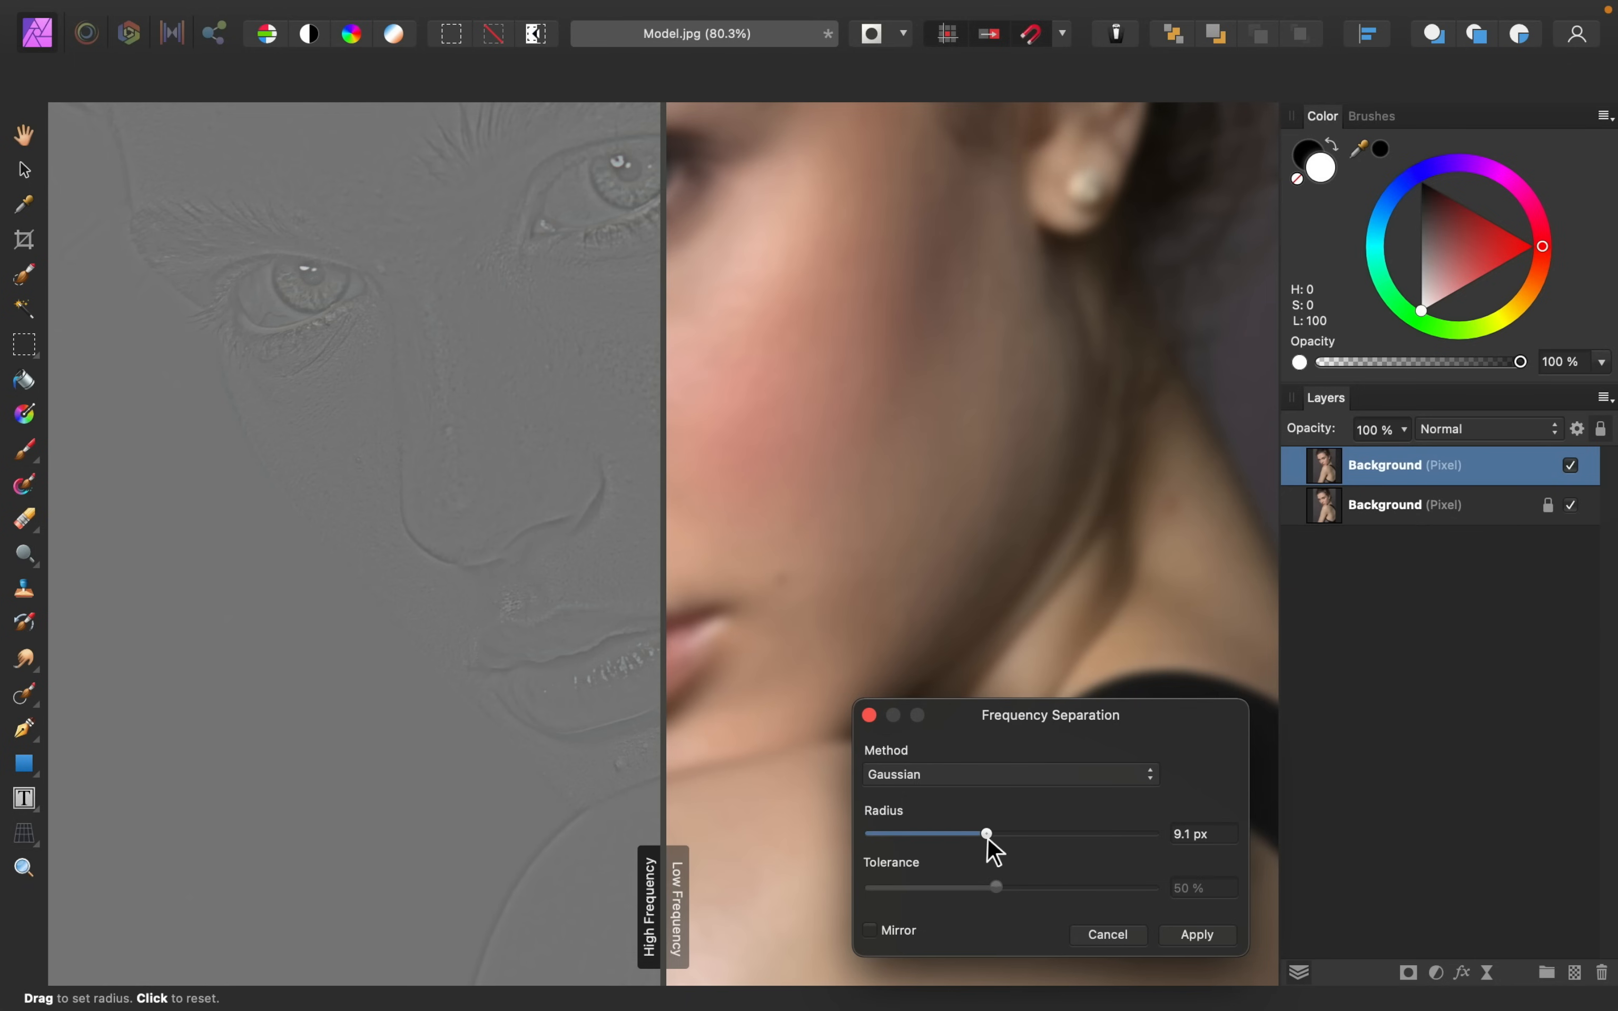
mouse_move(583, 456)
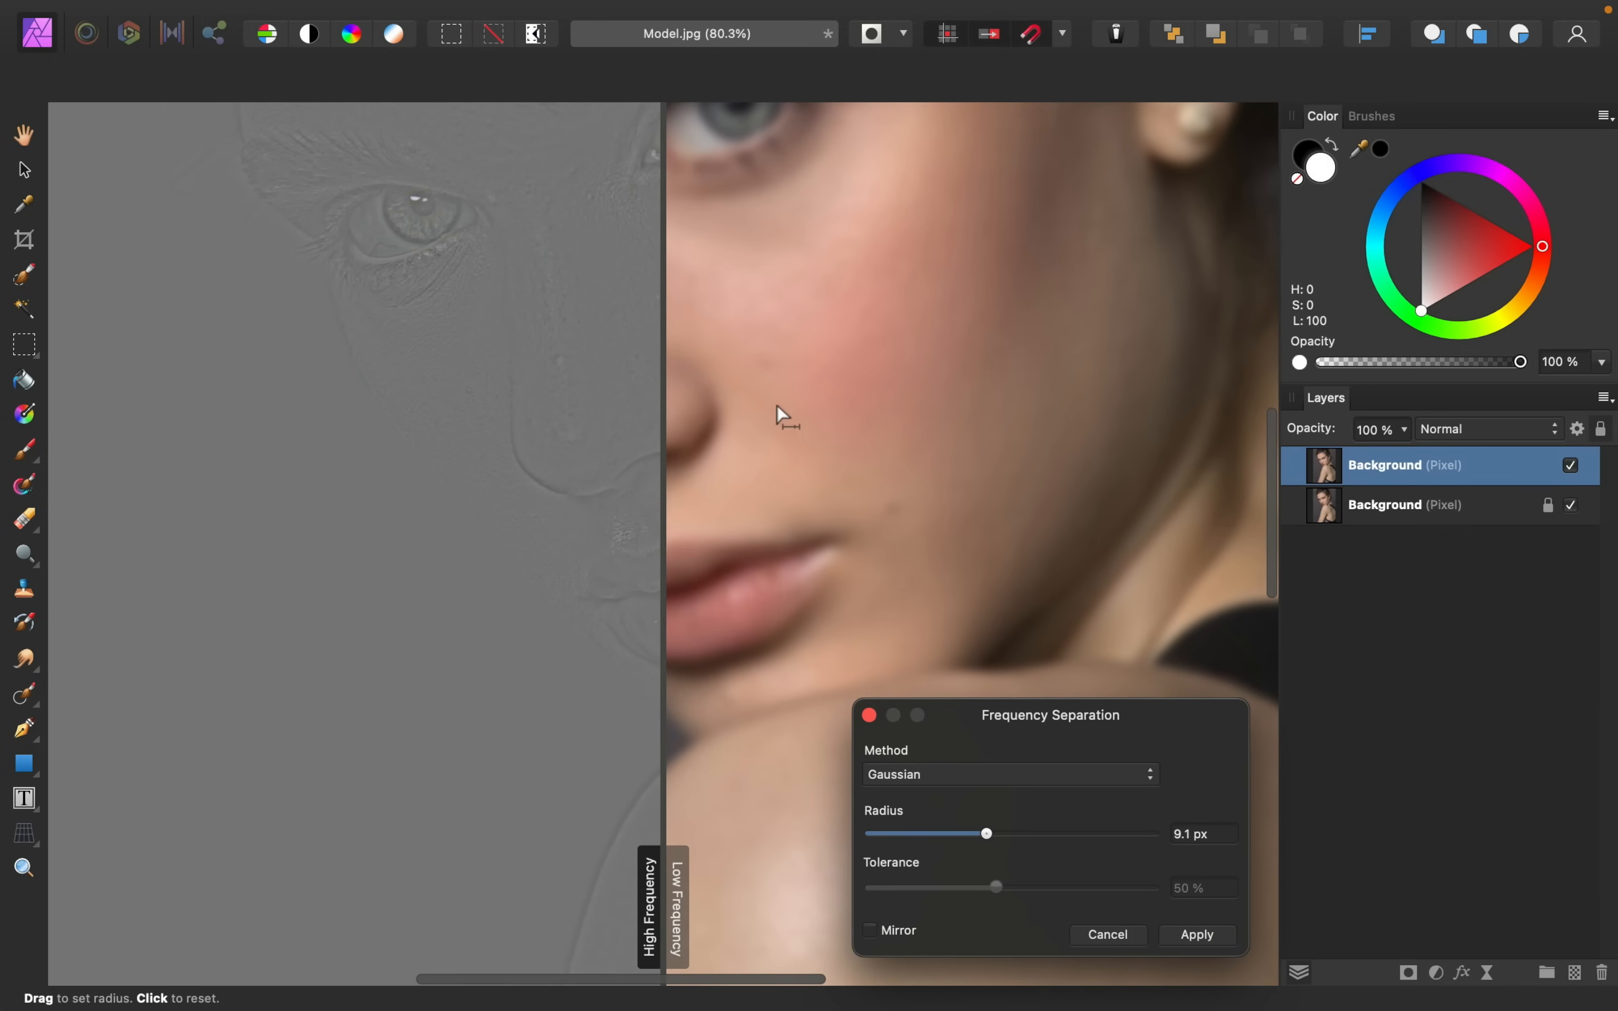
mouse_move(834, 446)
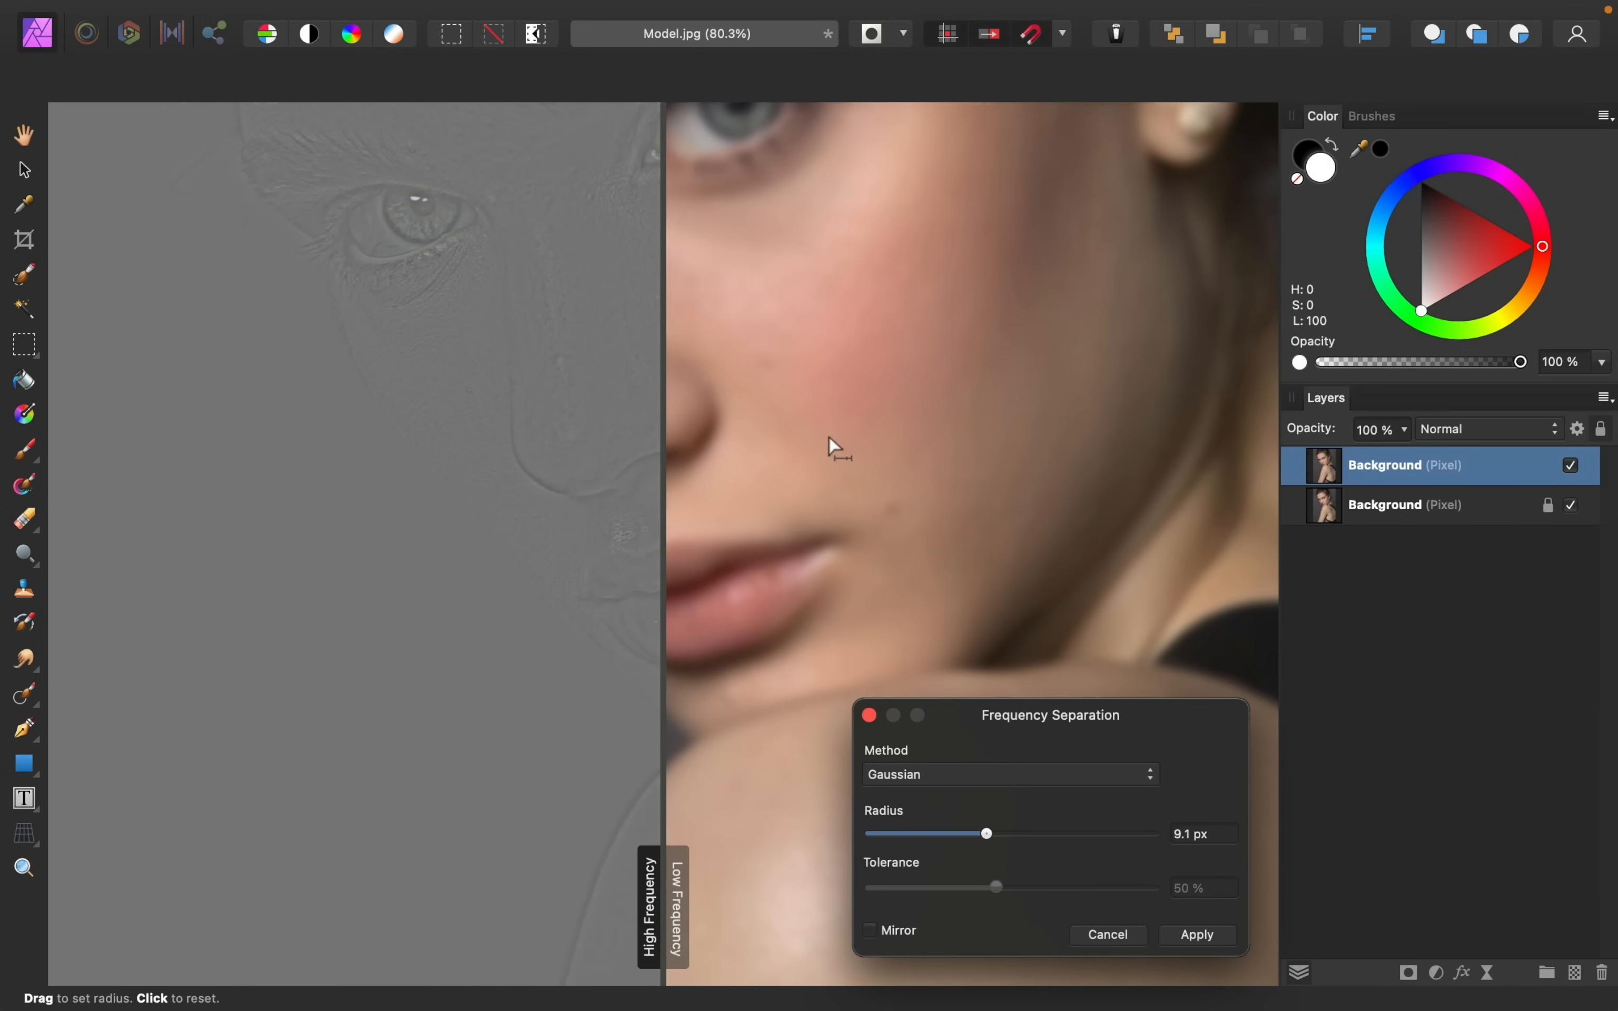
mouse_move(949, 470)
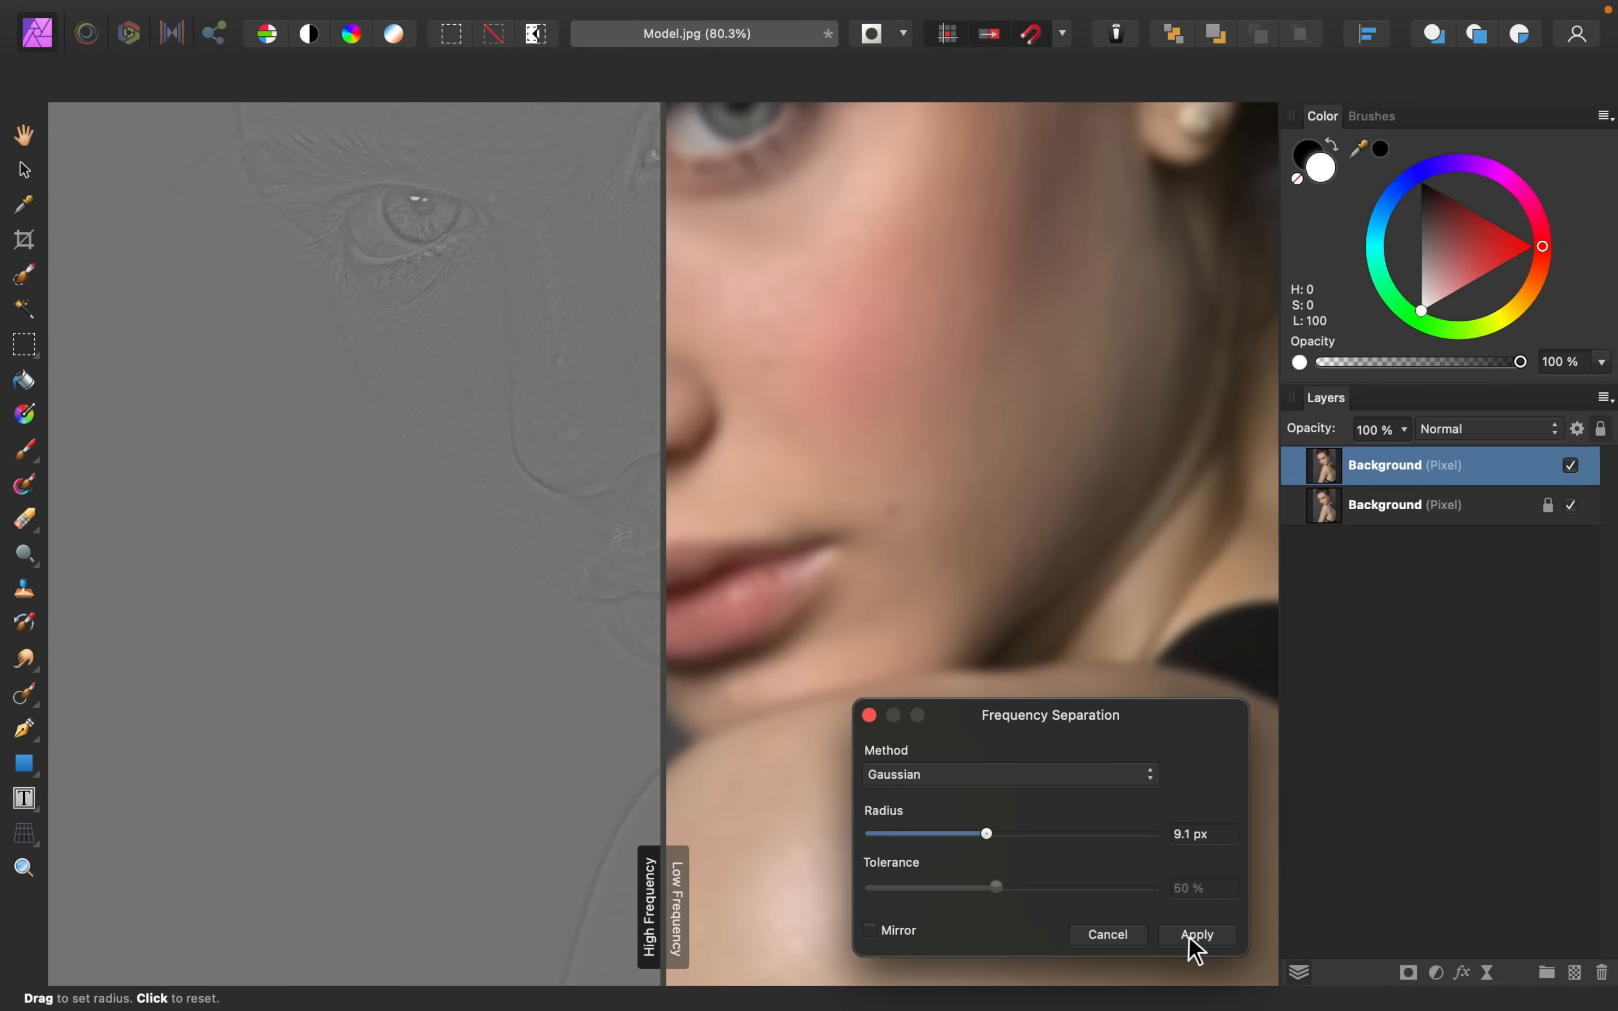
Apply the separation, creating High Frequency and Low Frequency layers above the Background
left_click(1194, 936)
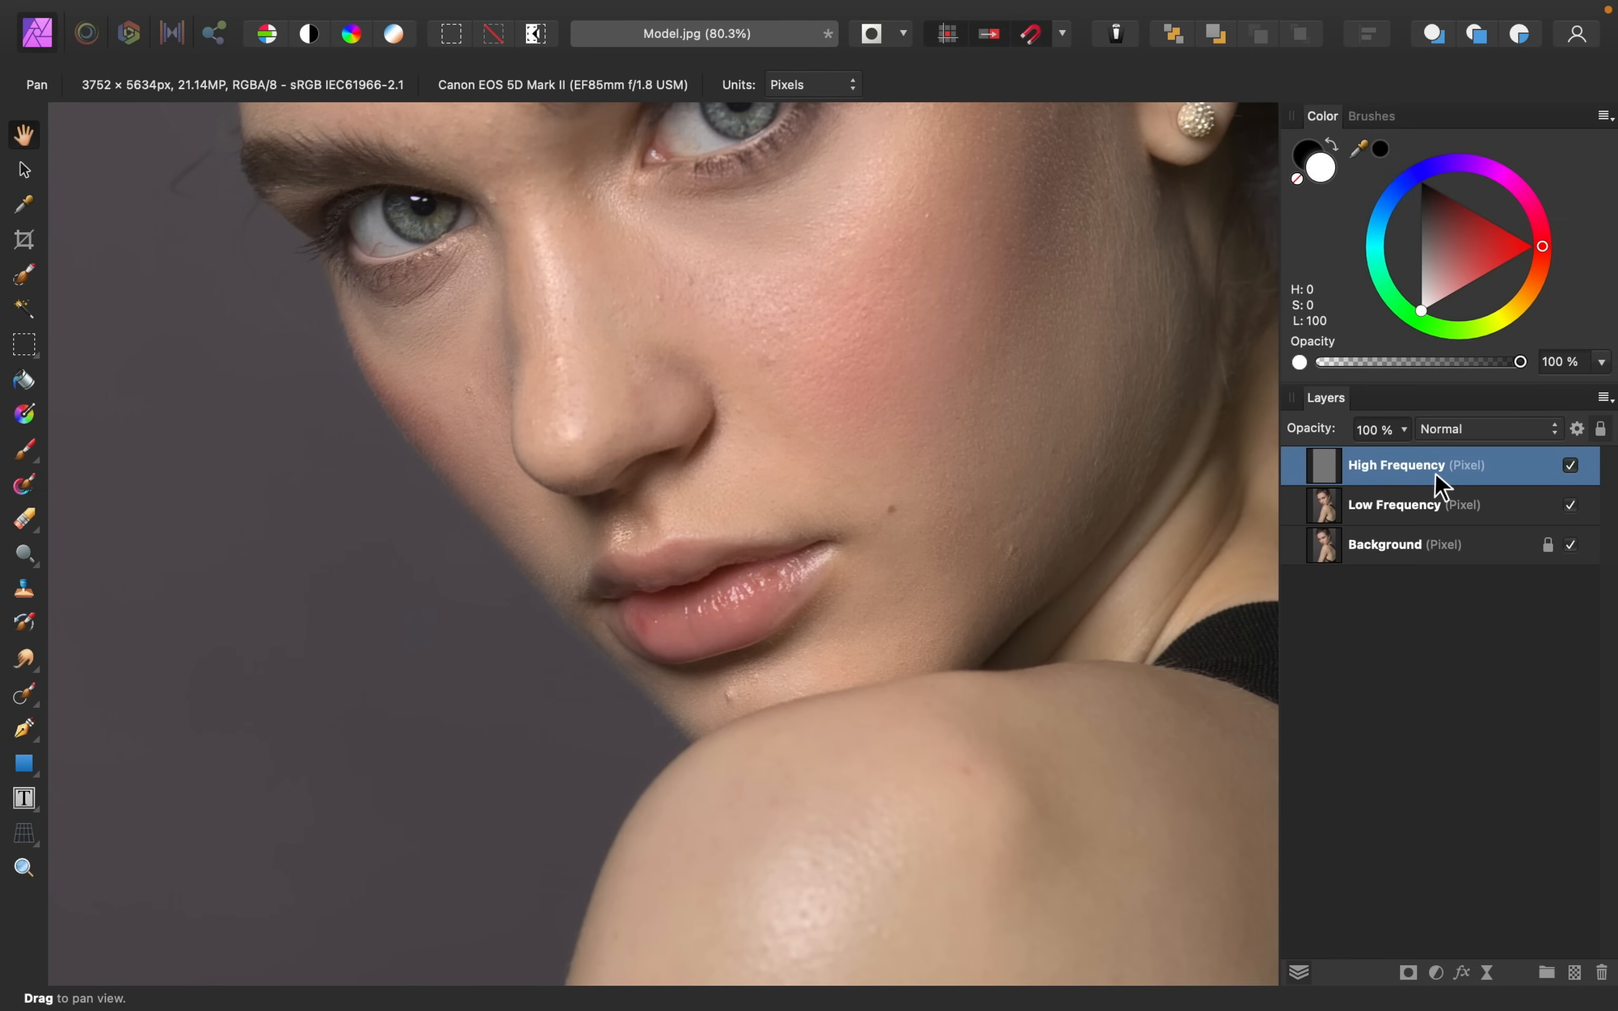
mouse_move(1437, 505)
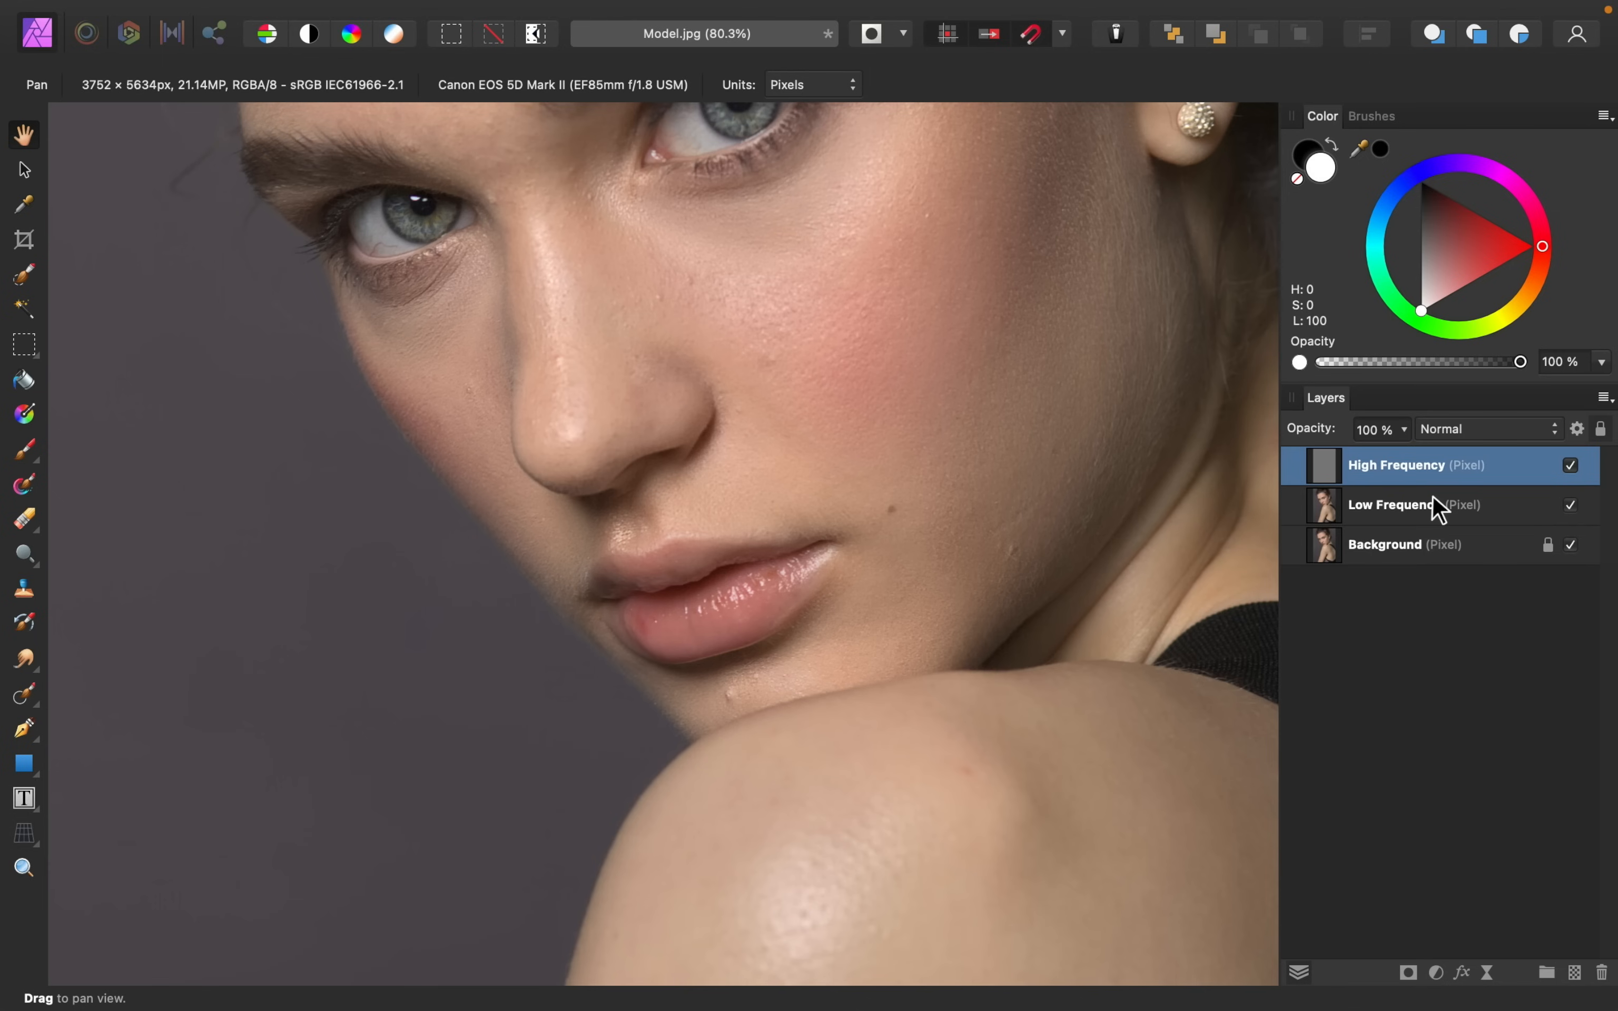
mouse_move(1353, 478)
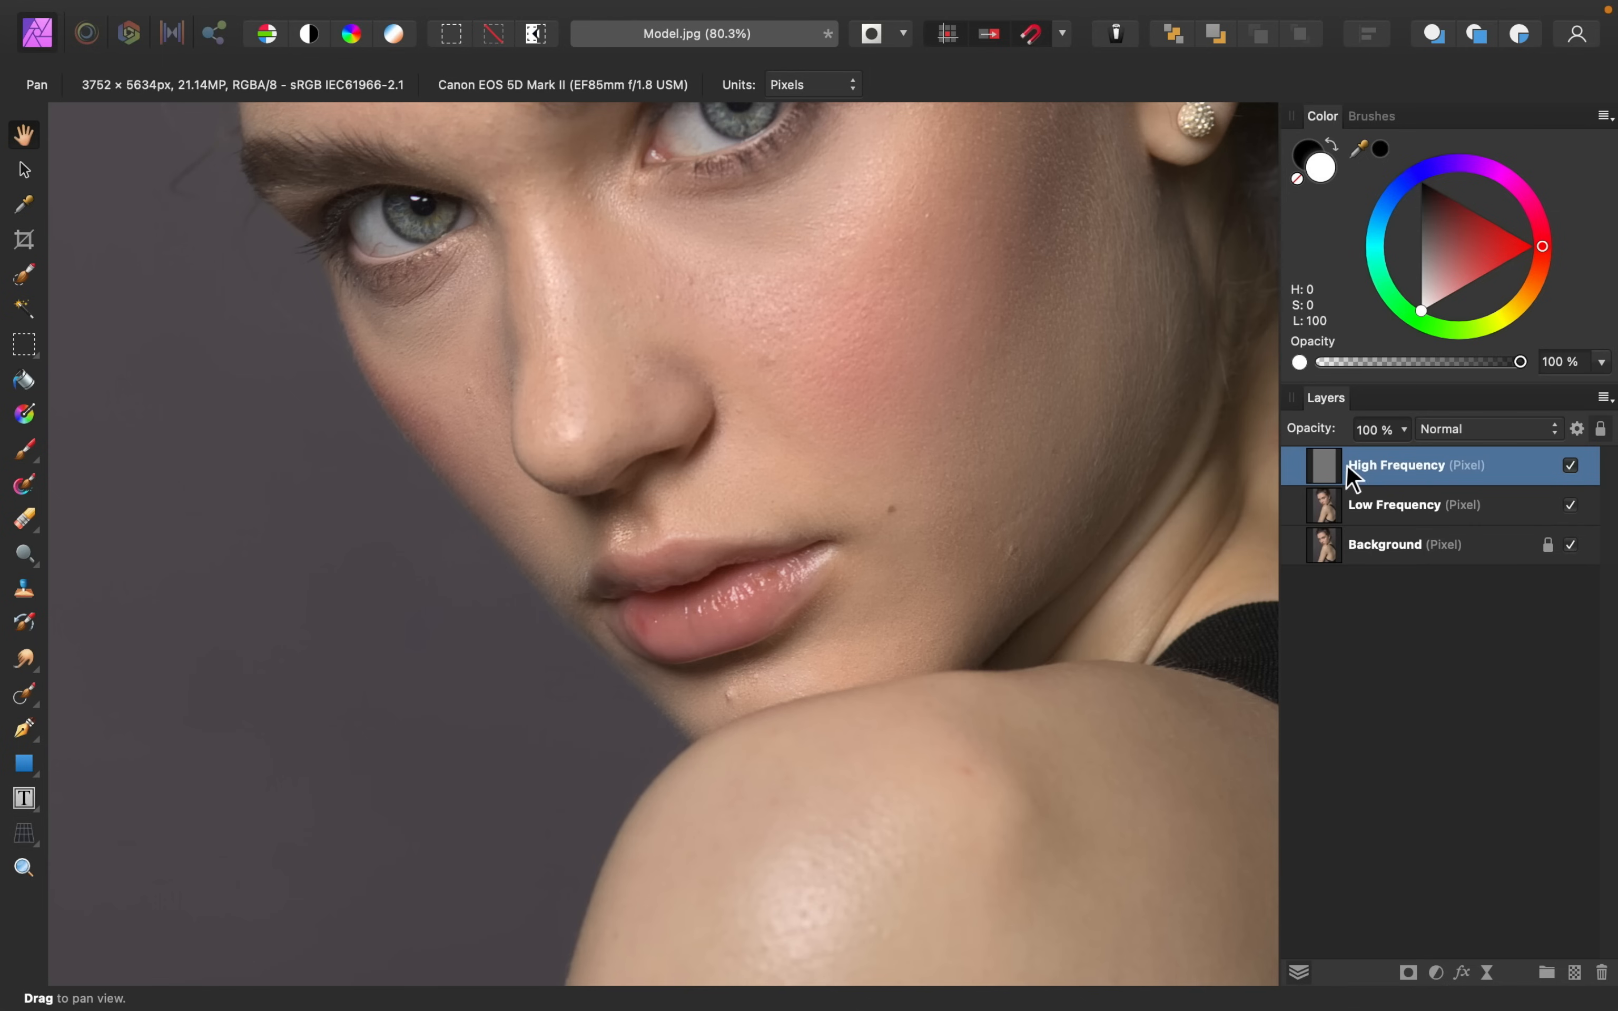
mouse_move(1465, 478)
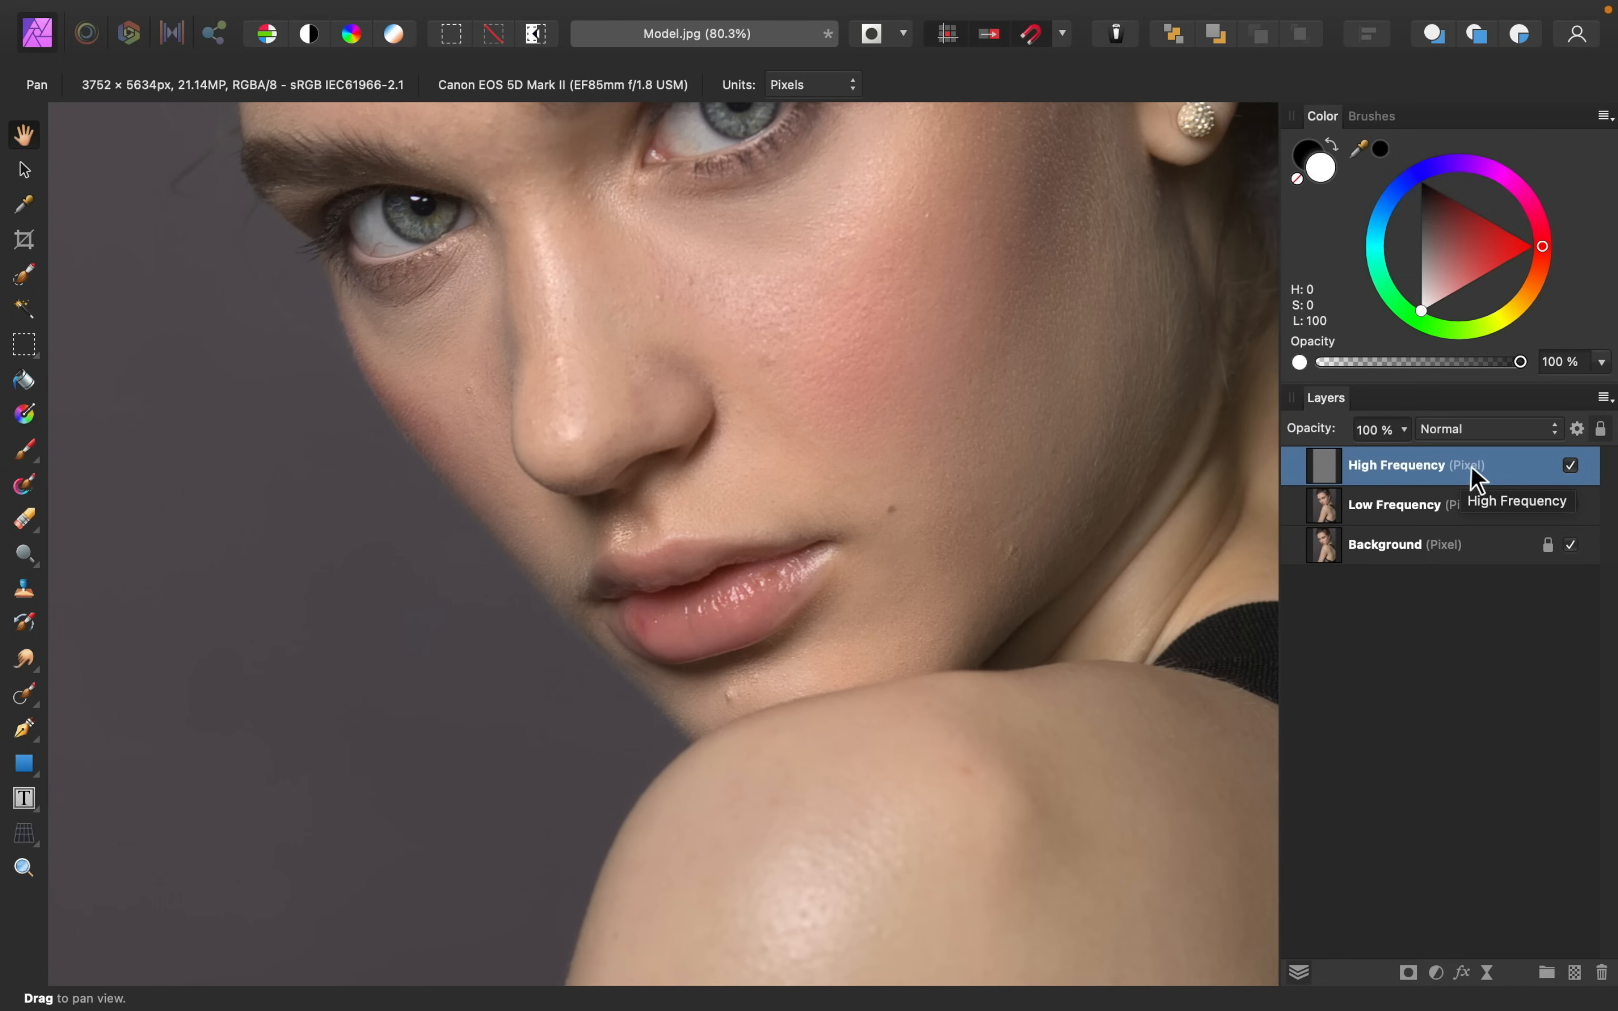
Briefly preview tones only, then hide Low Frequency and Background to leave the grey texture alone
left_click(1569, 464)
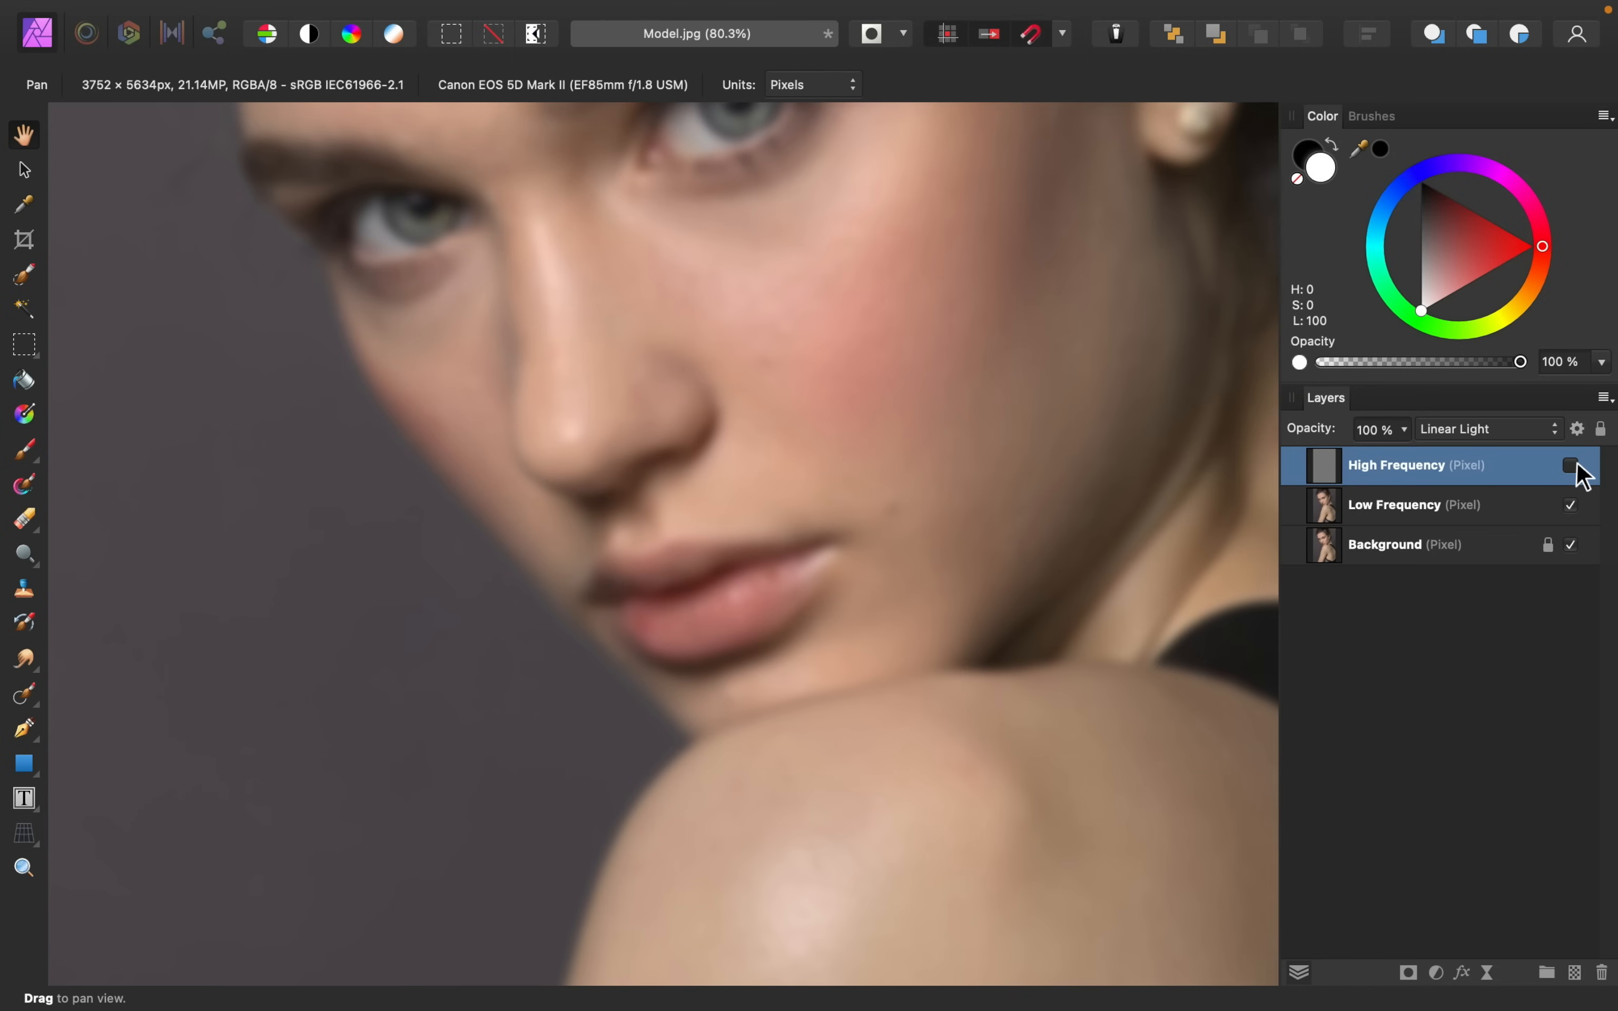
mouse_move(1569, 465)
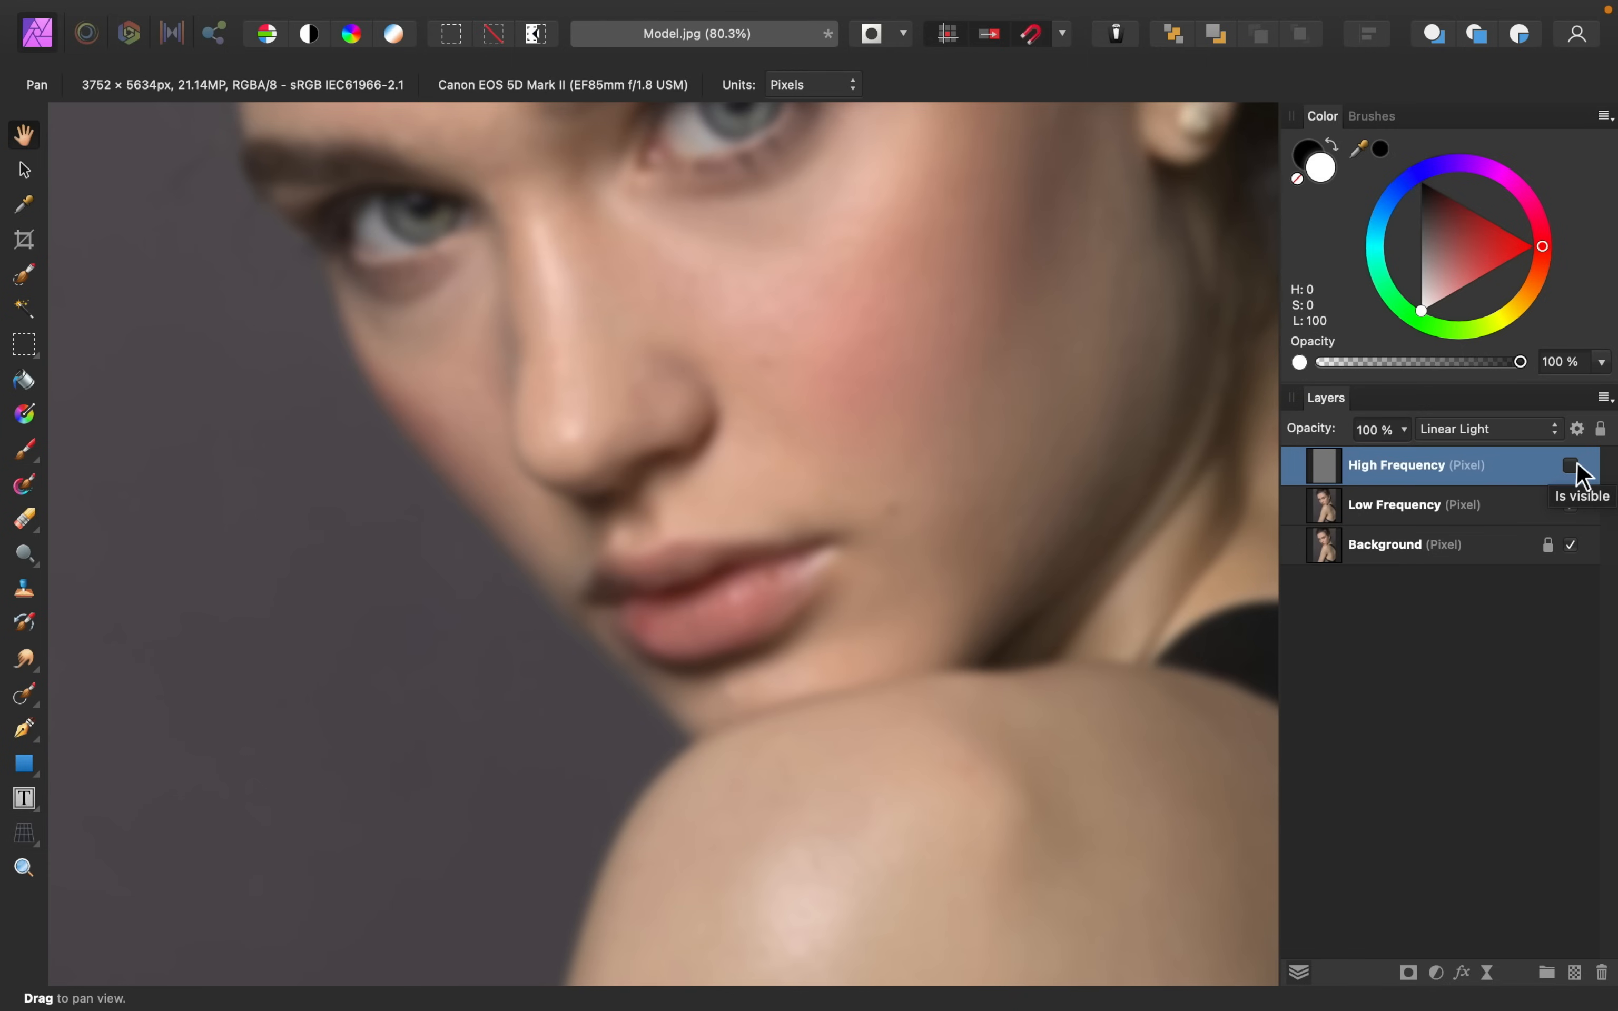
left_click(1570, 465)
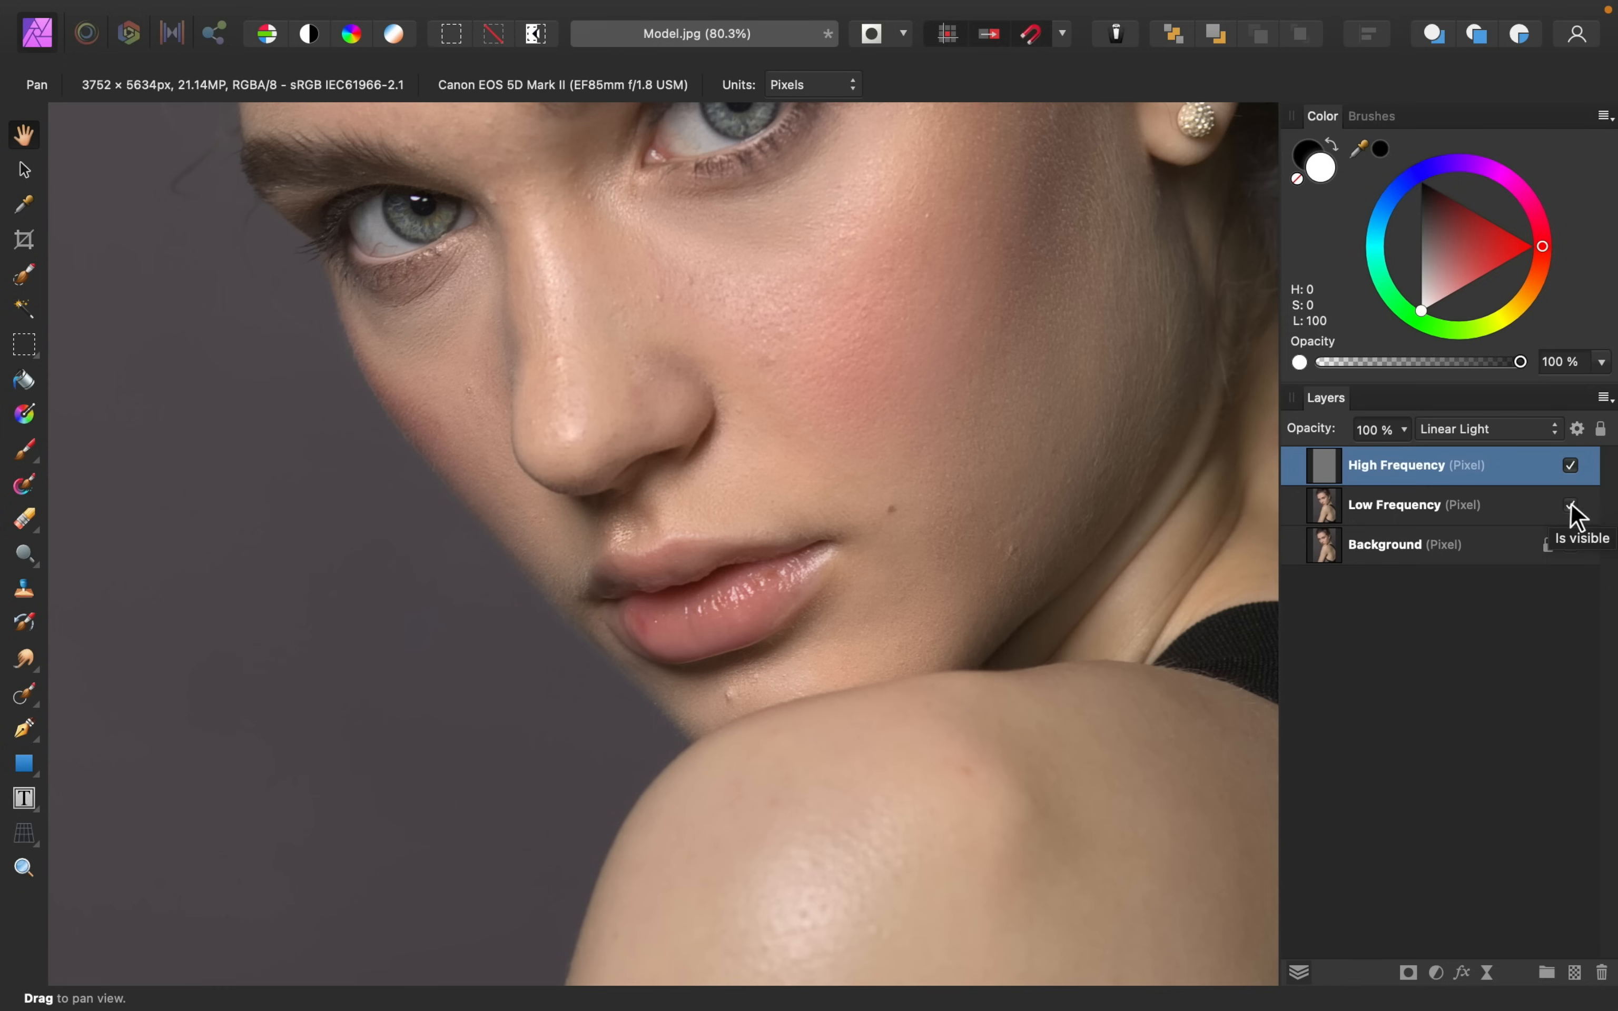
left_click(1569, 504)
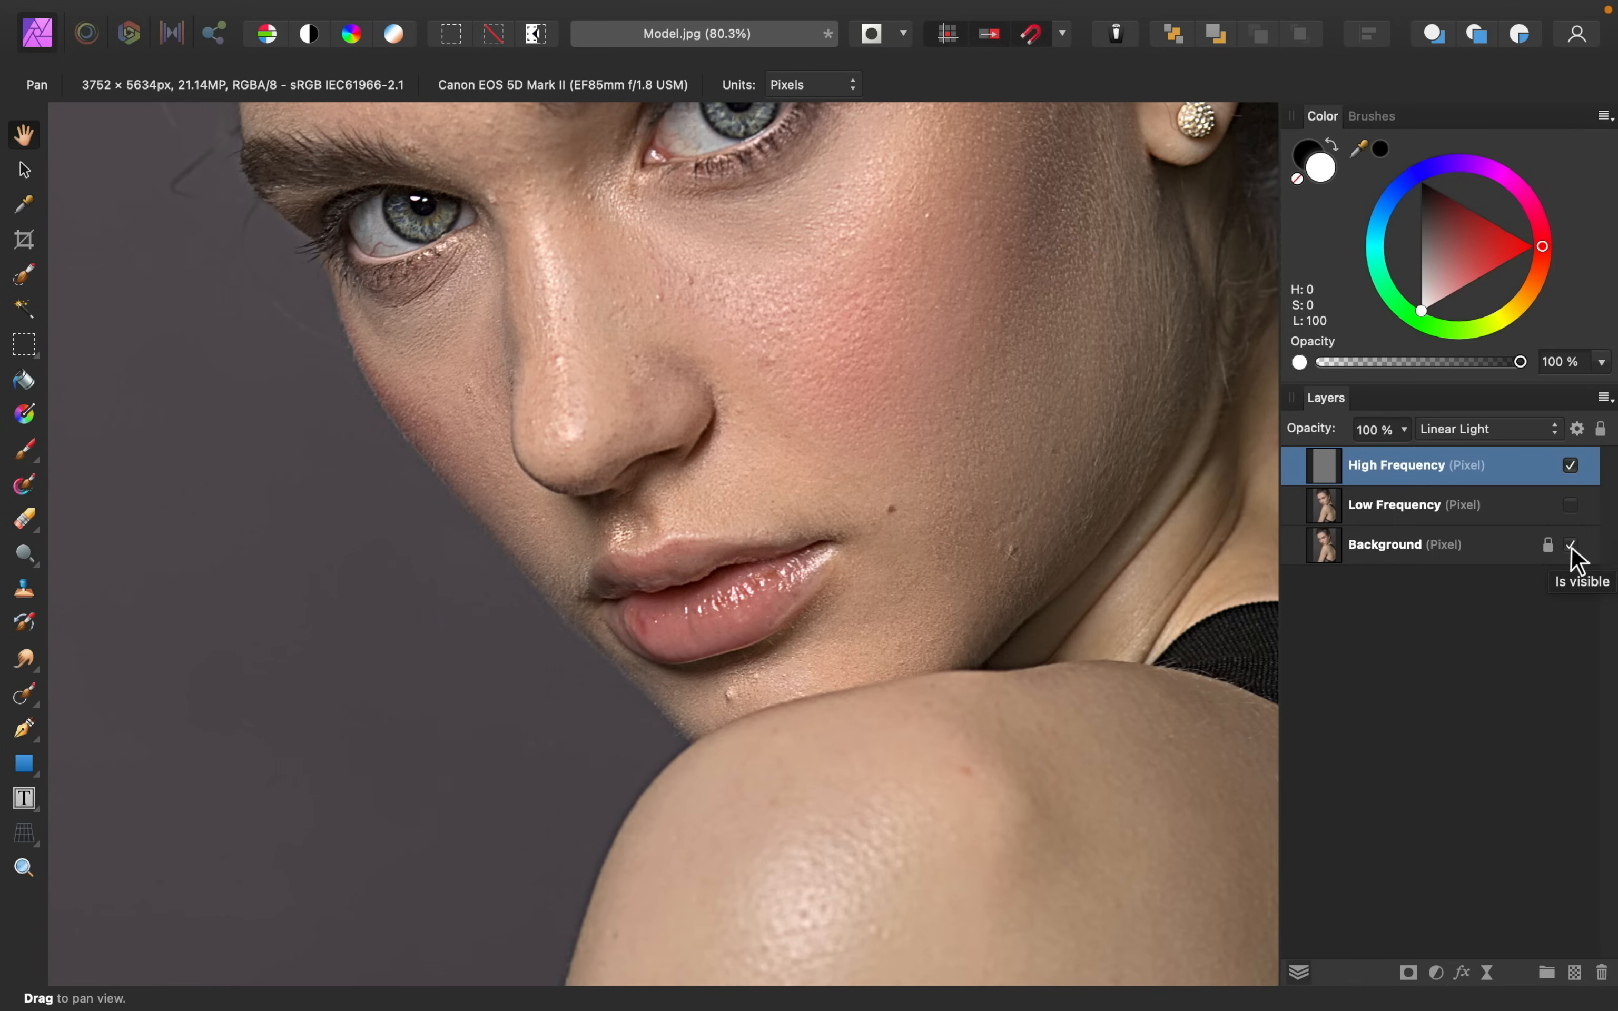
left_click(1569, 543)
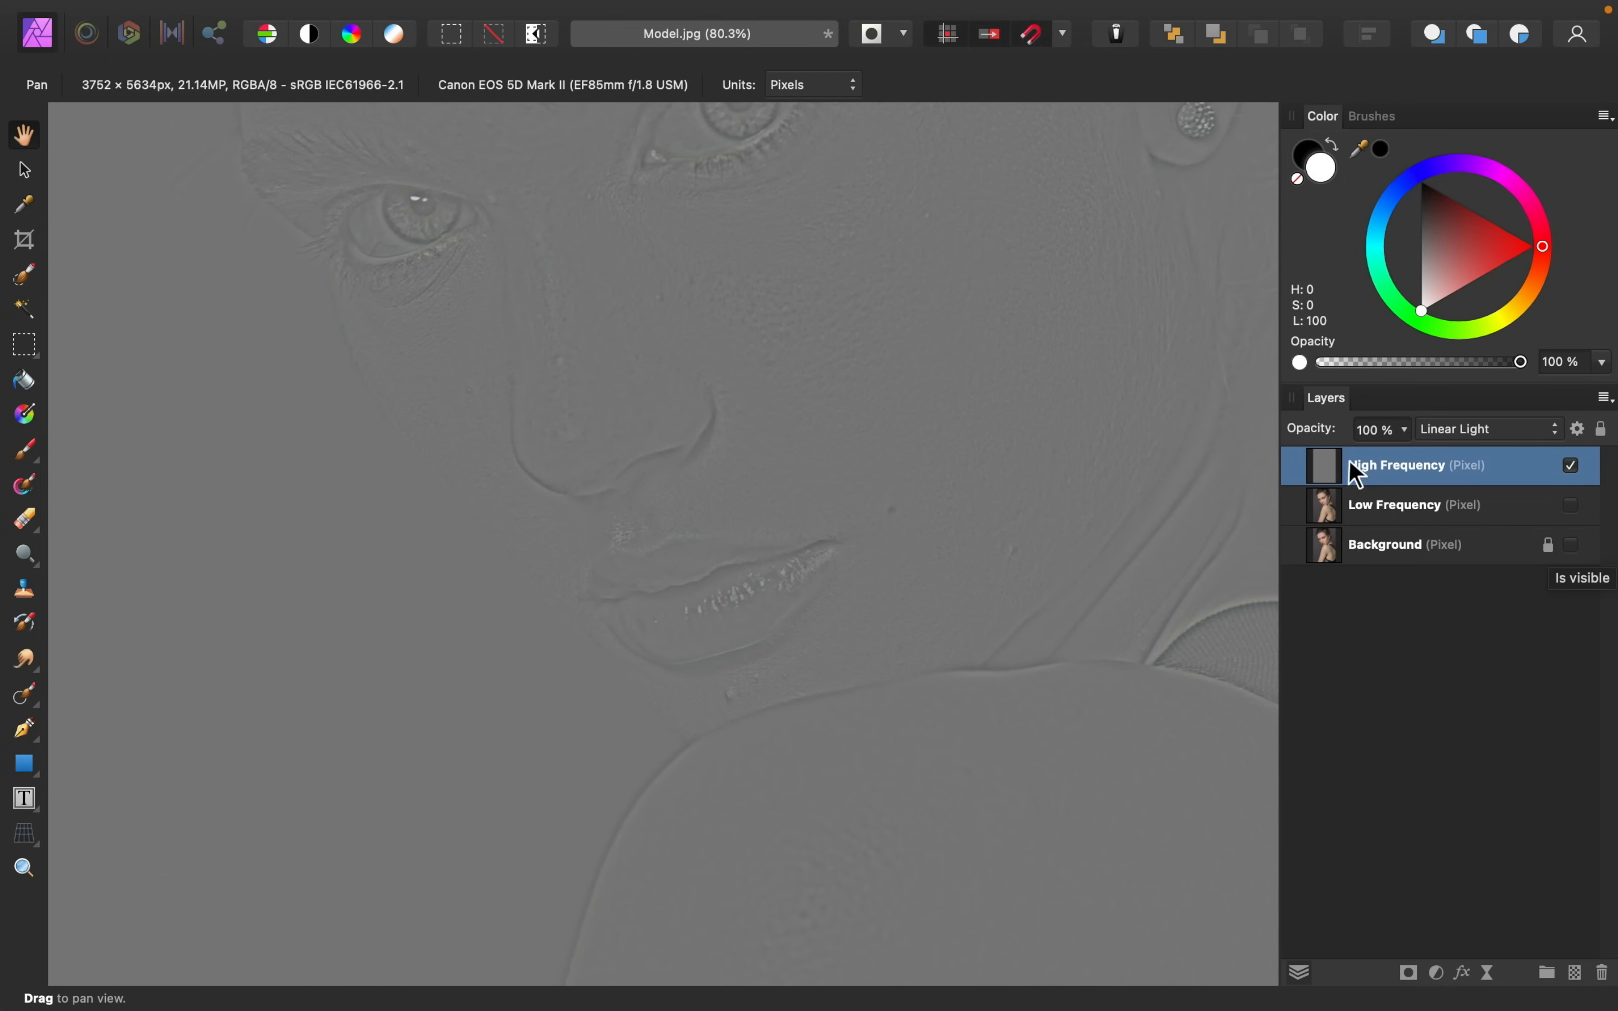
mouse_move(918, 425)
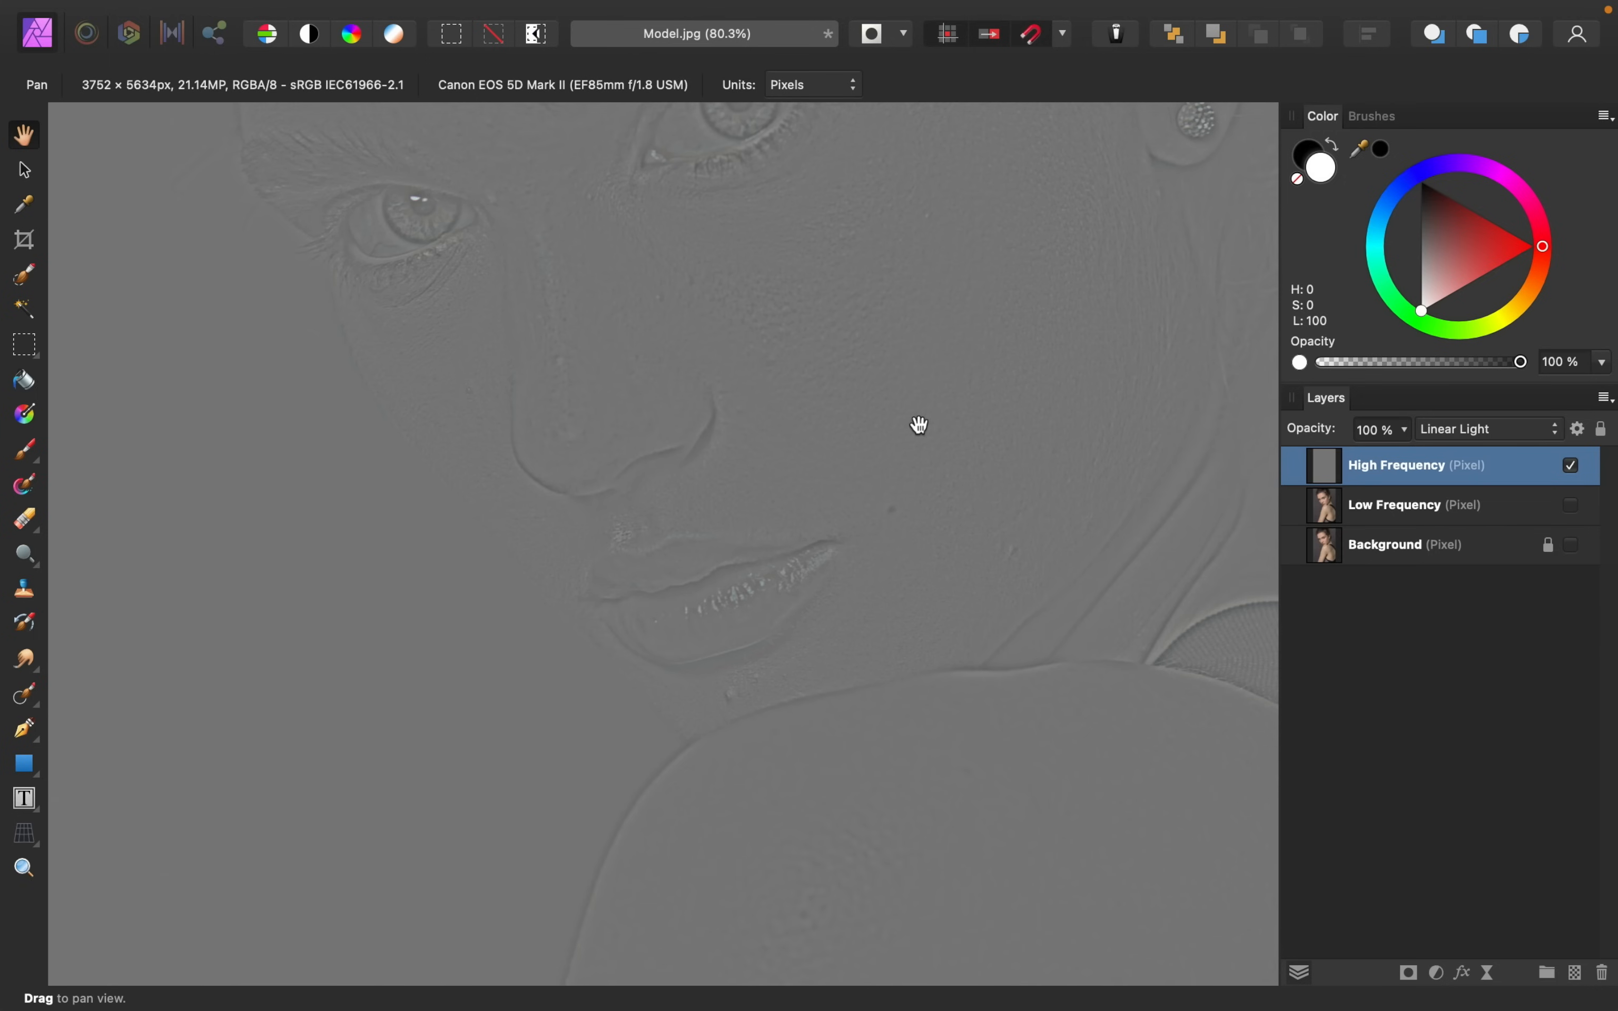
mouse_move(28, 714)
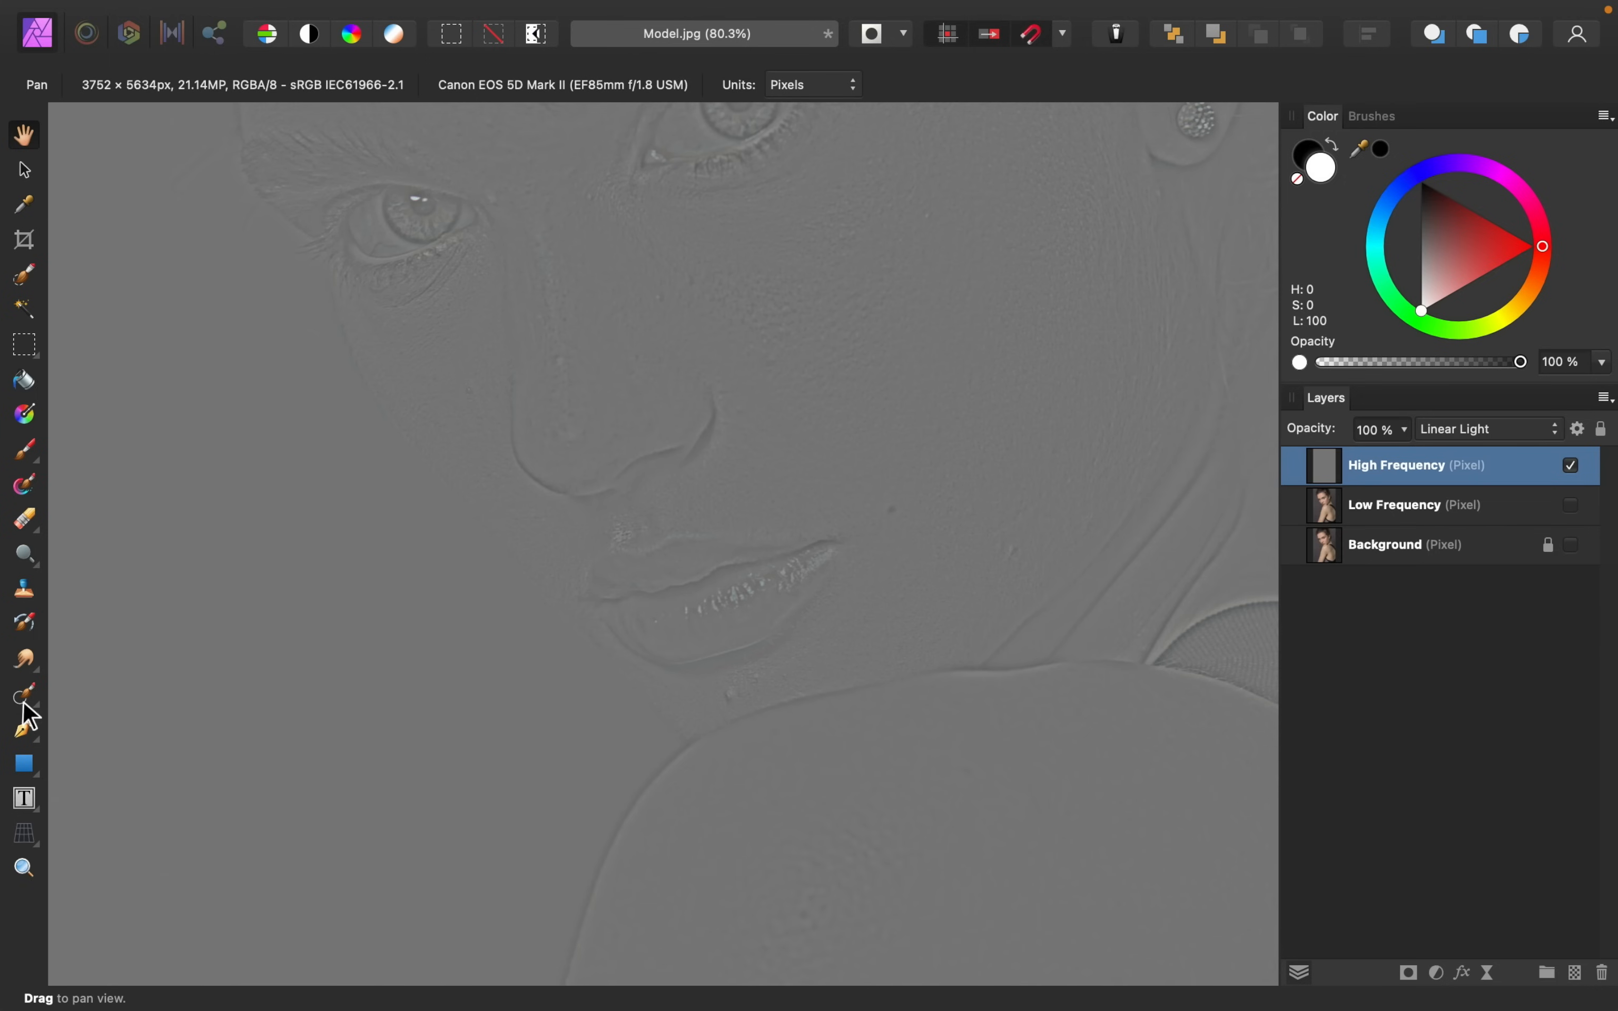
Select the Inpainting Brush Tool for blemish removal on the High Frequency layer
left_click(23, 693)
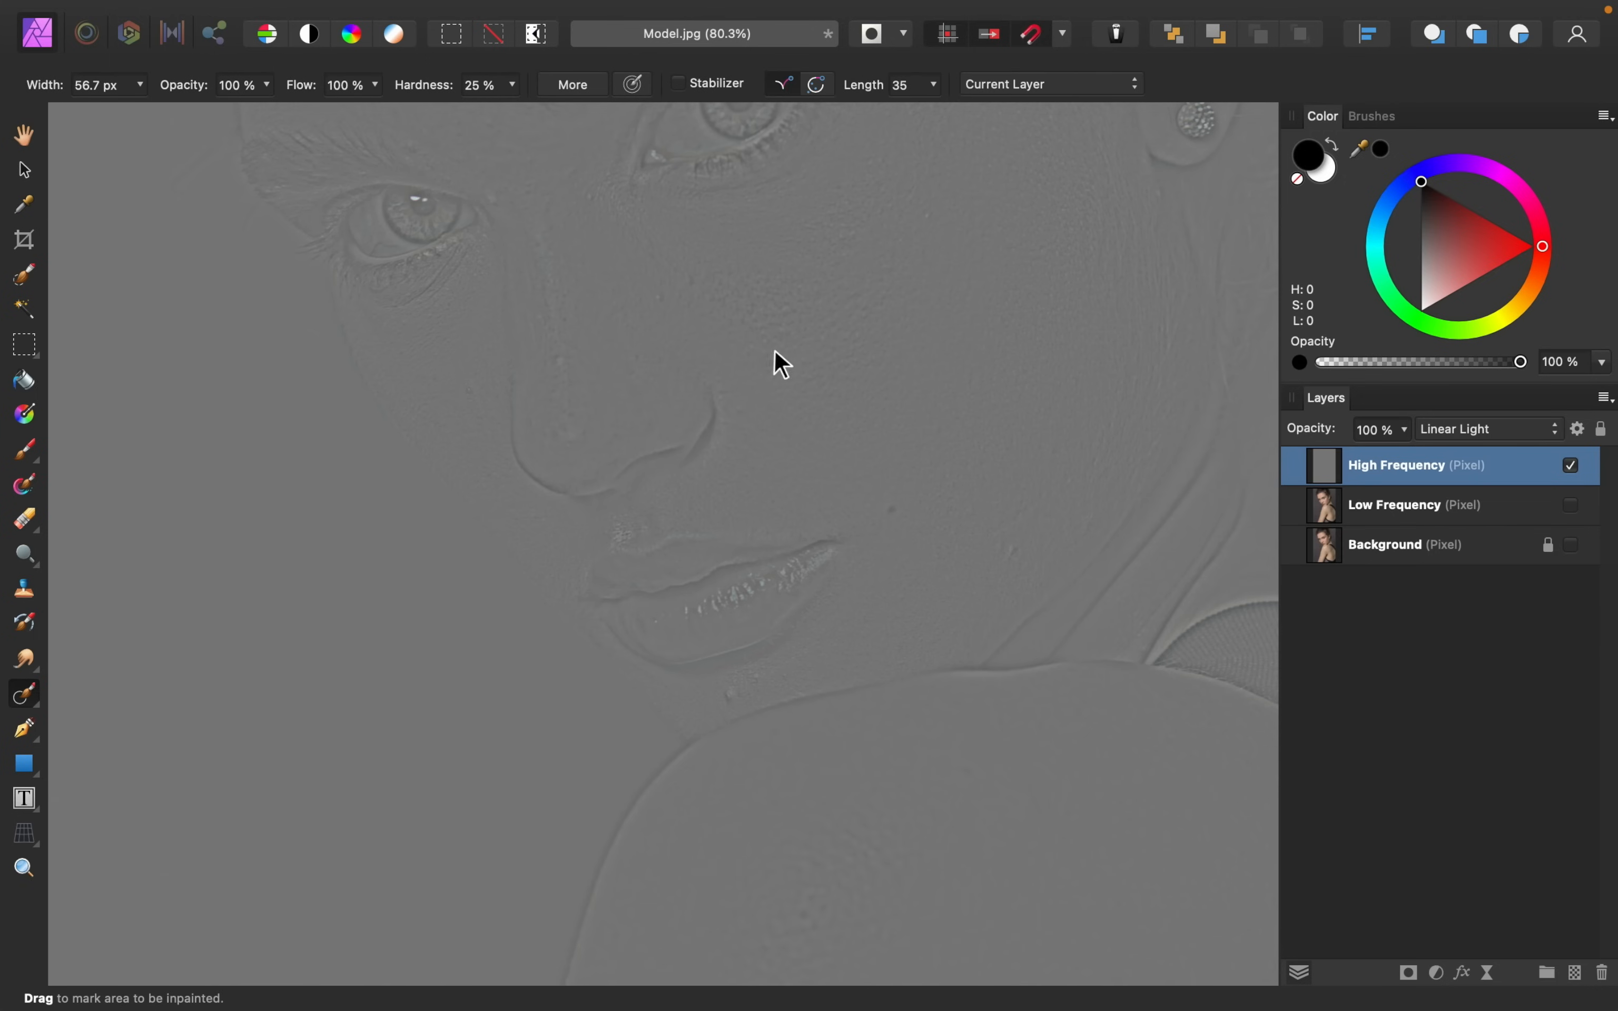
mouse_move(1110, 99)
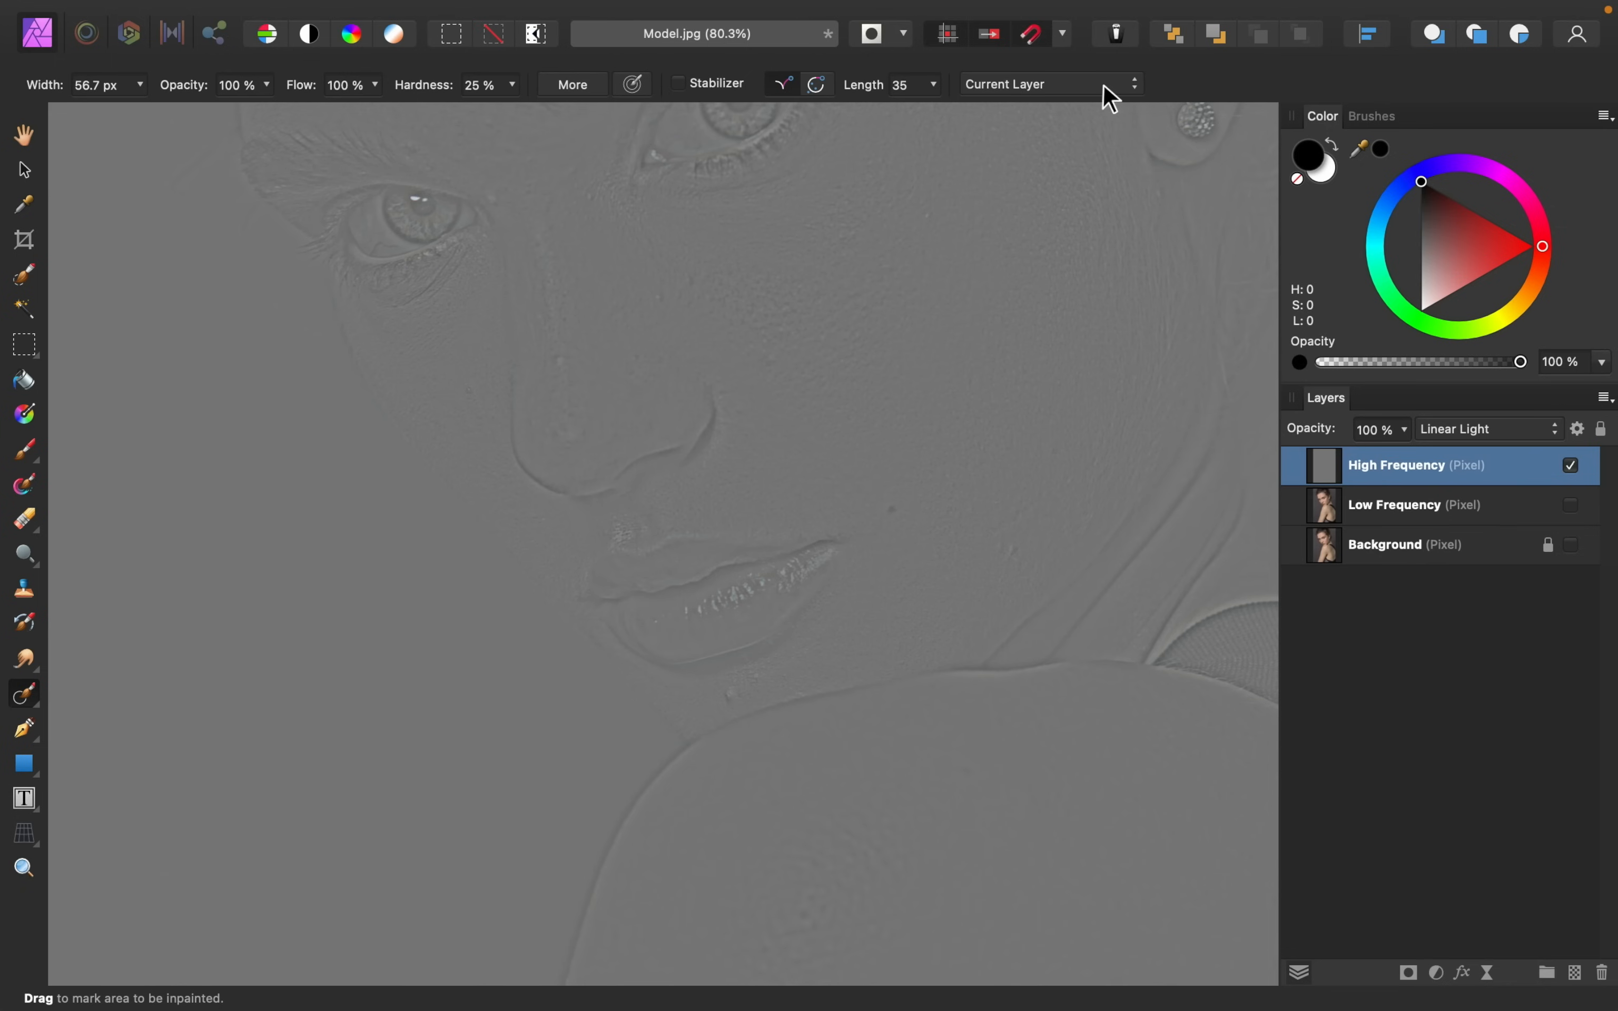
mouse_move(1091, 114)
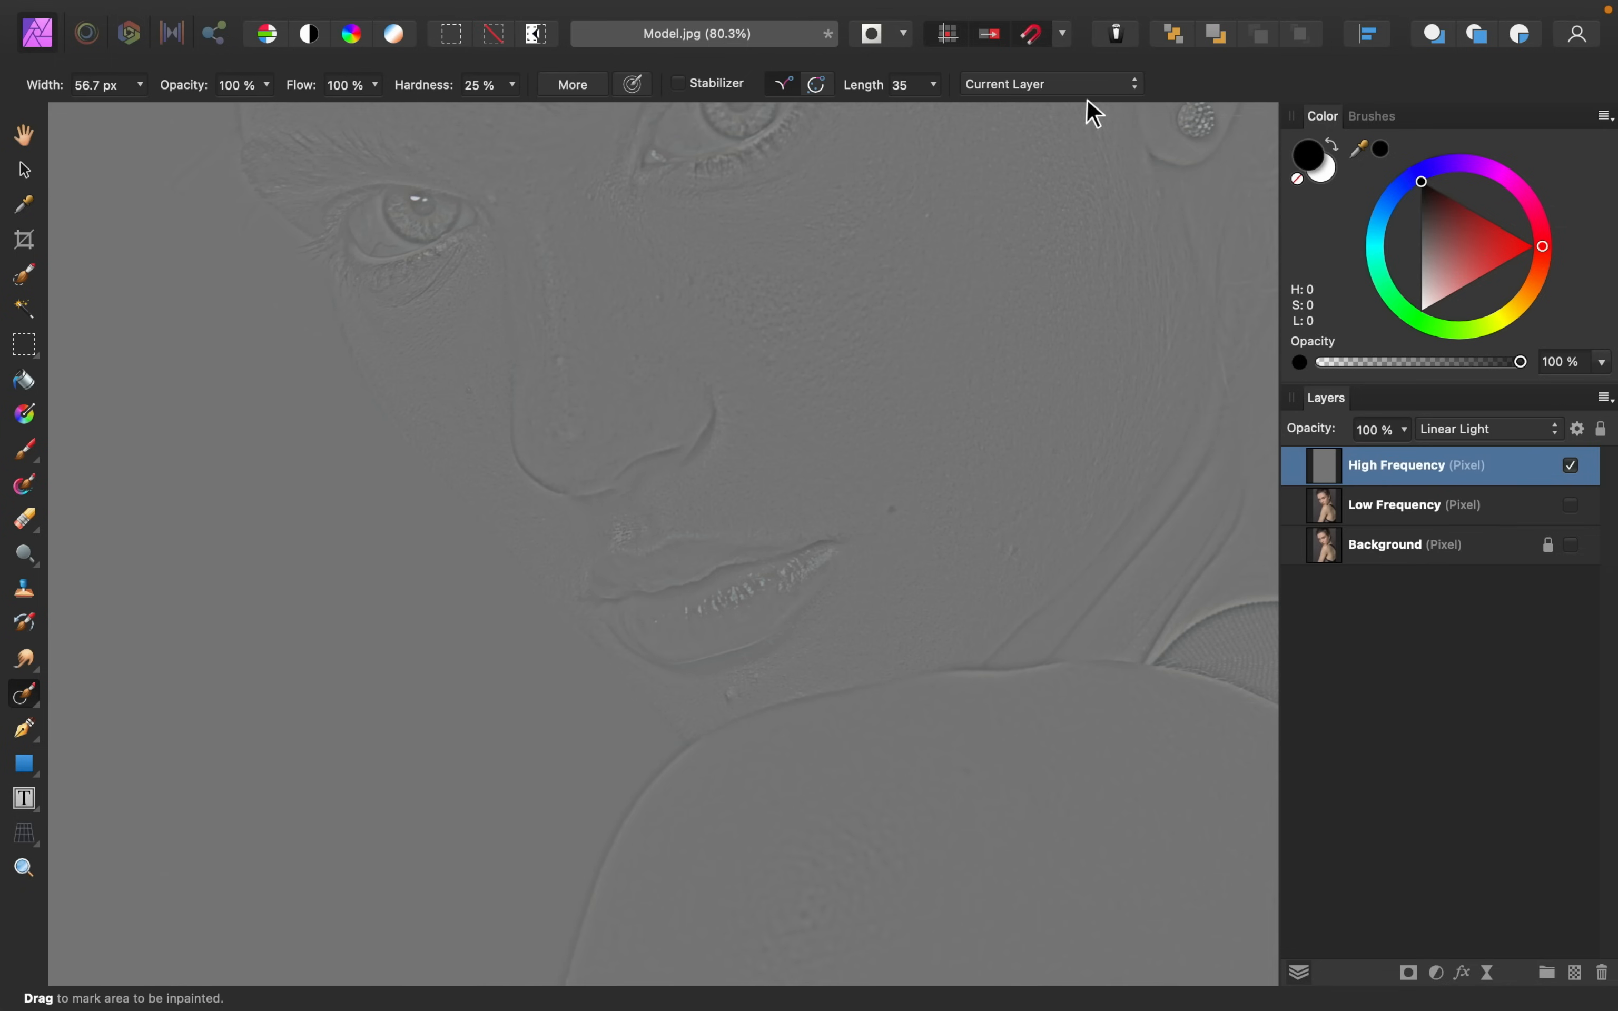
mouse_move(1039, 297)
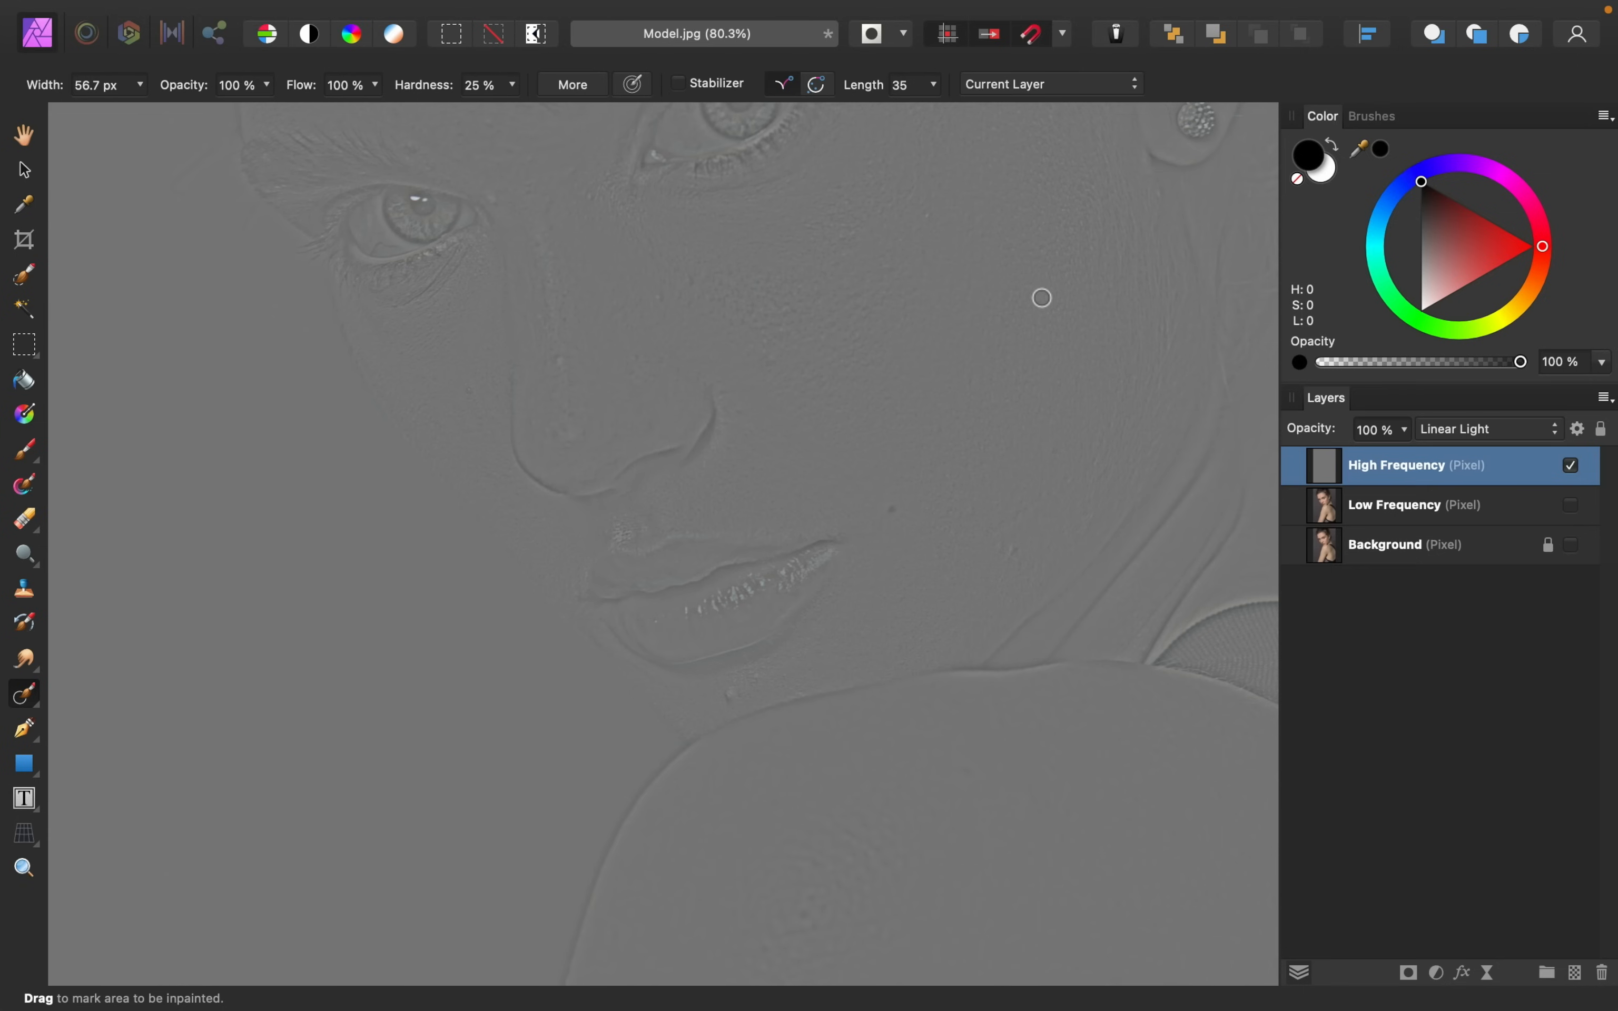
mouse_move(1037, 302)
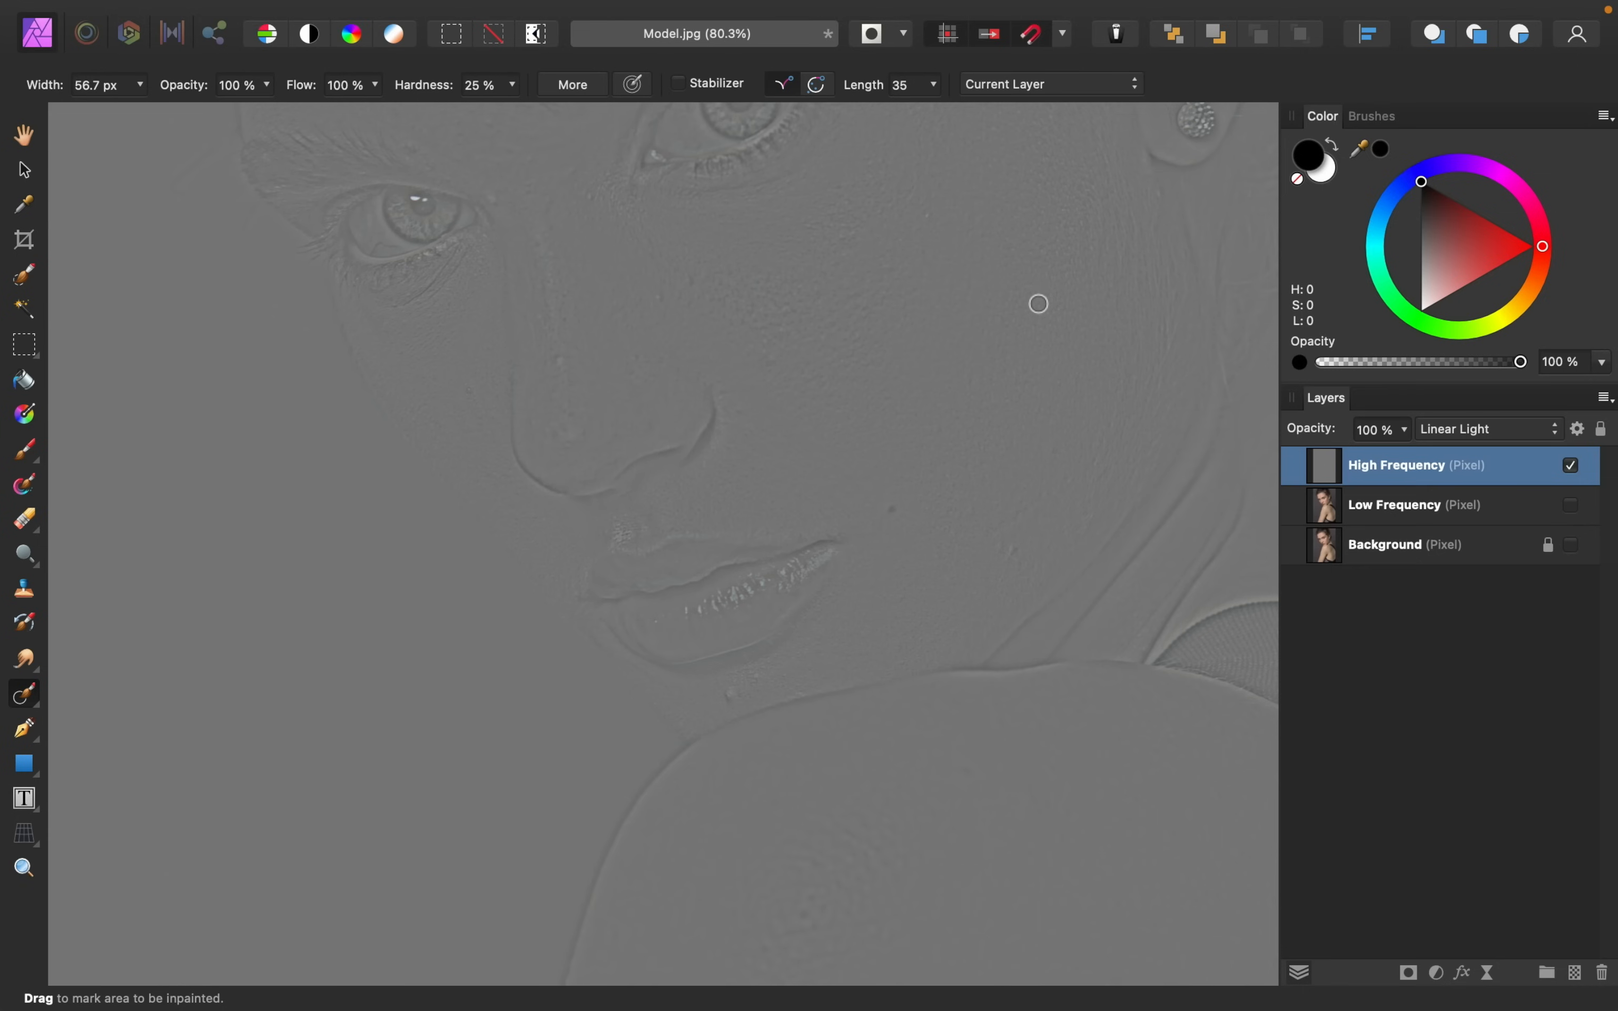
mouse_move(1035, 334)
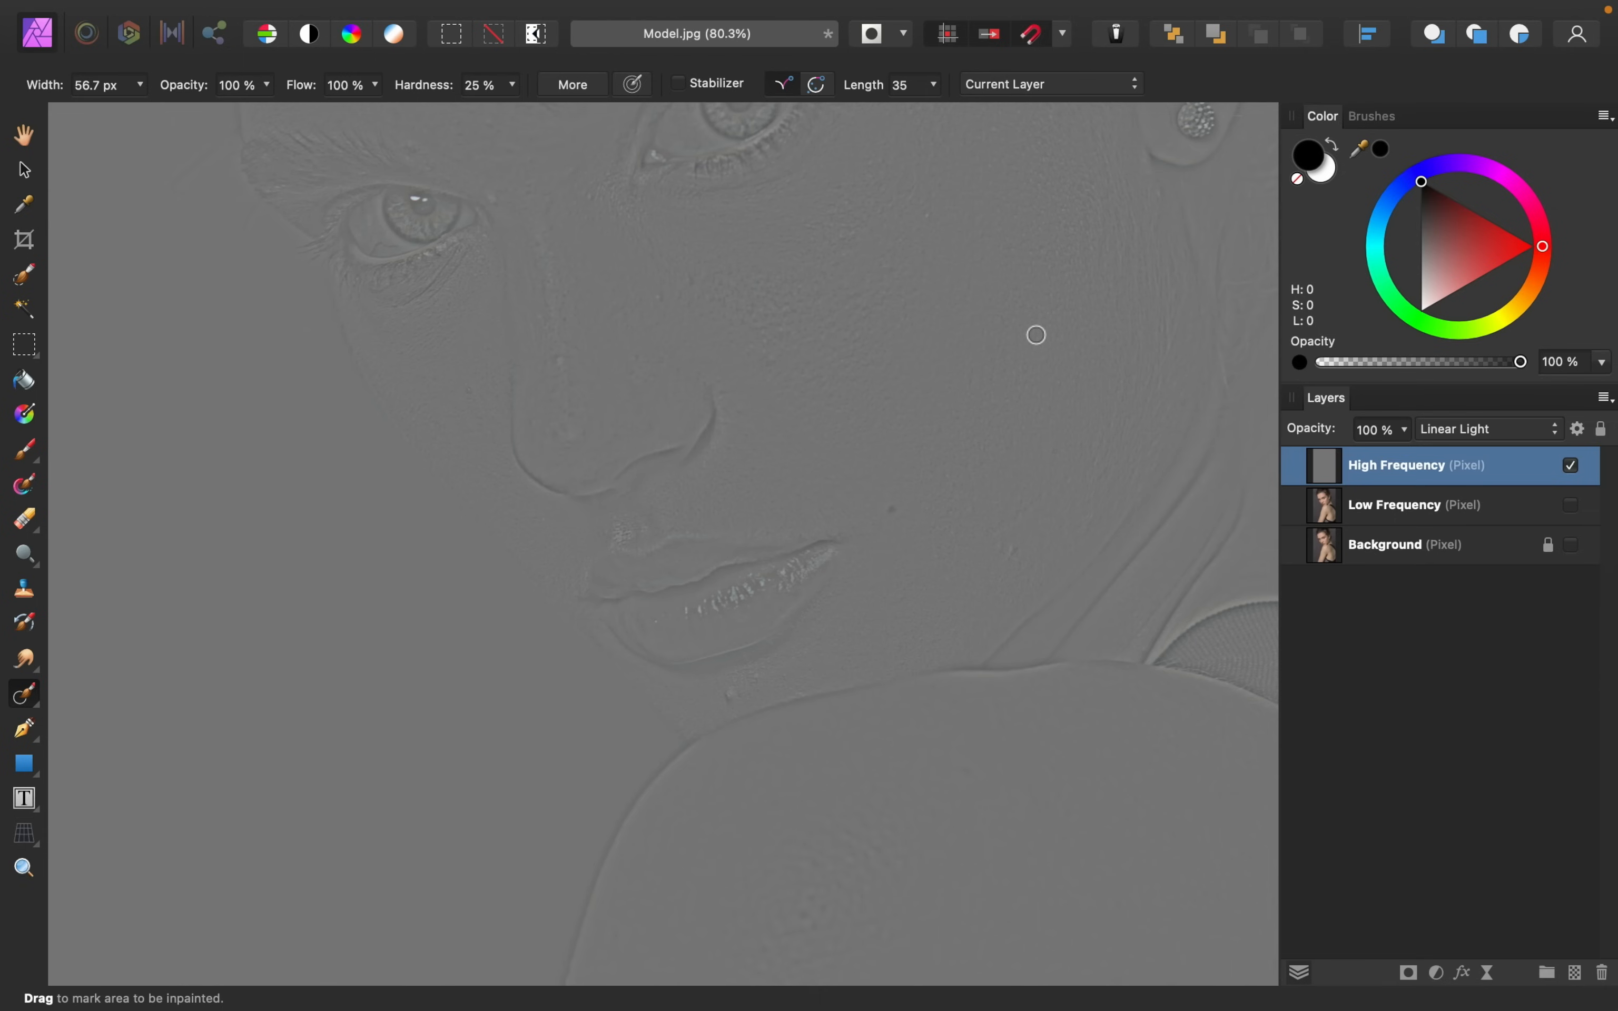
mouse_move(883, 538)
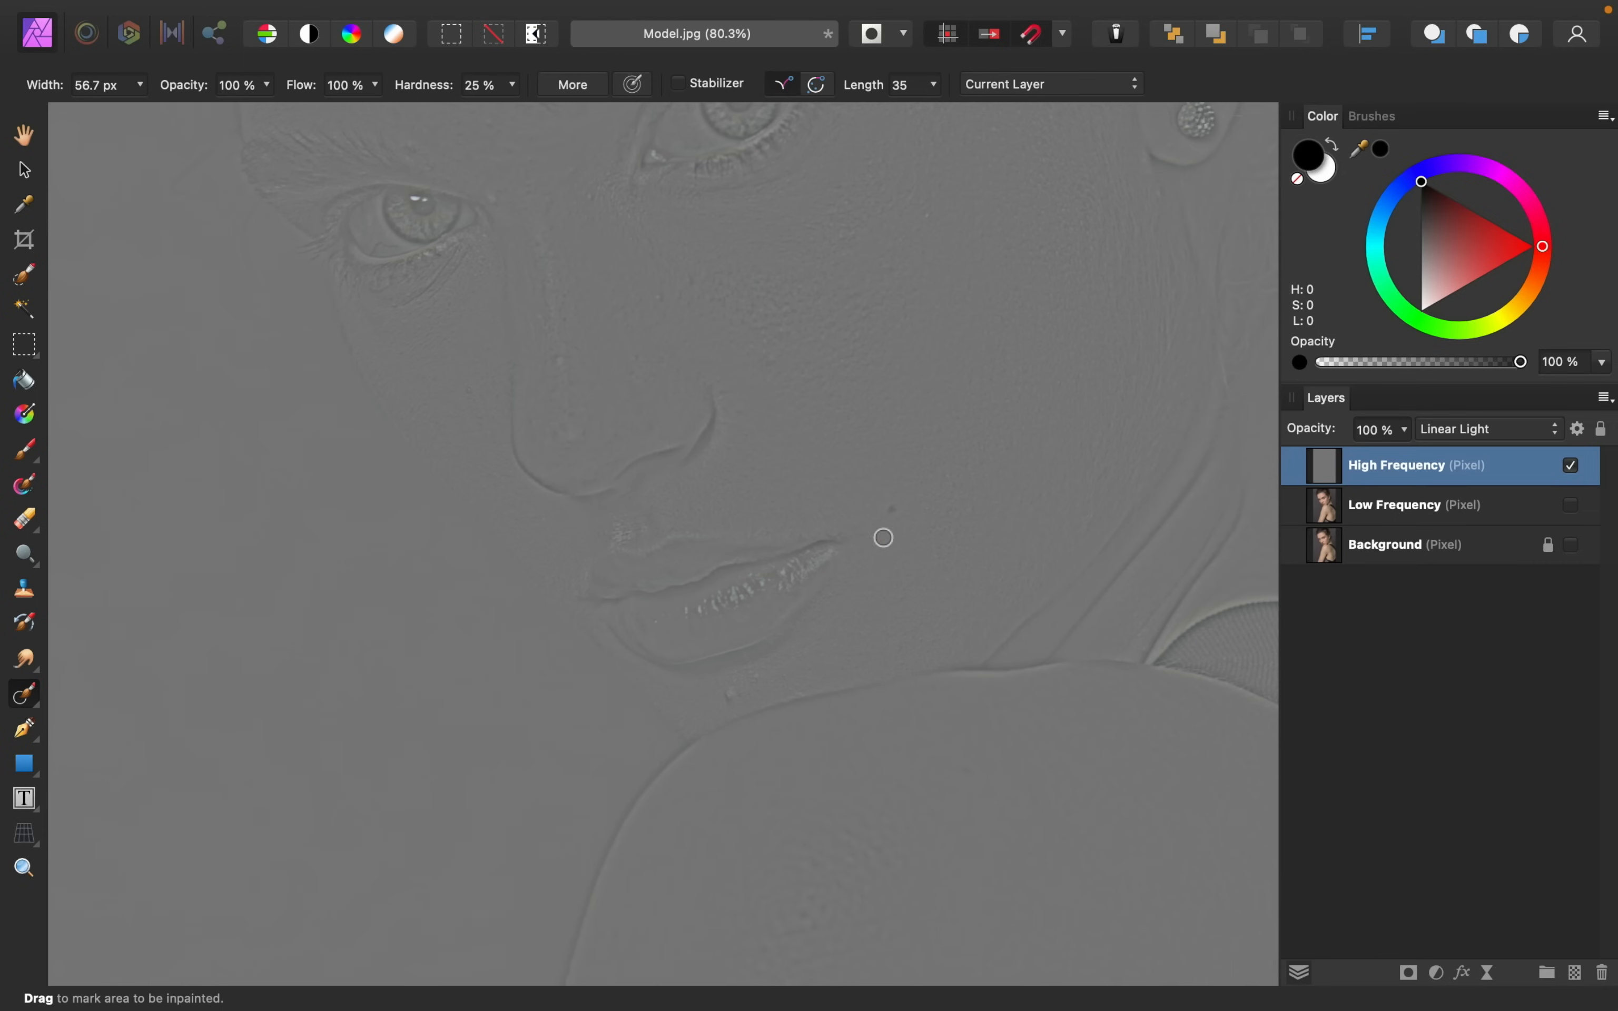
mouse_move(645, 352)
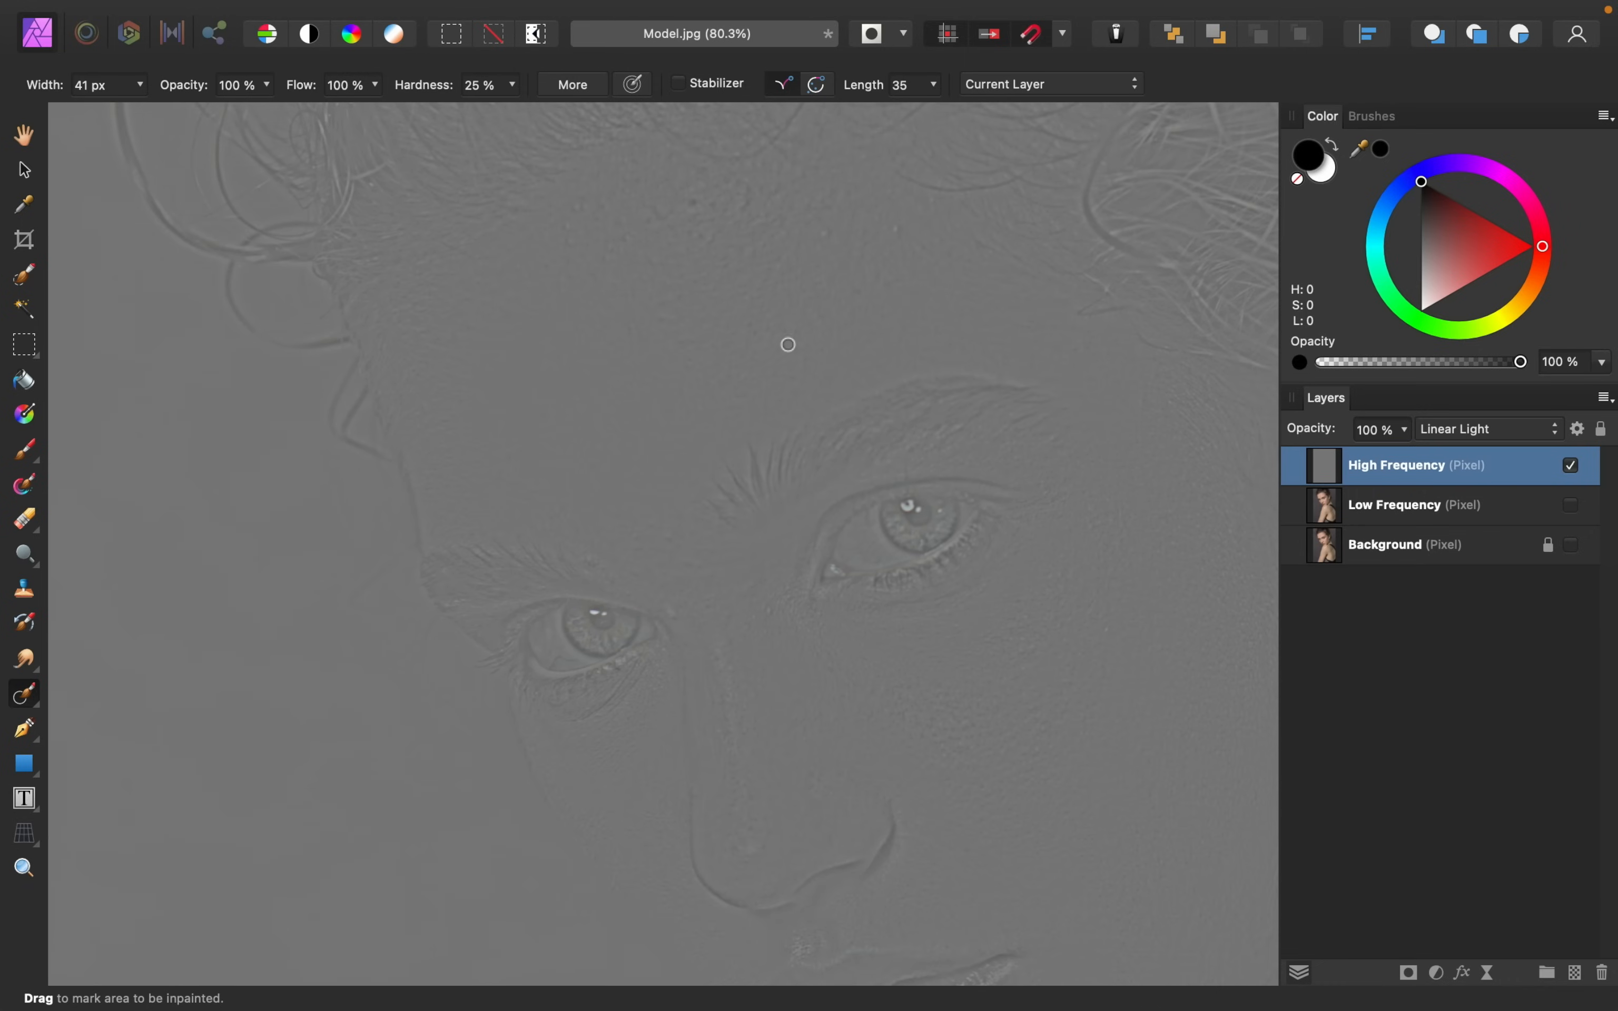
Inpaint the two forehead blemishes and the spots between the eyes and near the brow
left_click_drag(787, 343, 918, 245)
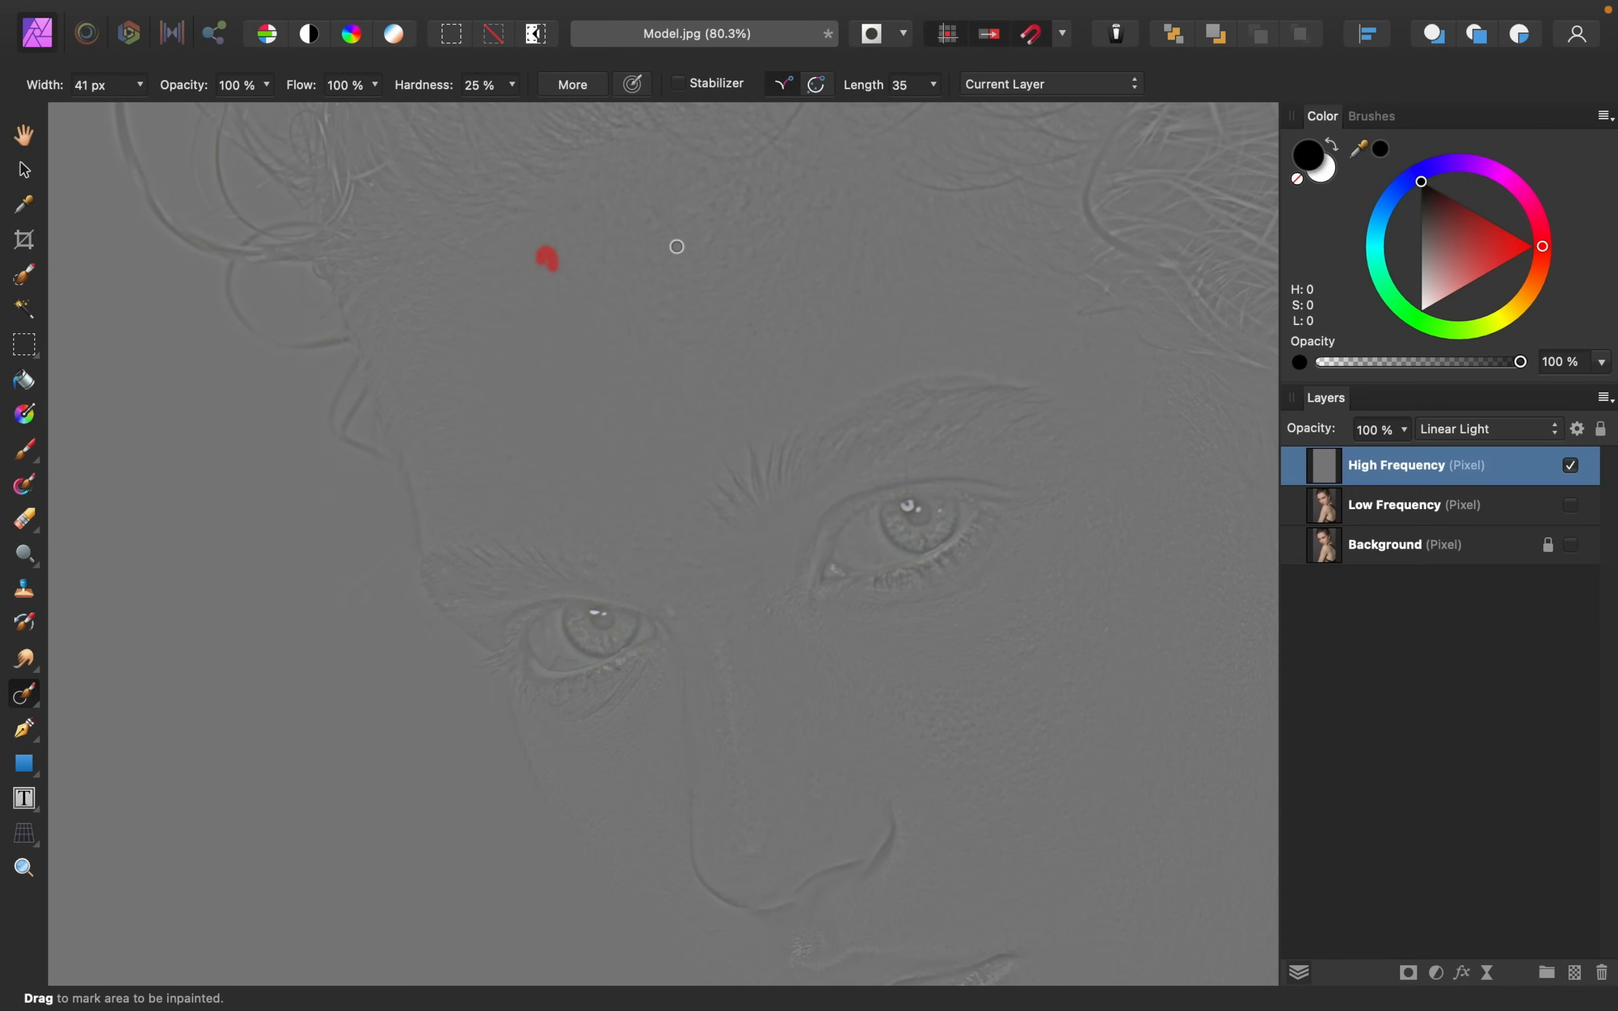
left_click_drag(543, 258, 616, 286)
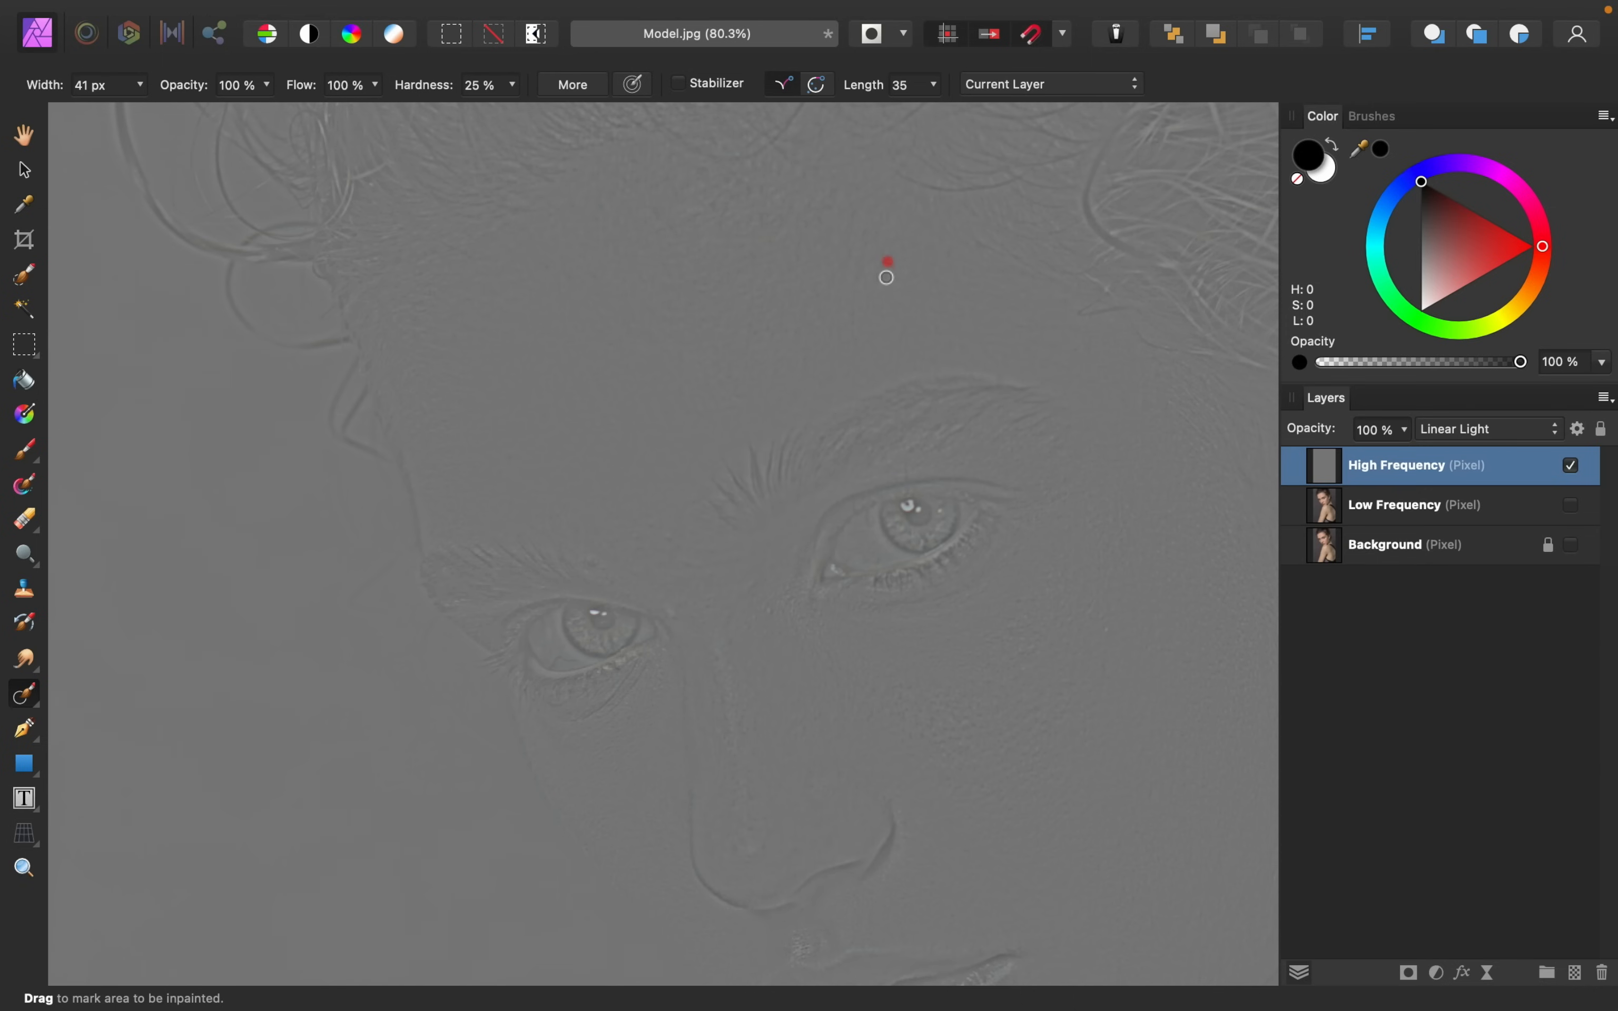
mouse_move(586, 336)
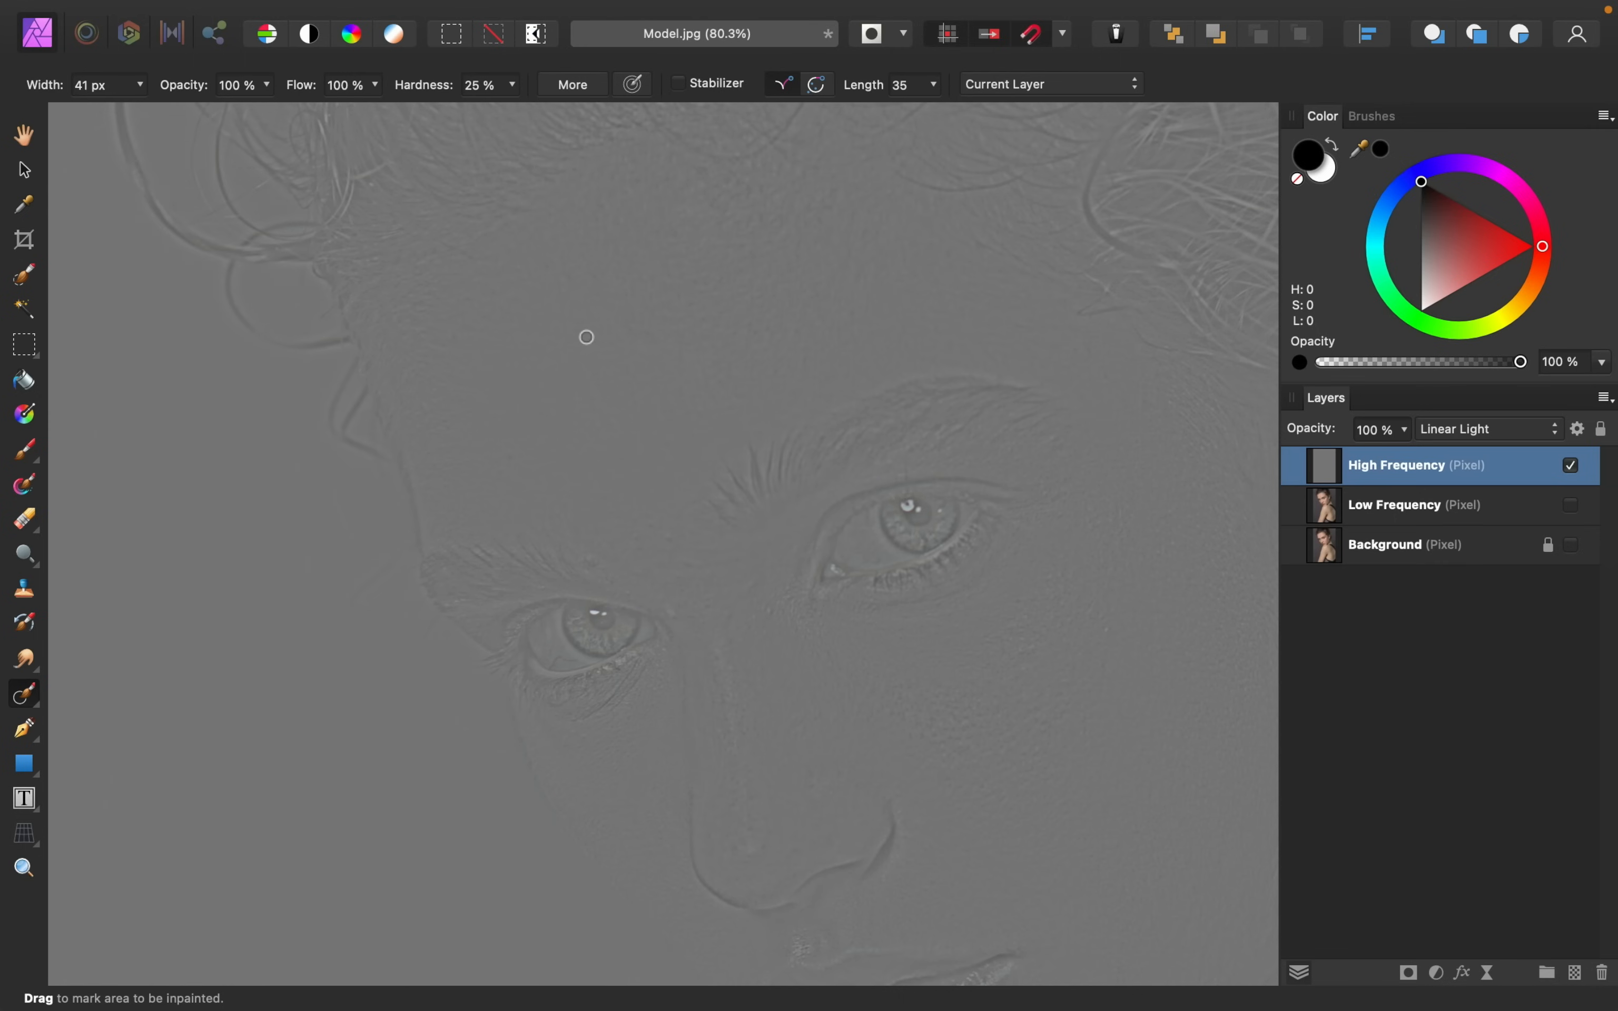
scroll("down", 3)
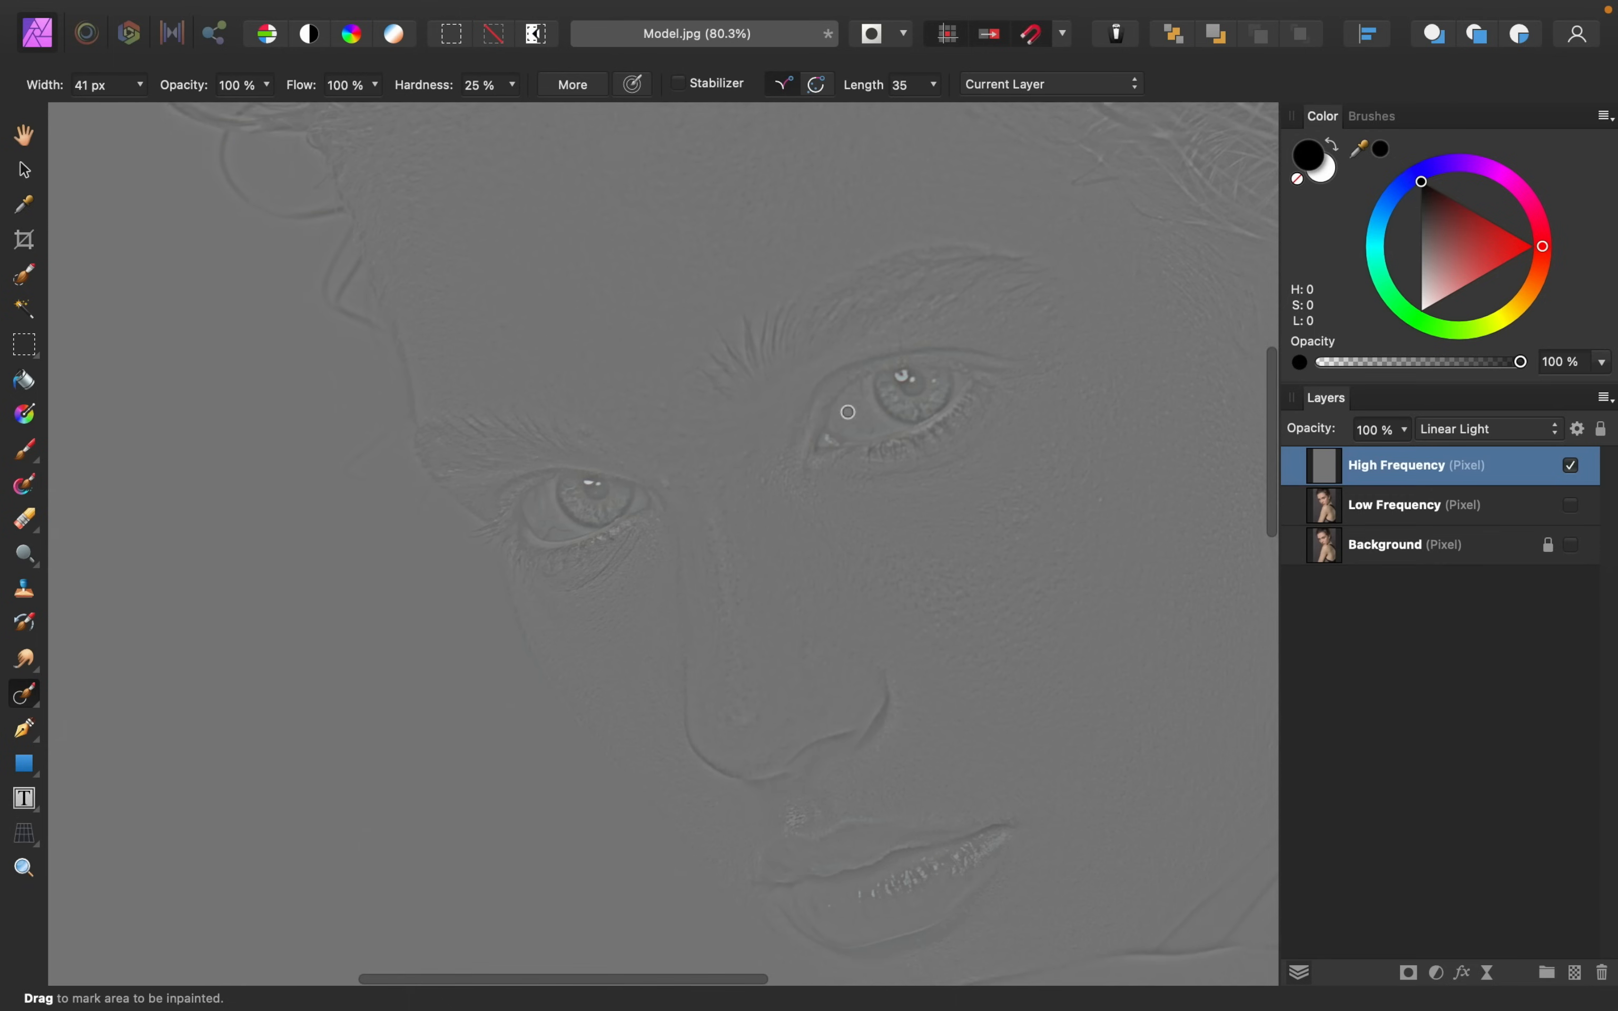
left_click_drag(846, 412, 706, 426)
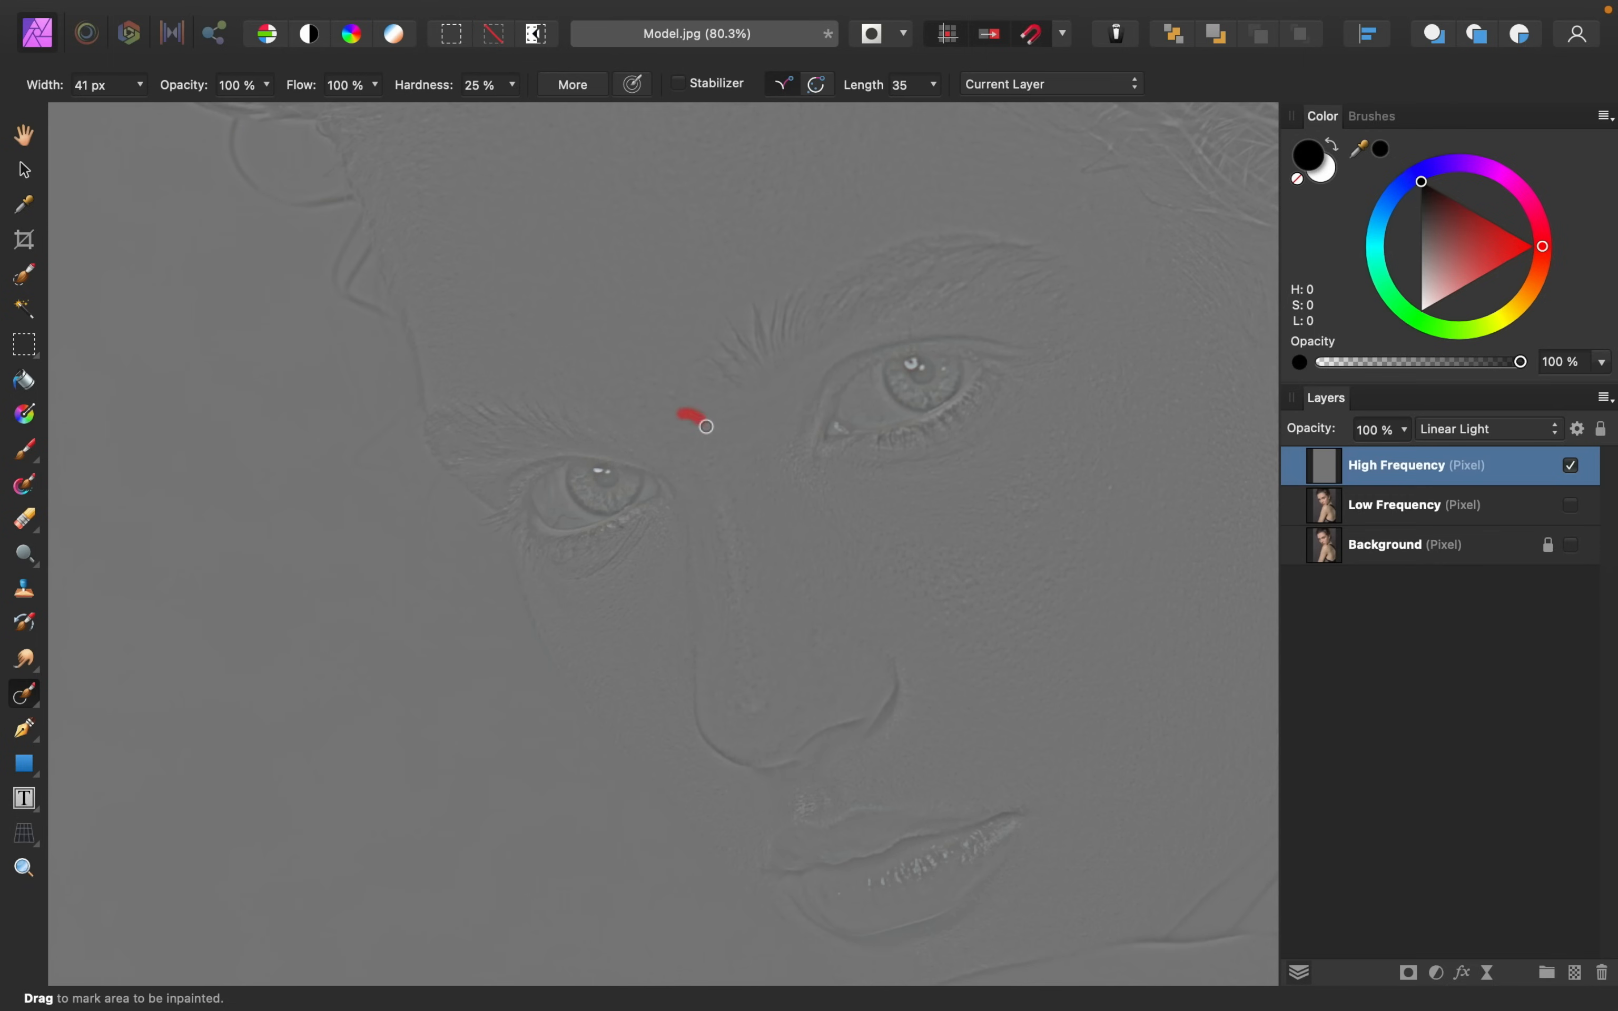
left_click_drag(706, 426, 753, 471)
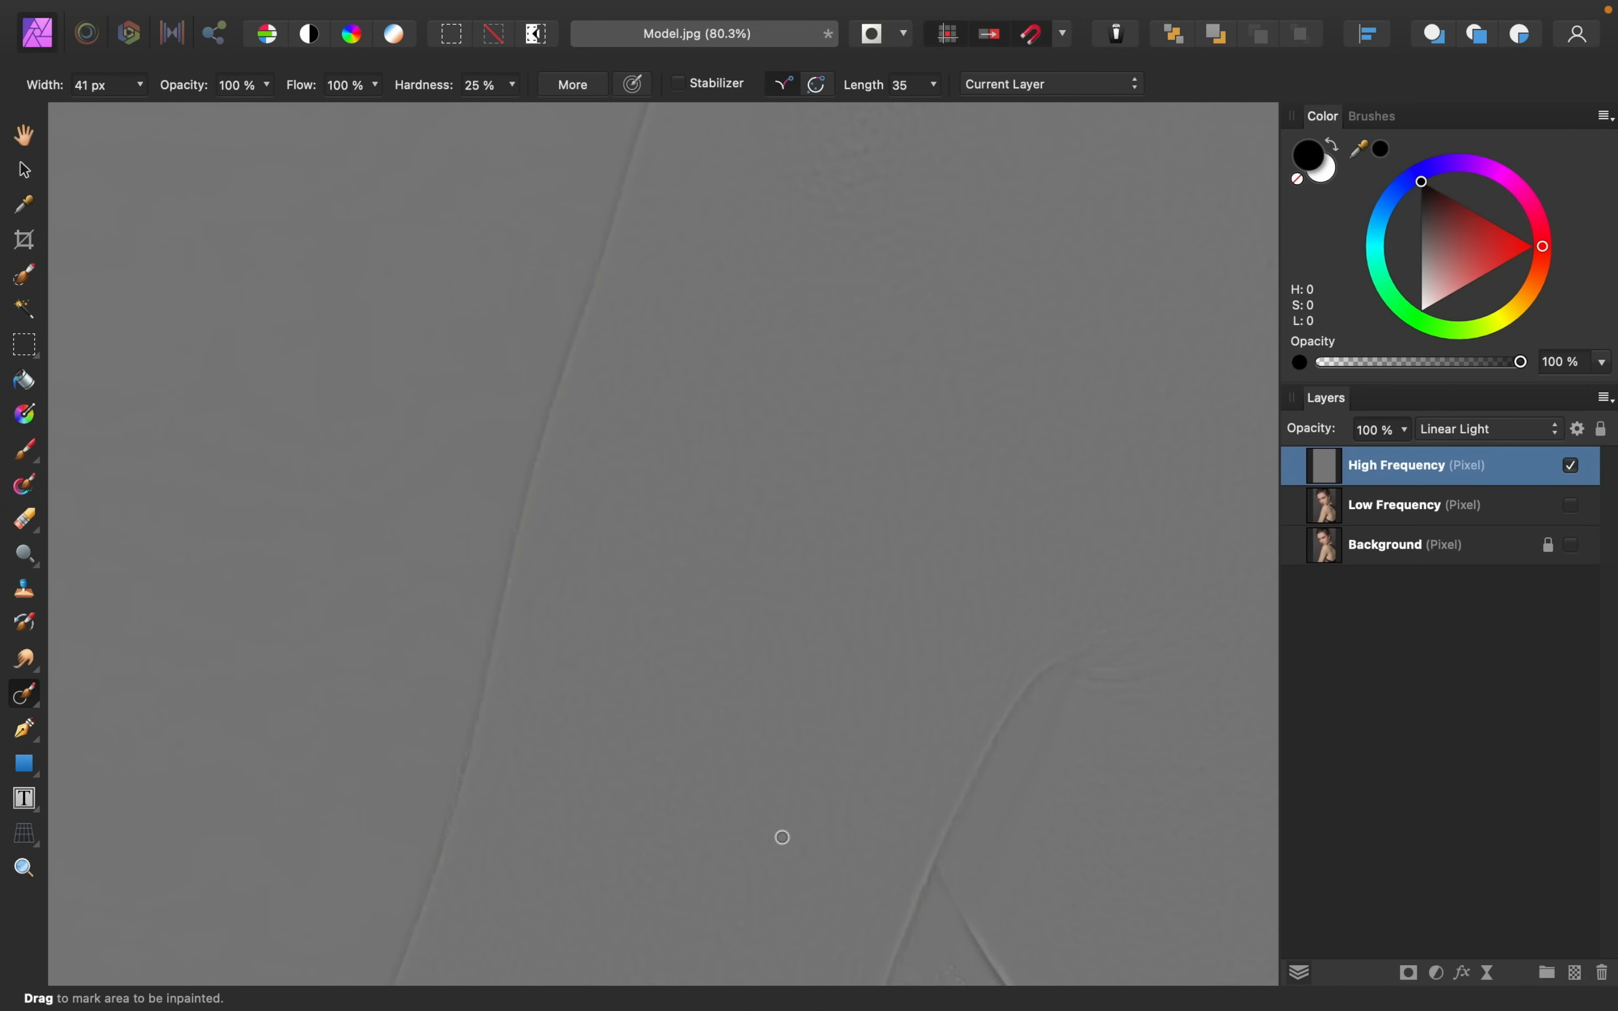
Inpaint the two blemishes on the shoulder skin
left_click(712, 807)
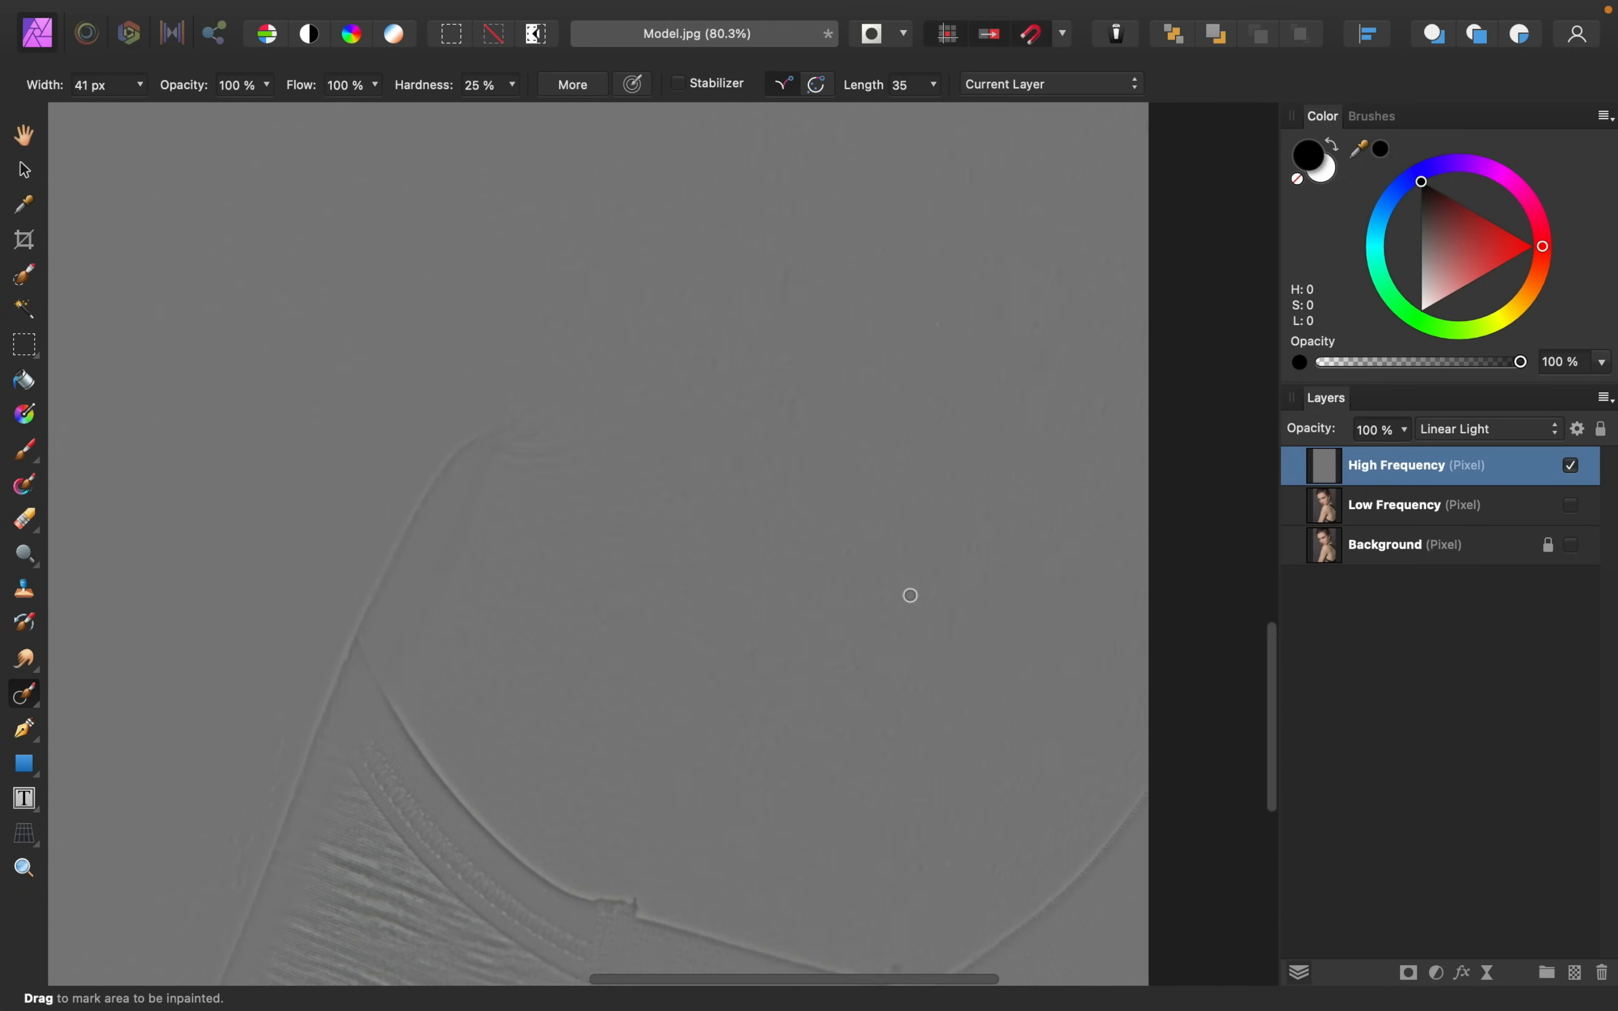
left_click_drag(910, 595, 733, 630)
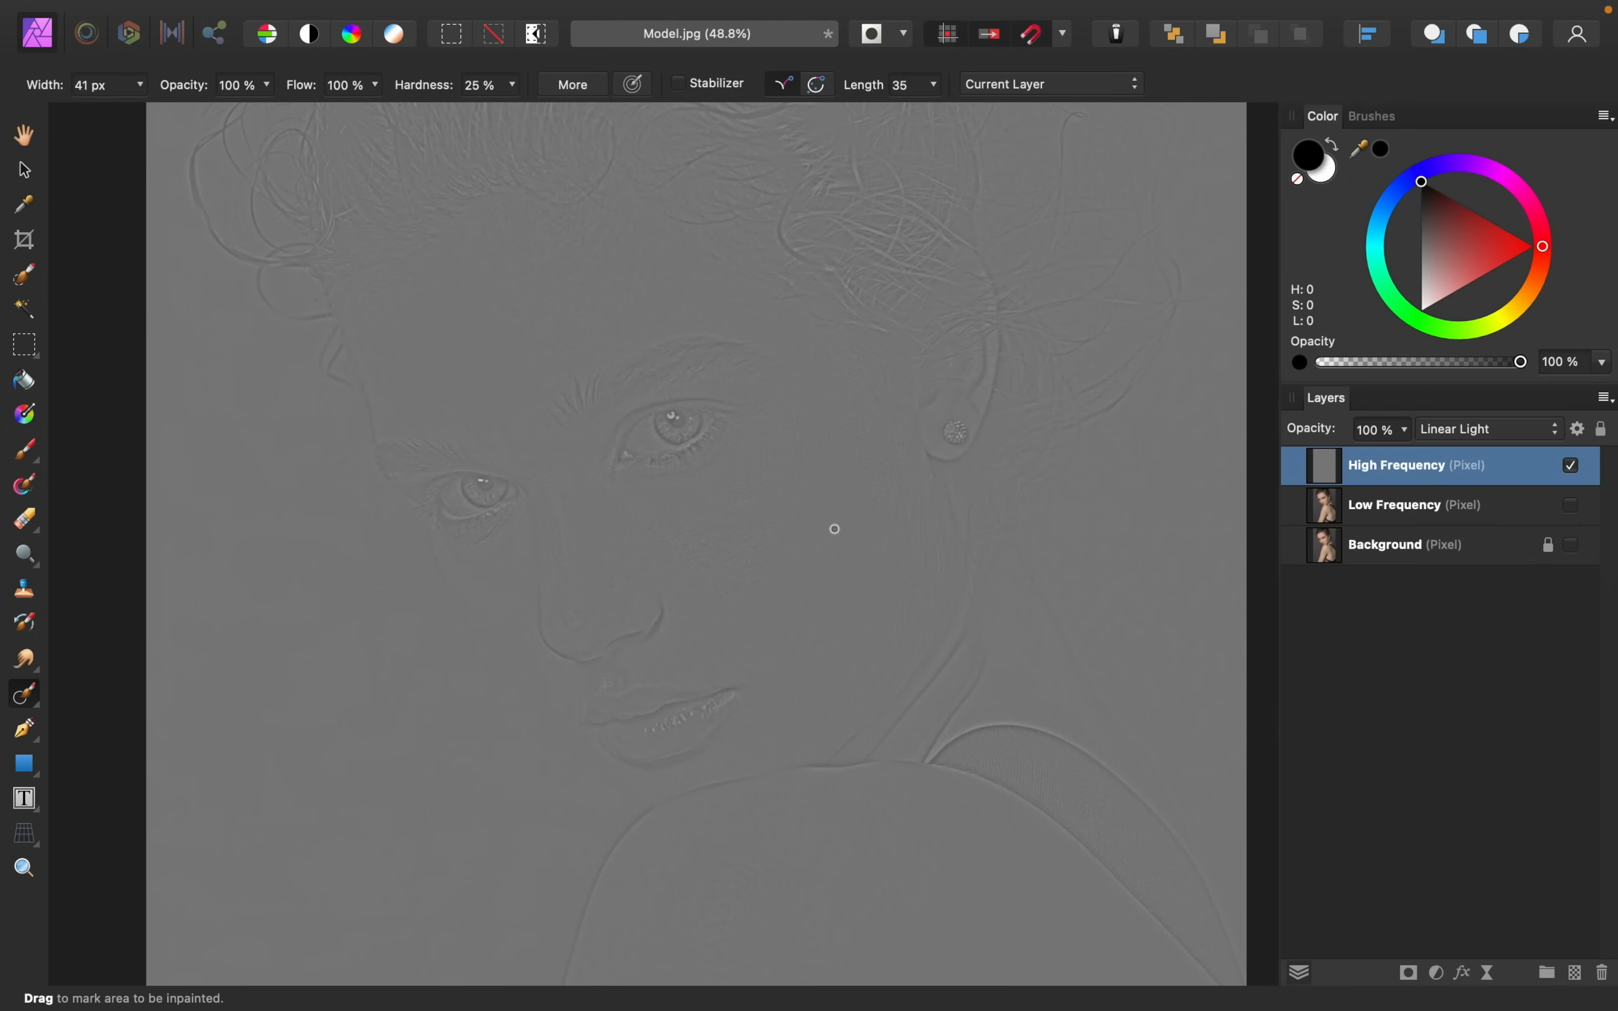
mouse_move(830, 531)
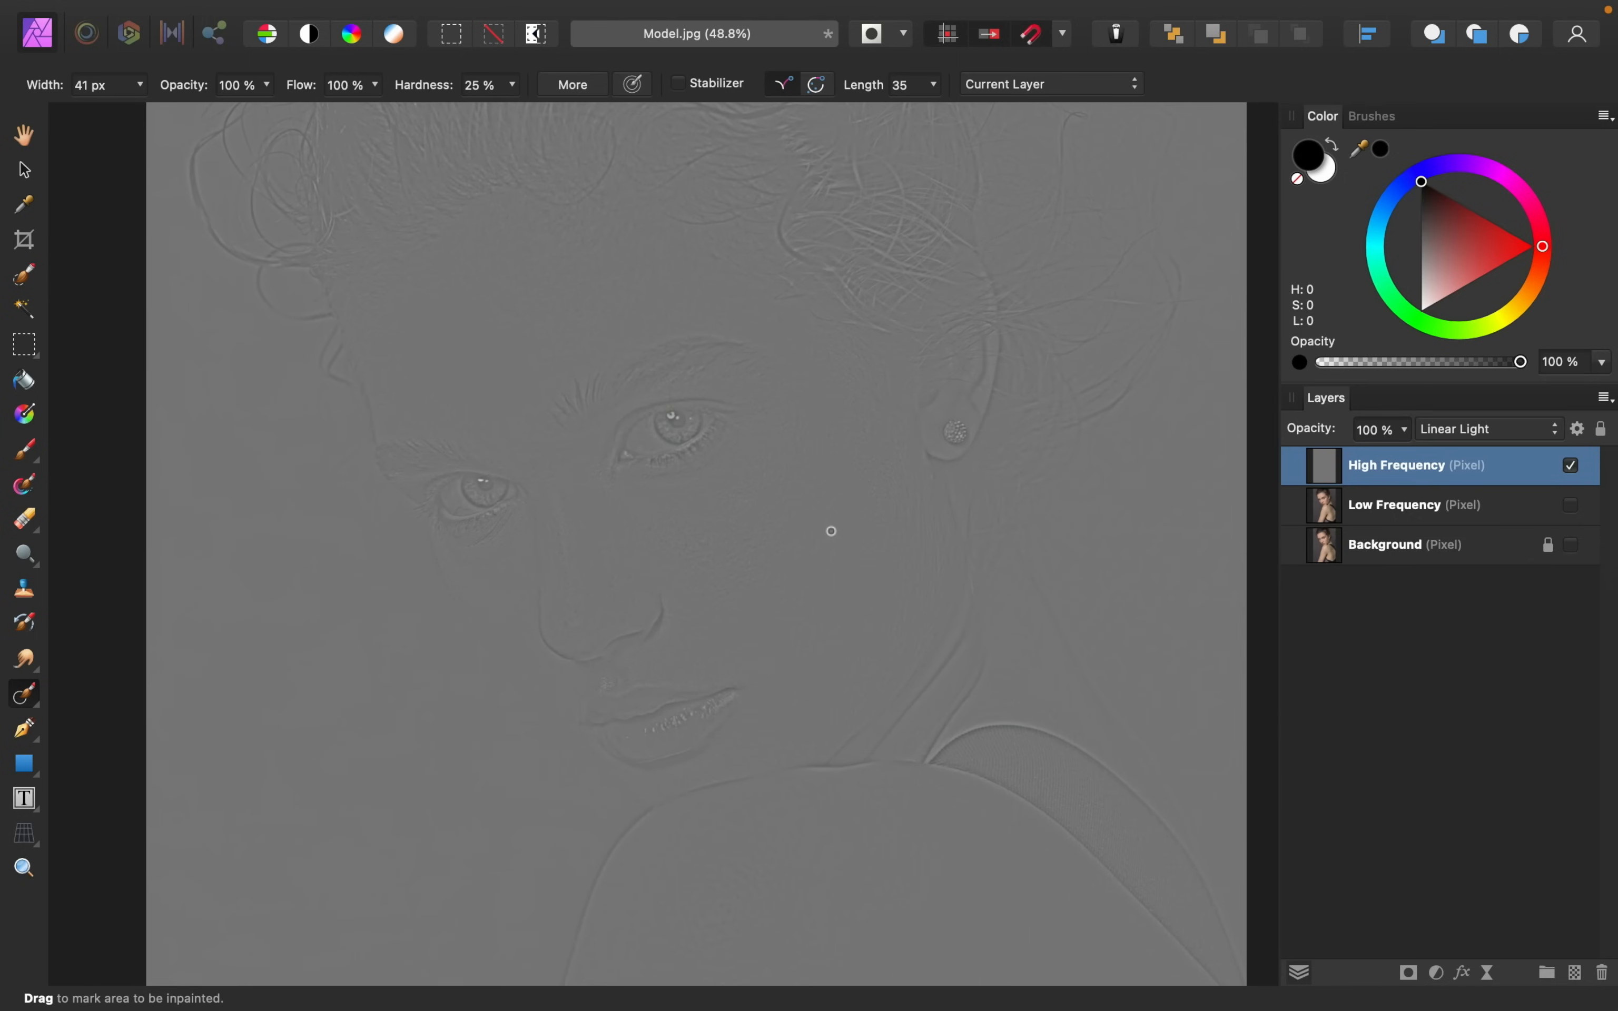
Reveal and duplicate the Low Frequency layer, leaving High Frequency hidden so only blurred tones show
left_click(1569, 504)
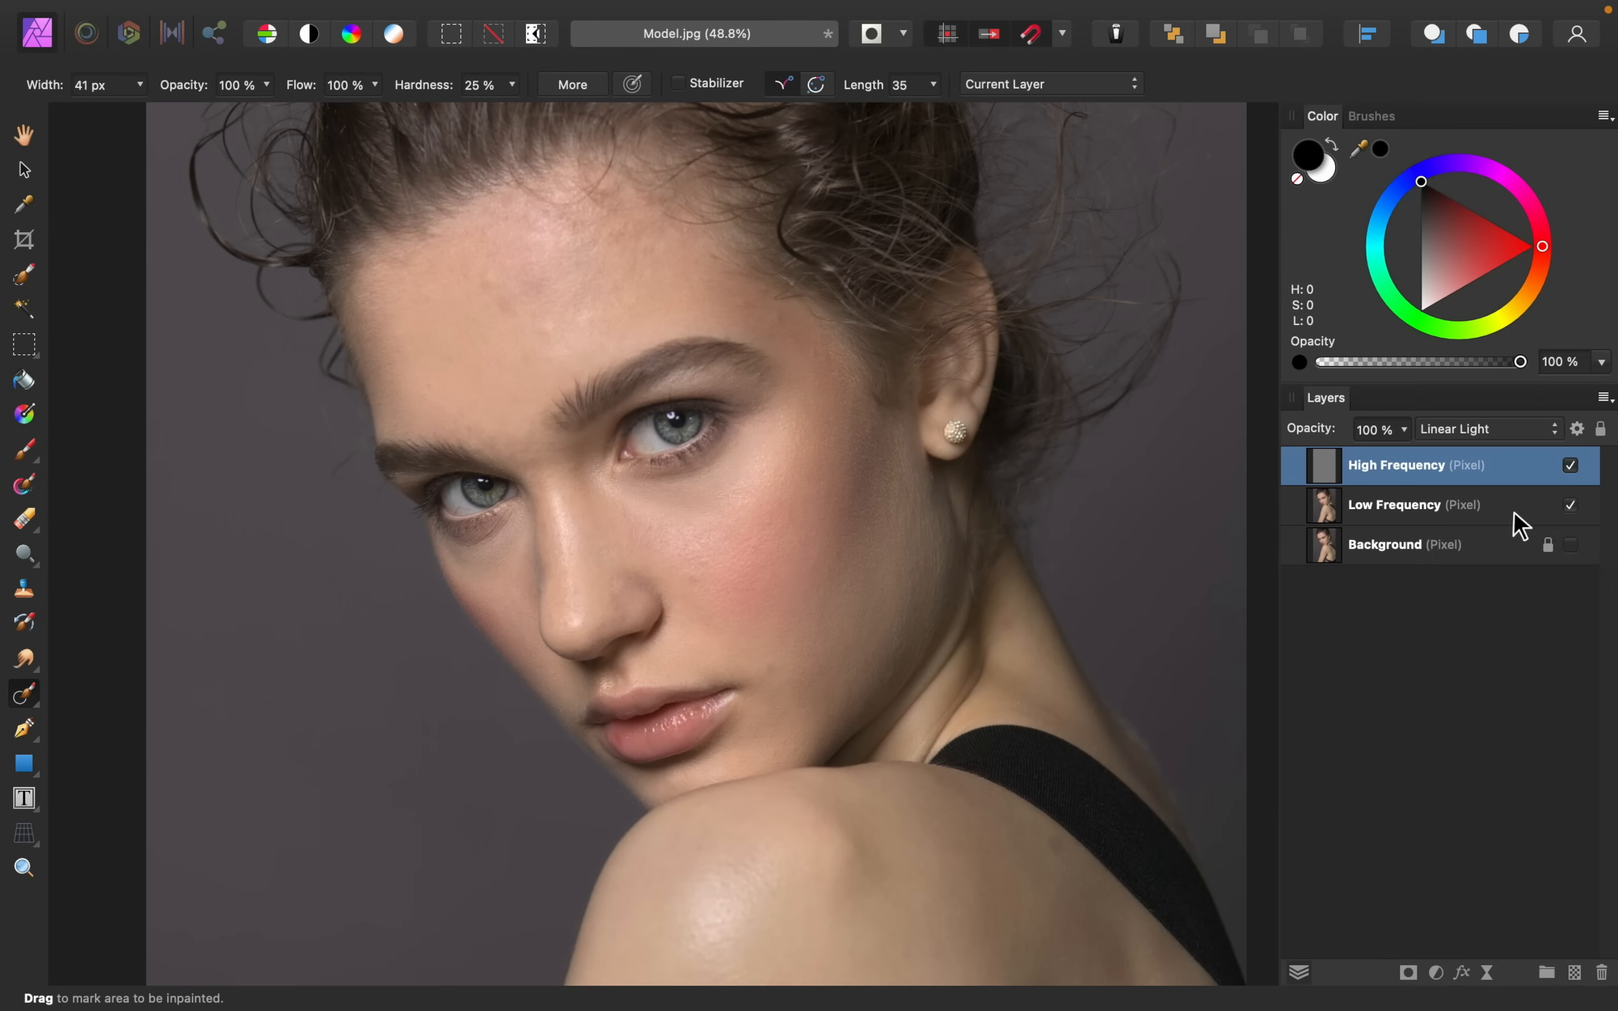
mouse_move(1516, 529)
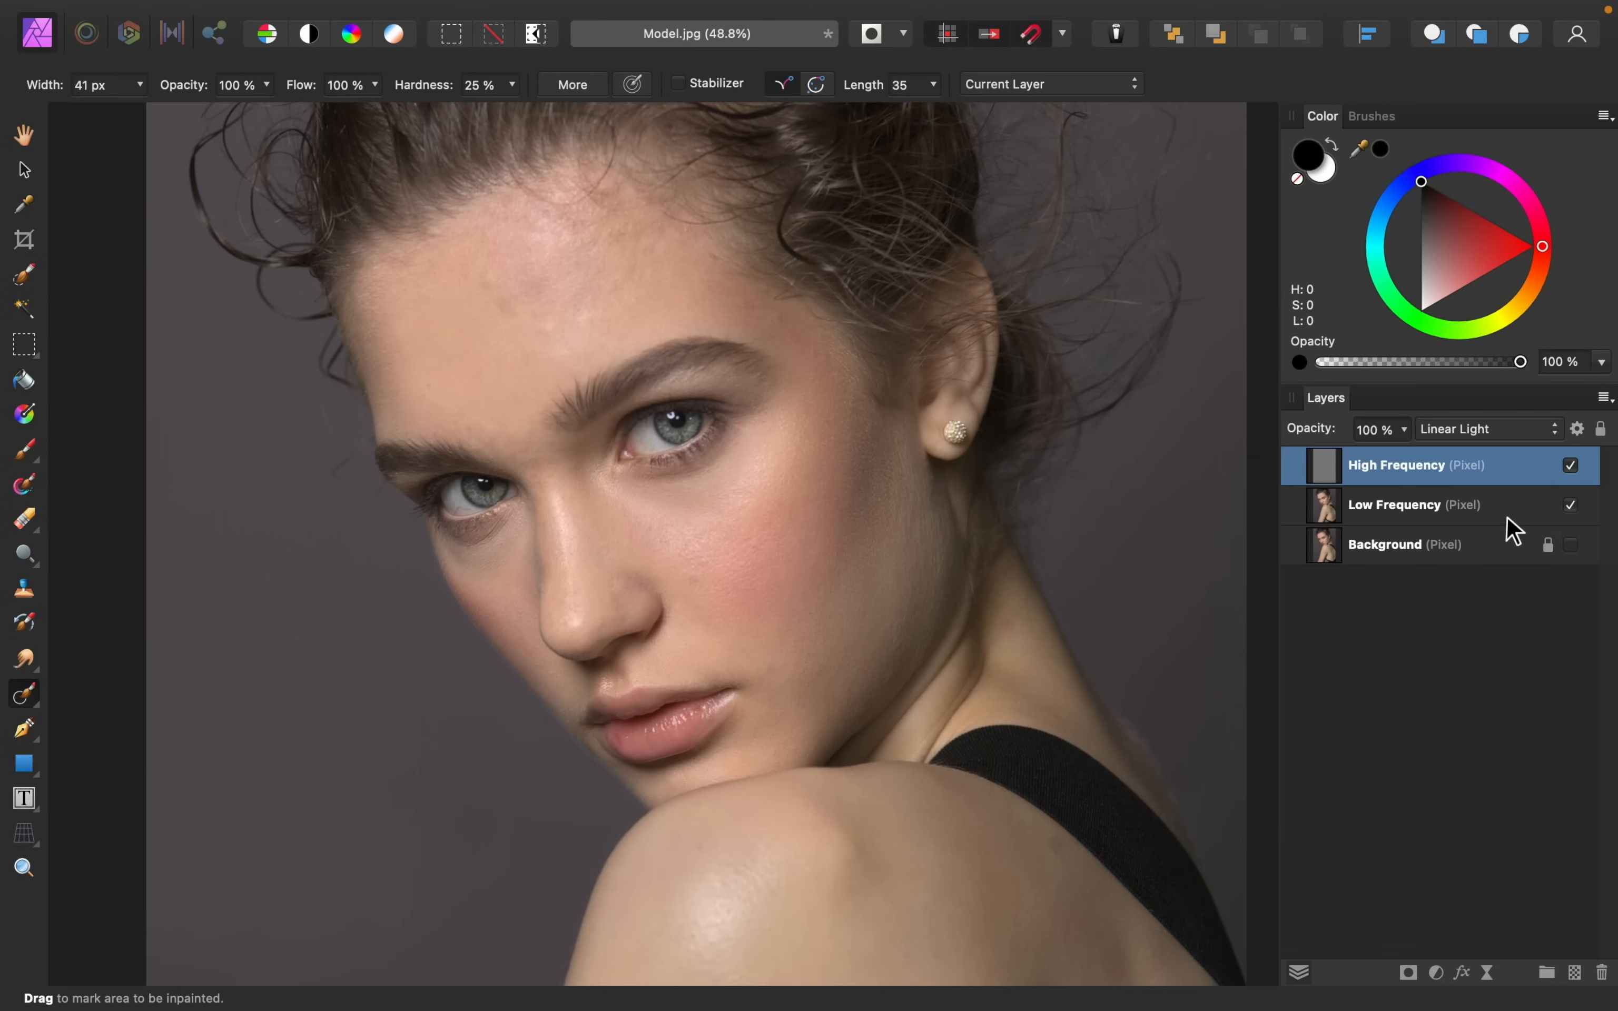
left_click(1413, 504)
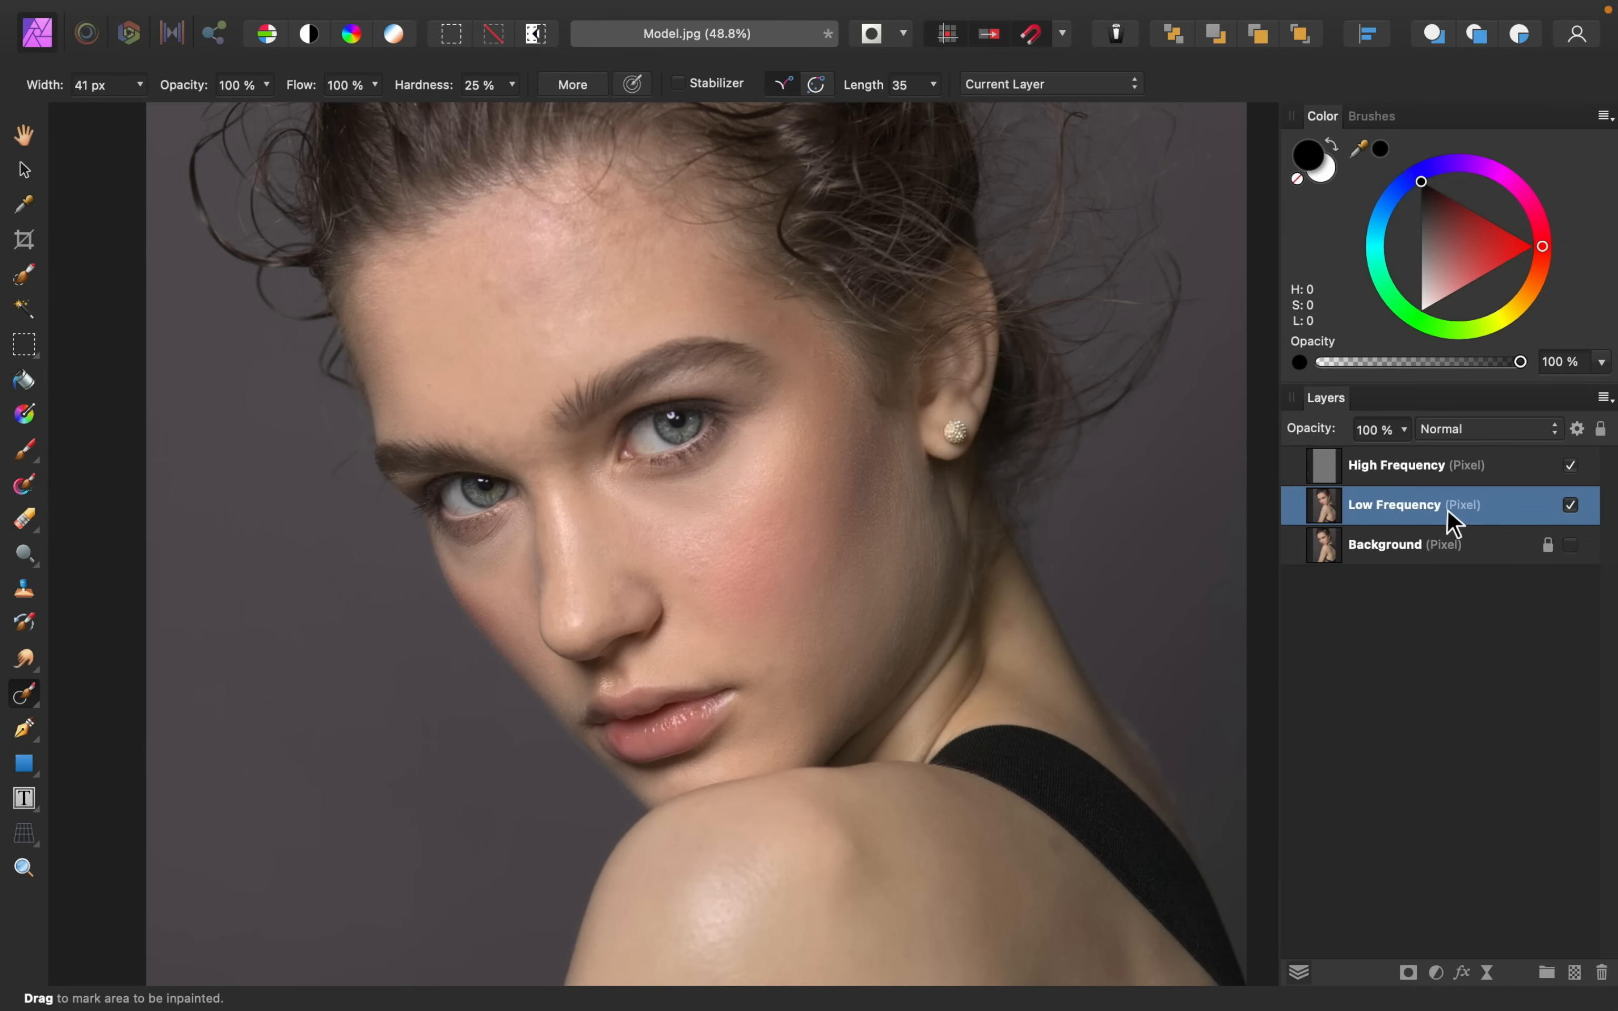
key("cmd+j")
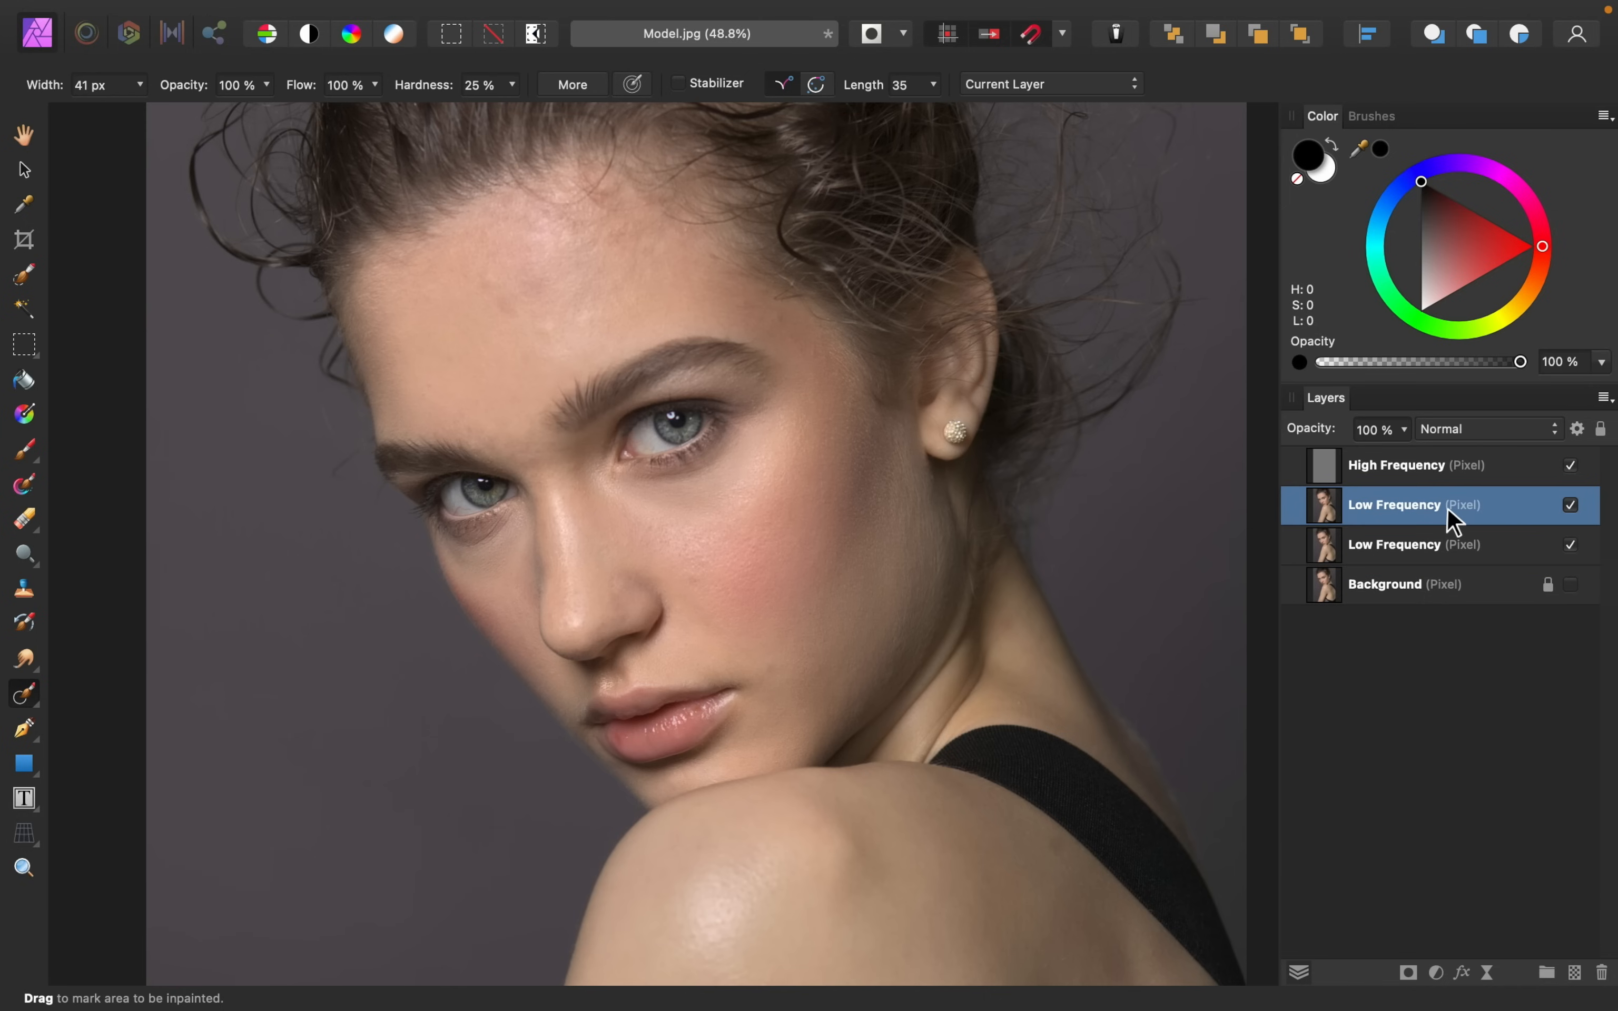
left_click(1570, 465)
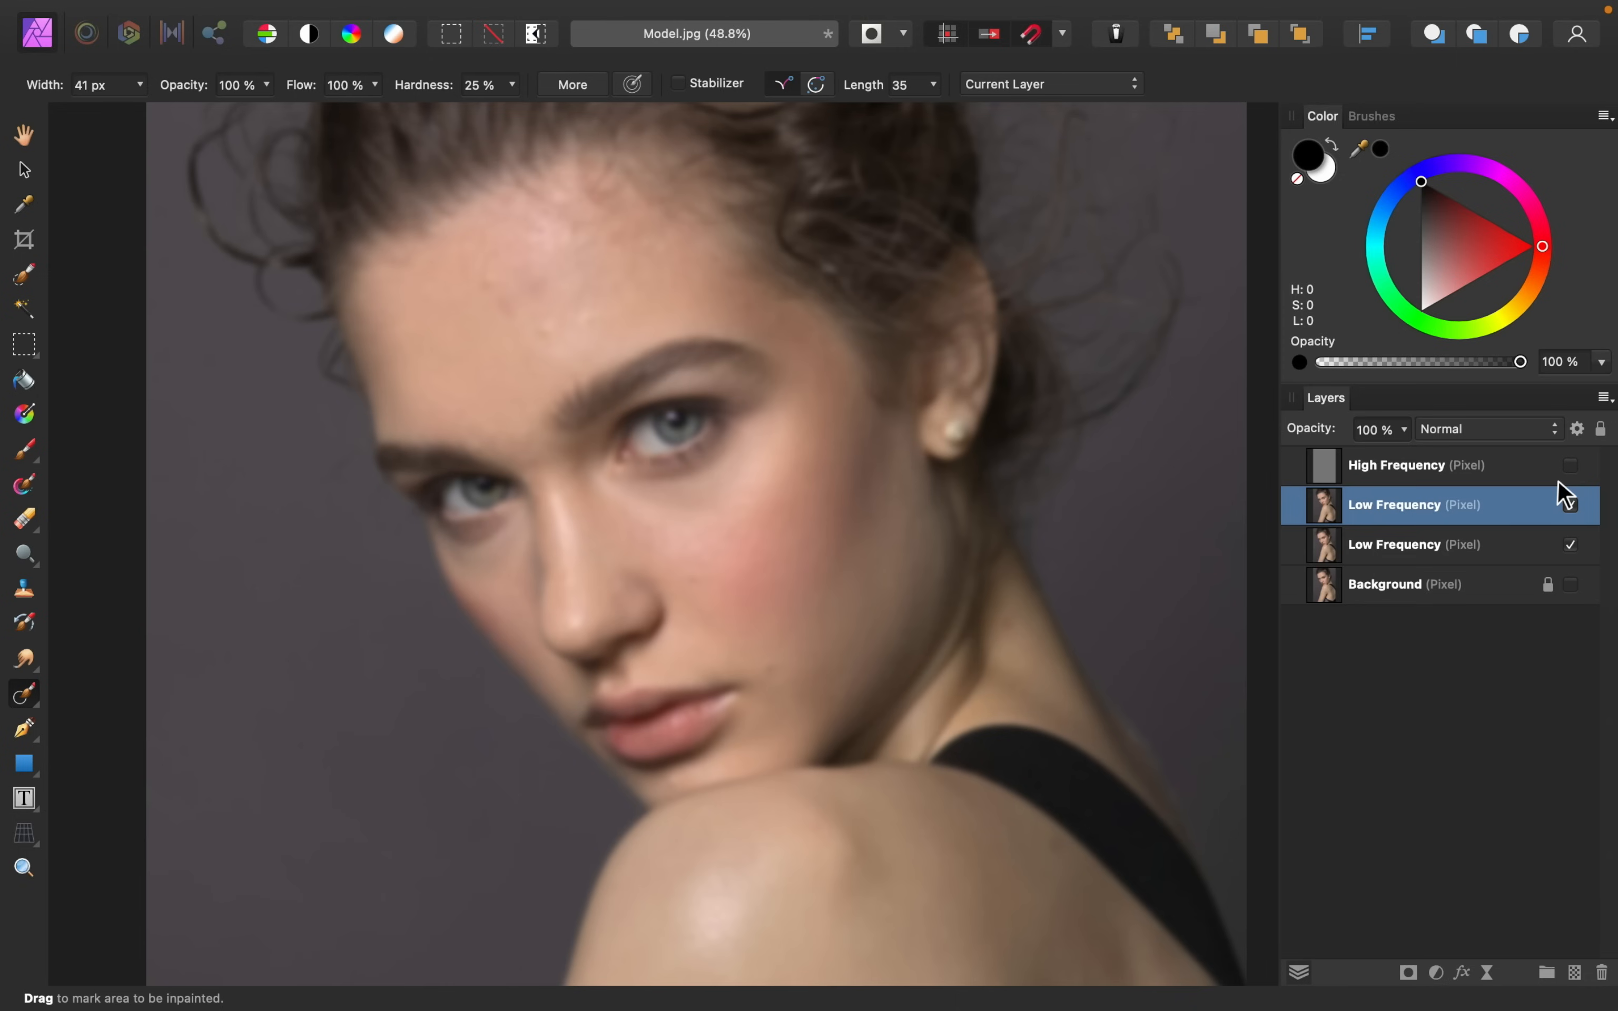
left_click(1569, 504)
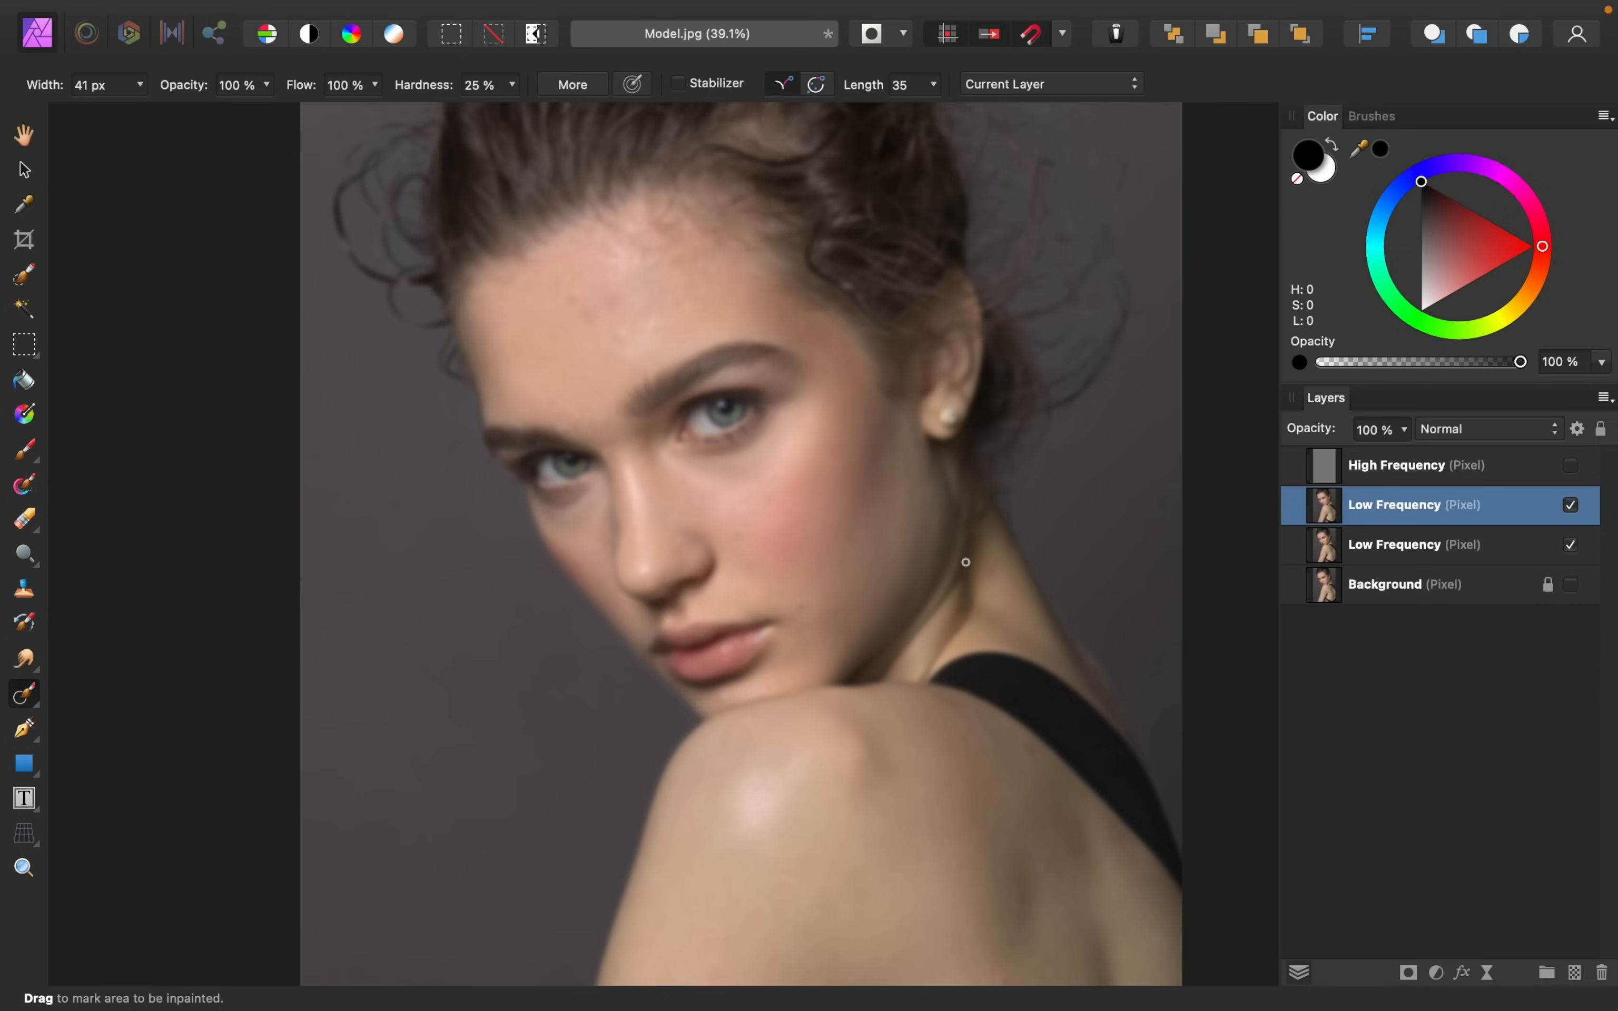
mouse_move(622, 336)
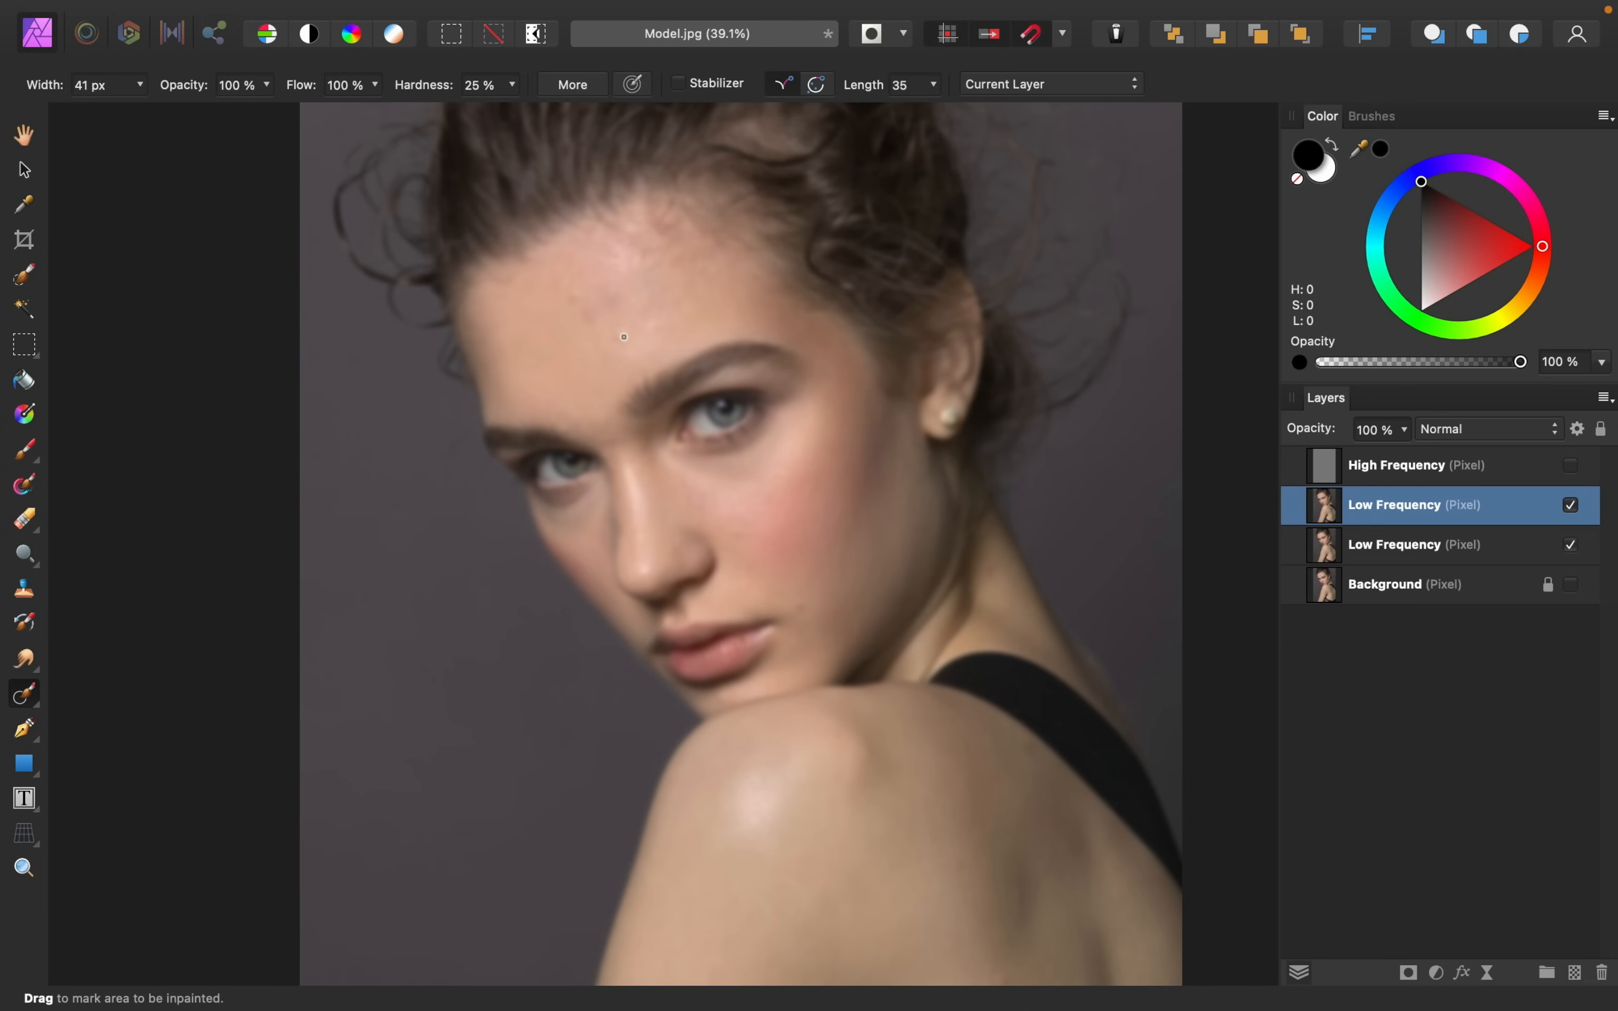
mouse_move(626, 333)
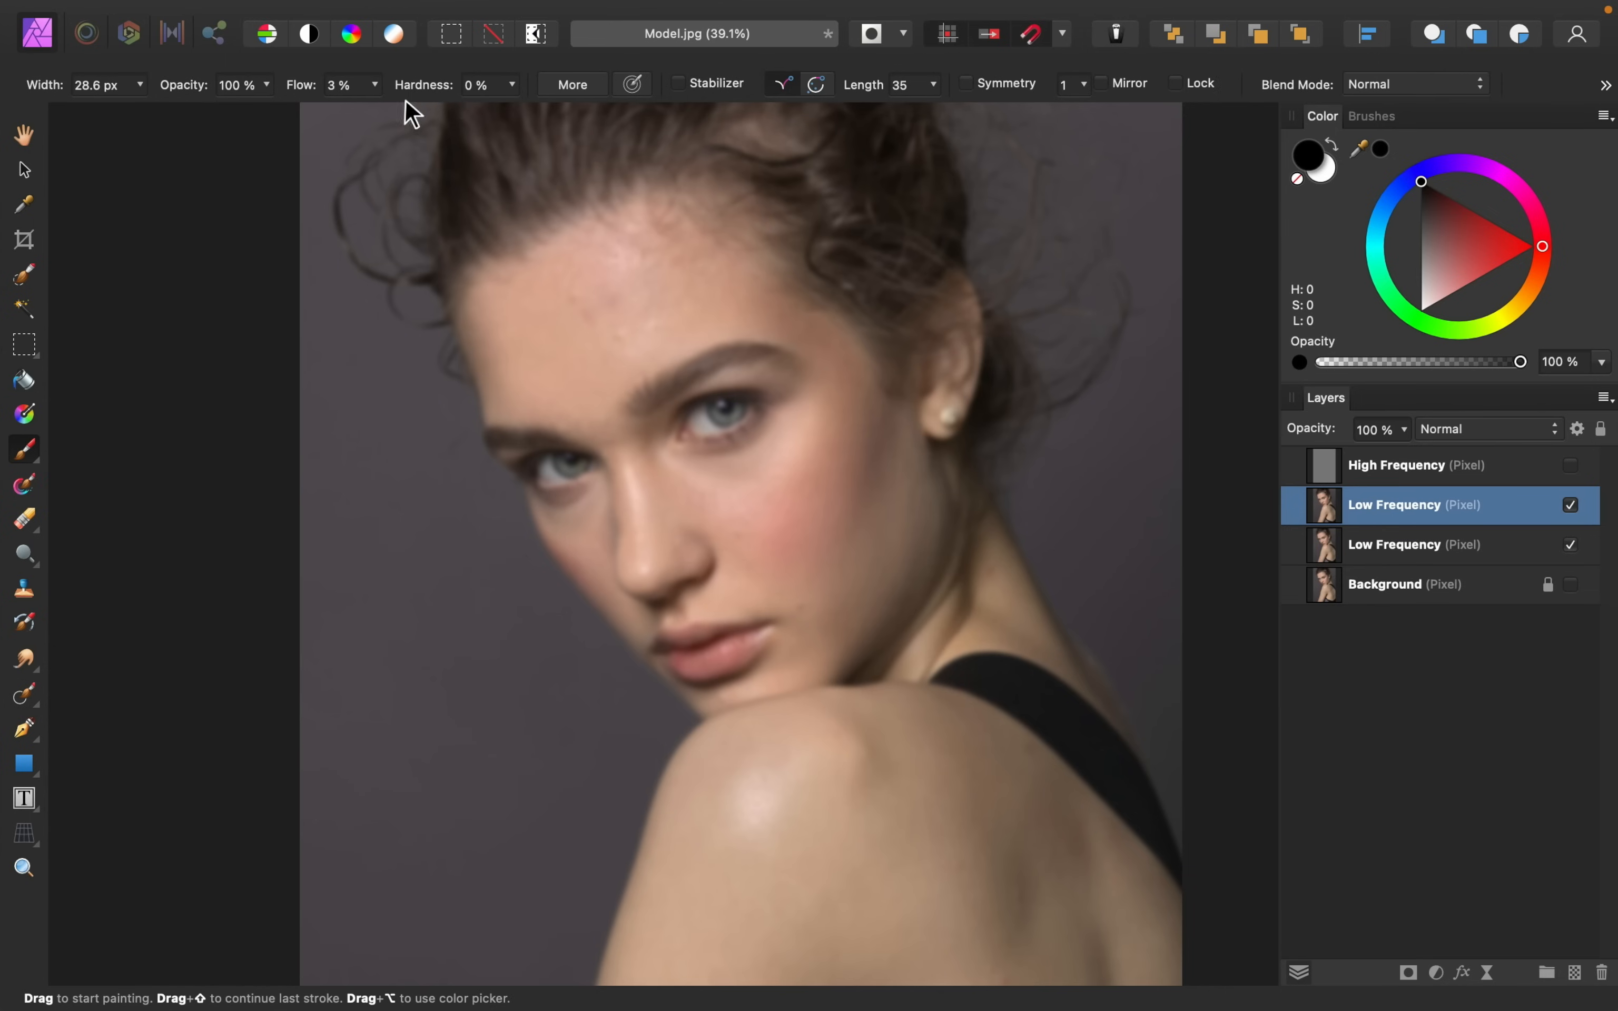
mouse_move(332, 103)
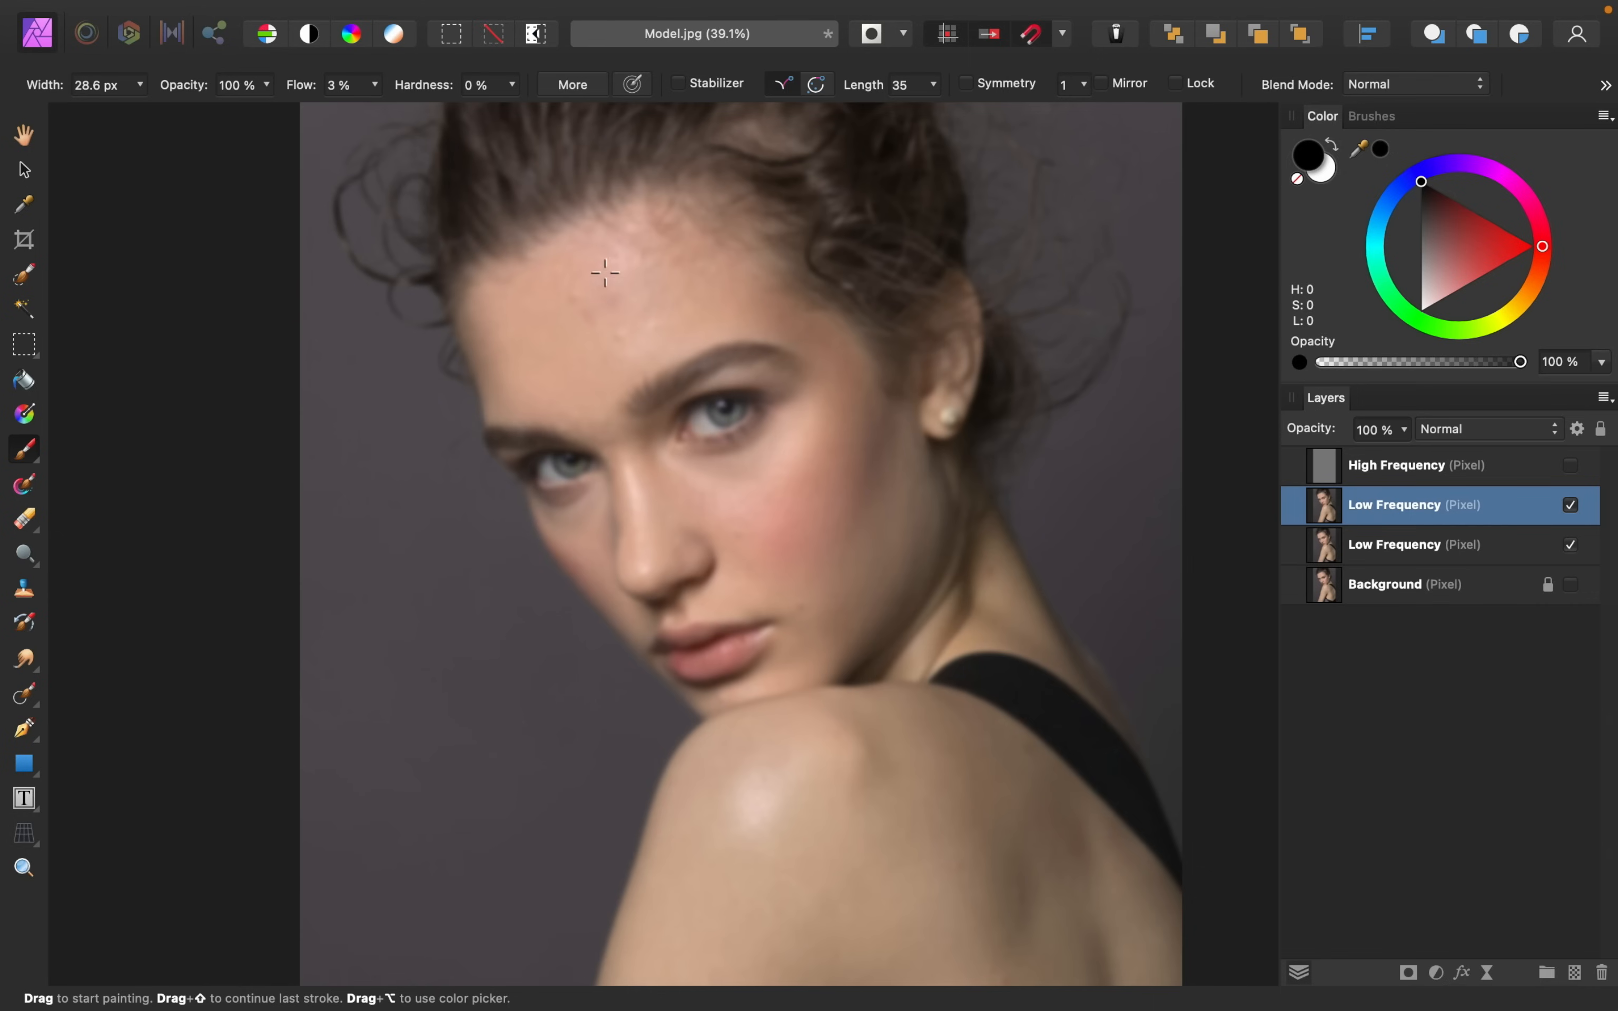
mouse_move(633, 316)
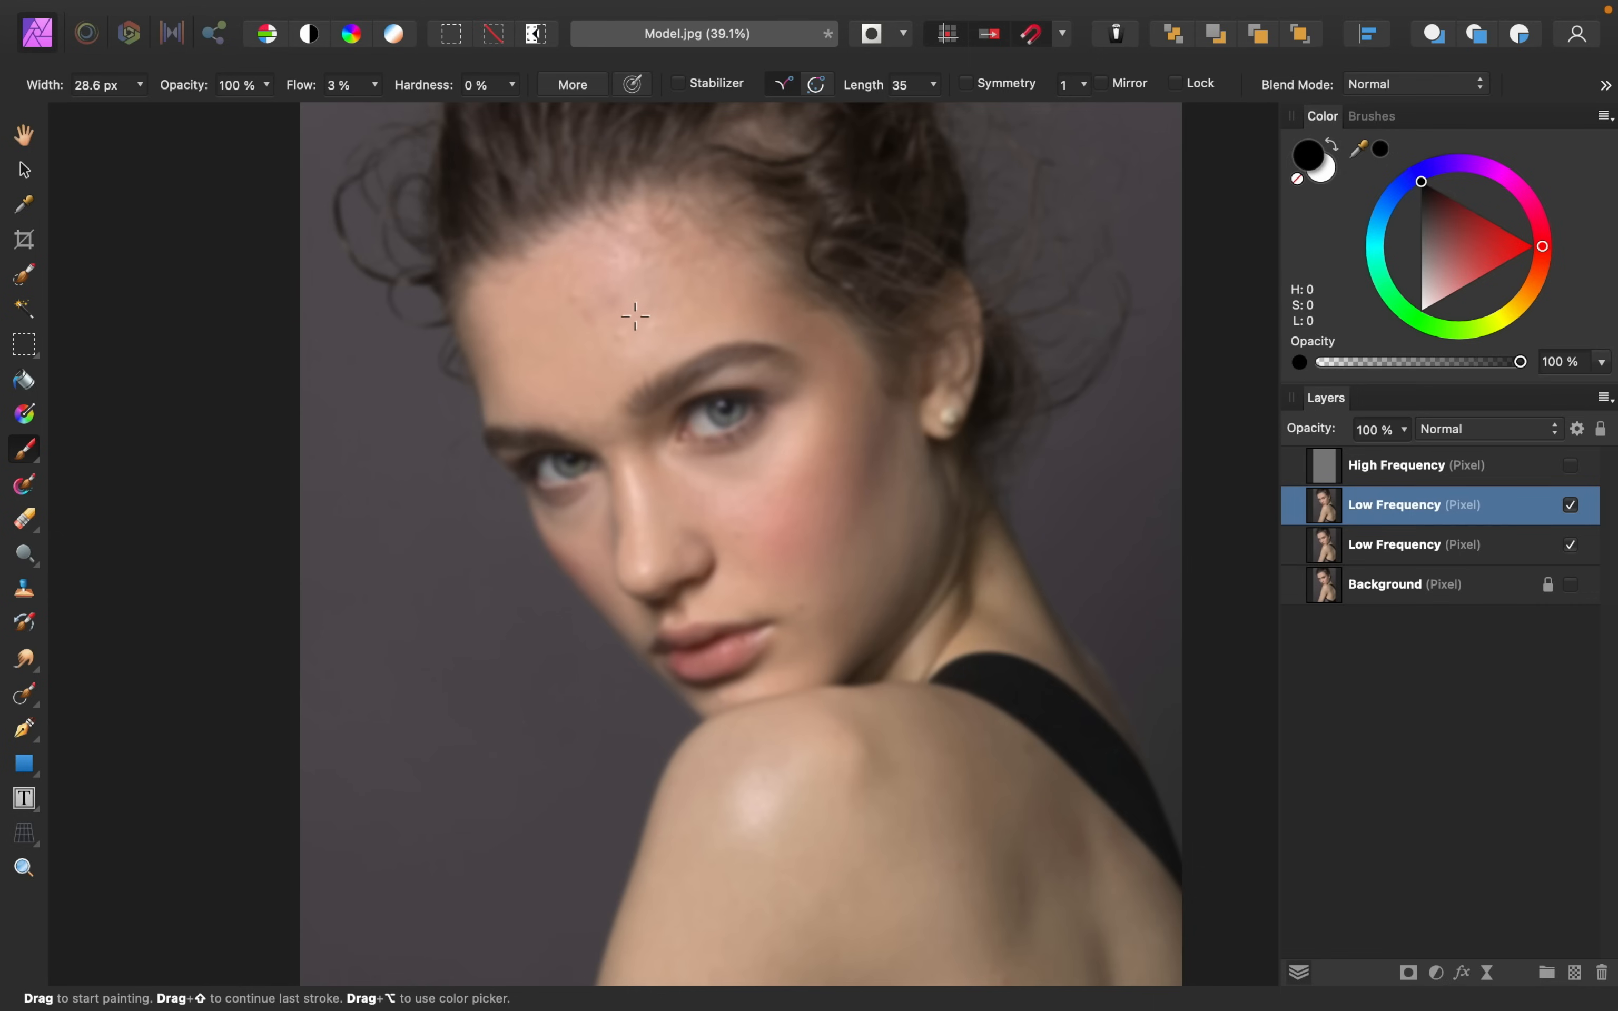
Enlarge the Paint Brush for broad, soft skin-tone strokes on the duplicate Low Frequency layer
key("]")
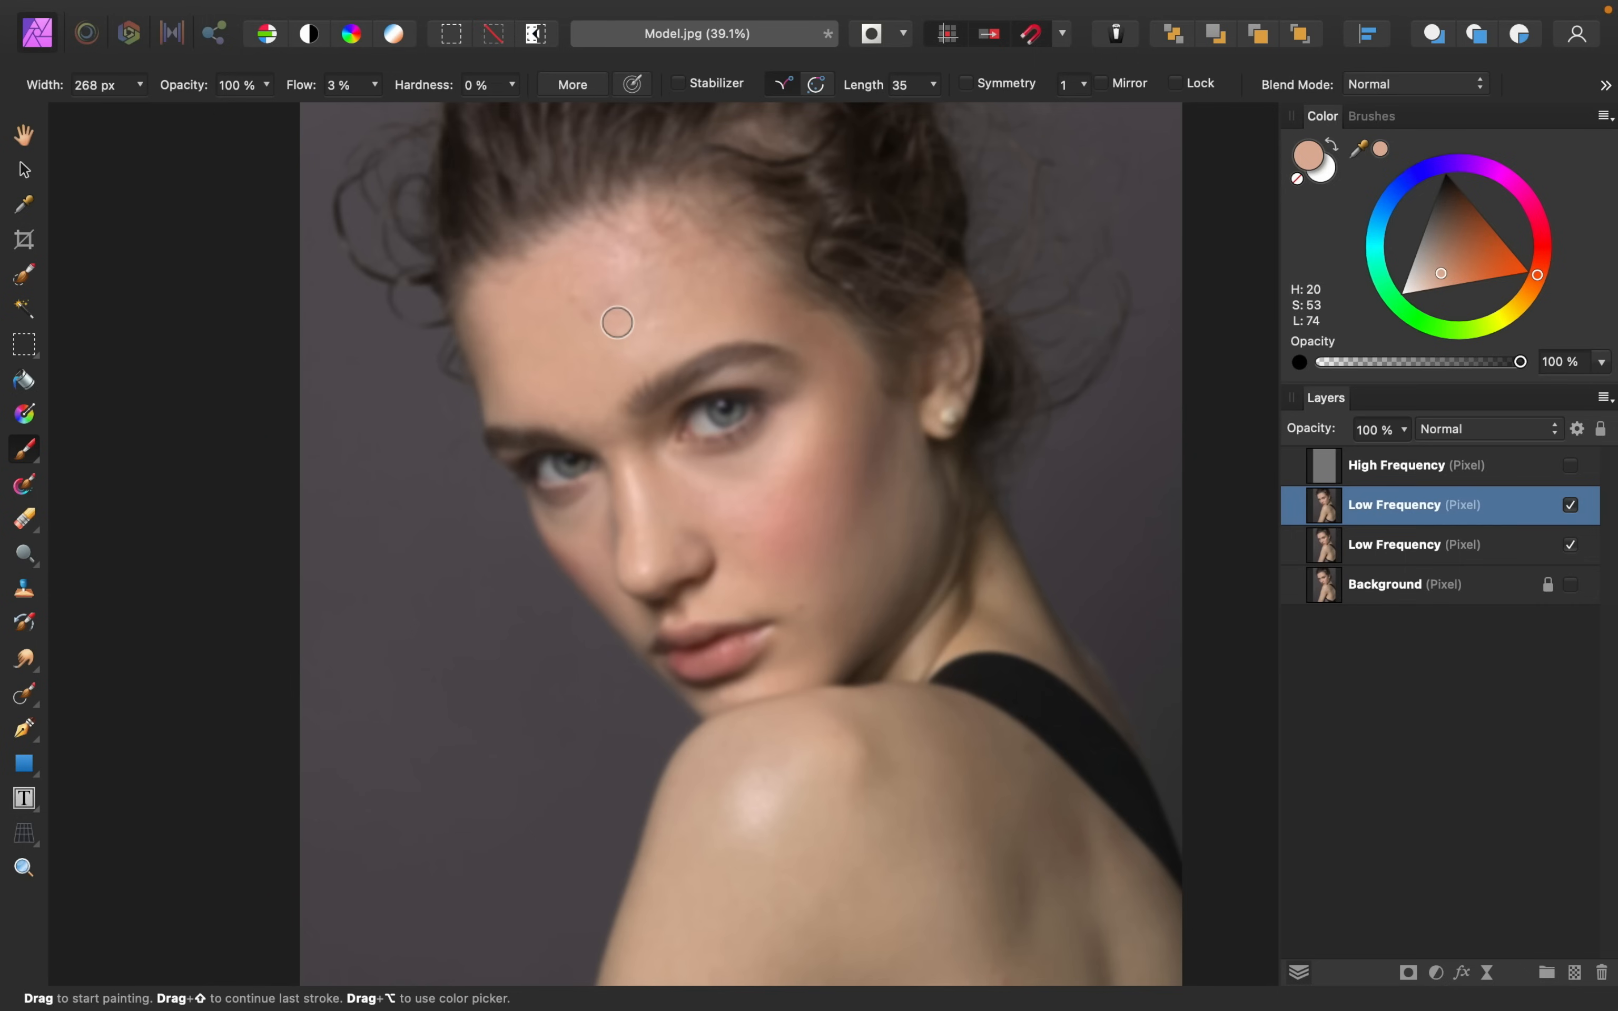
mouse_move(655, 329)
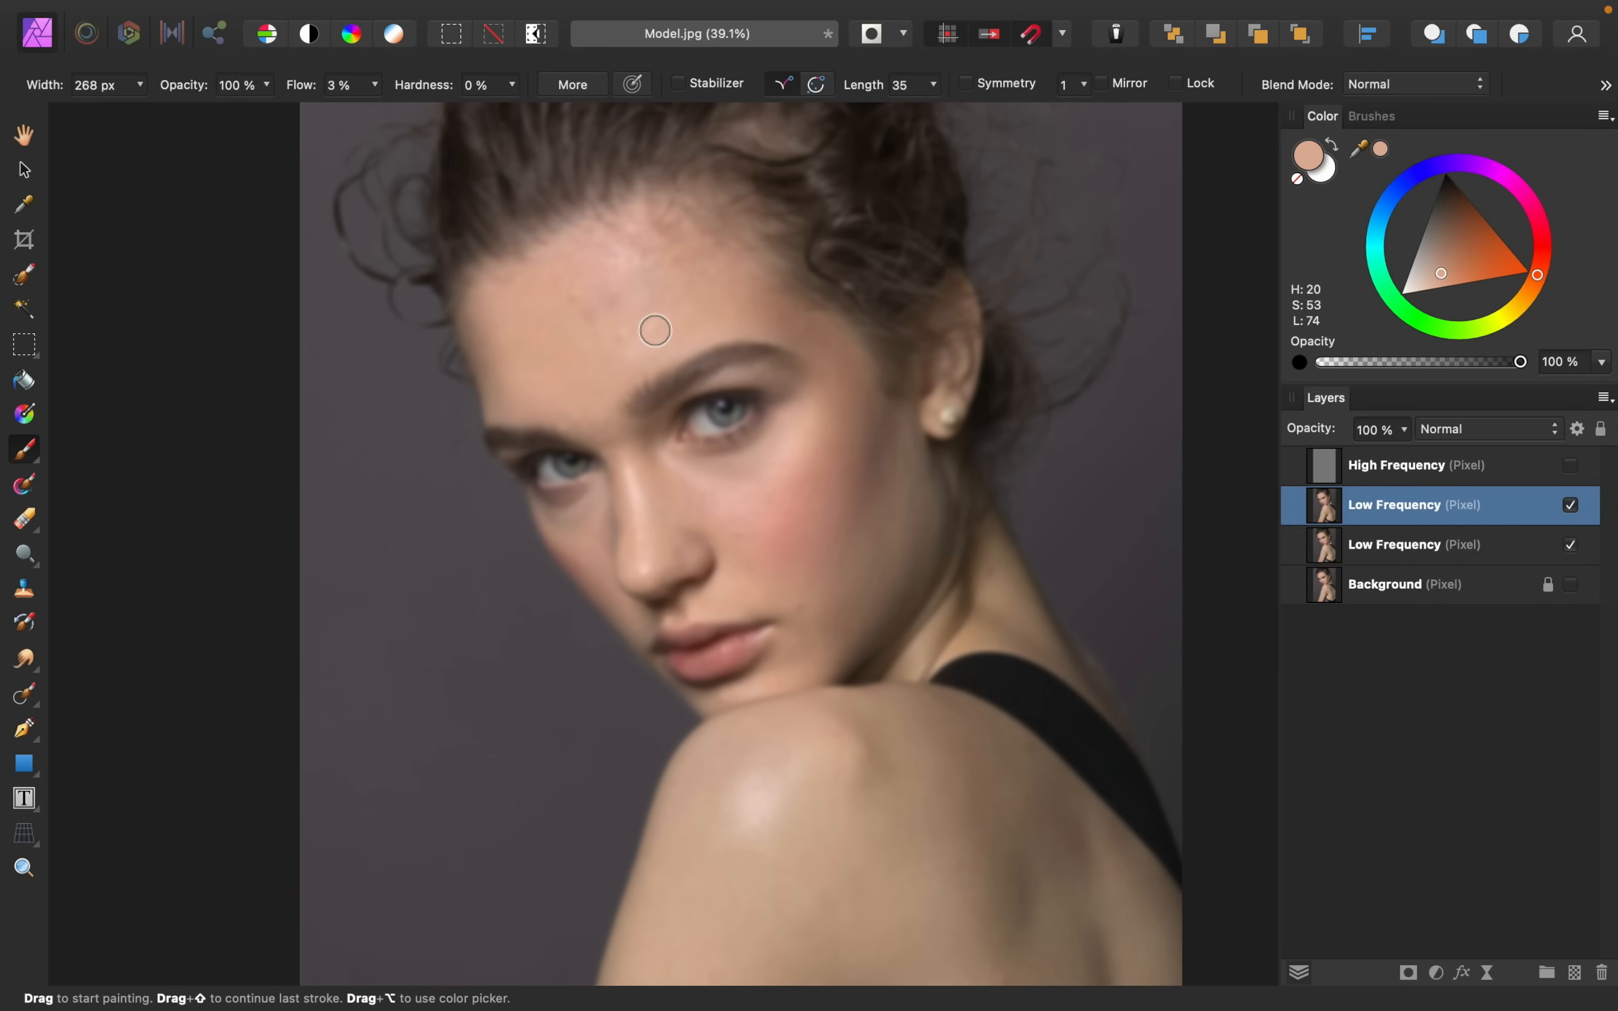
mouse_move(617, 324)
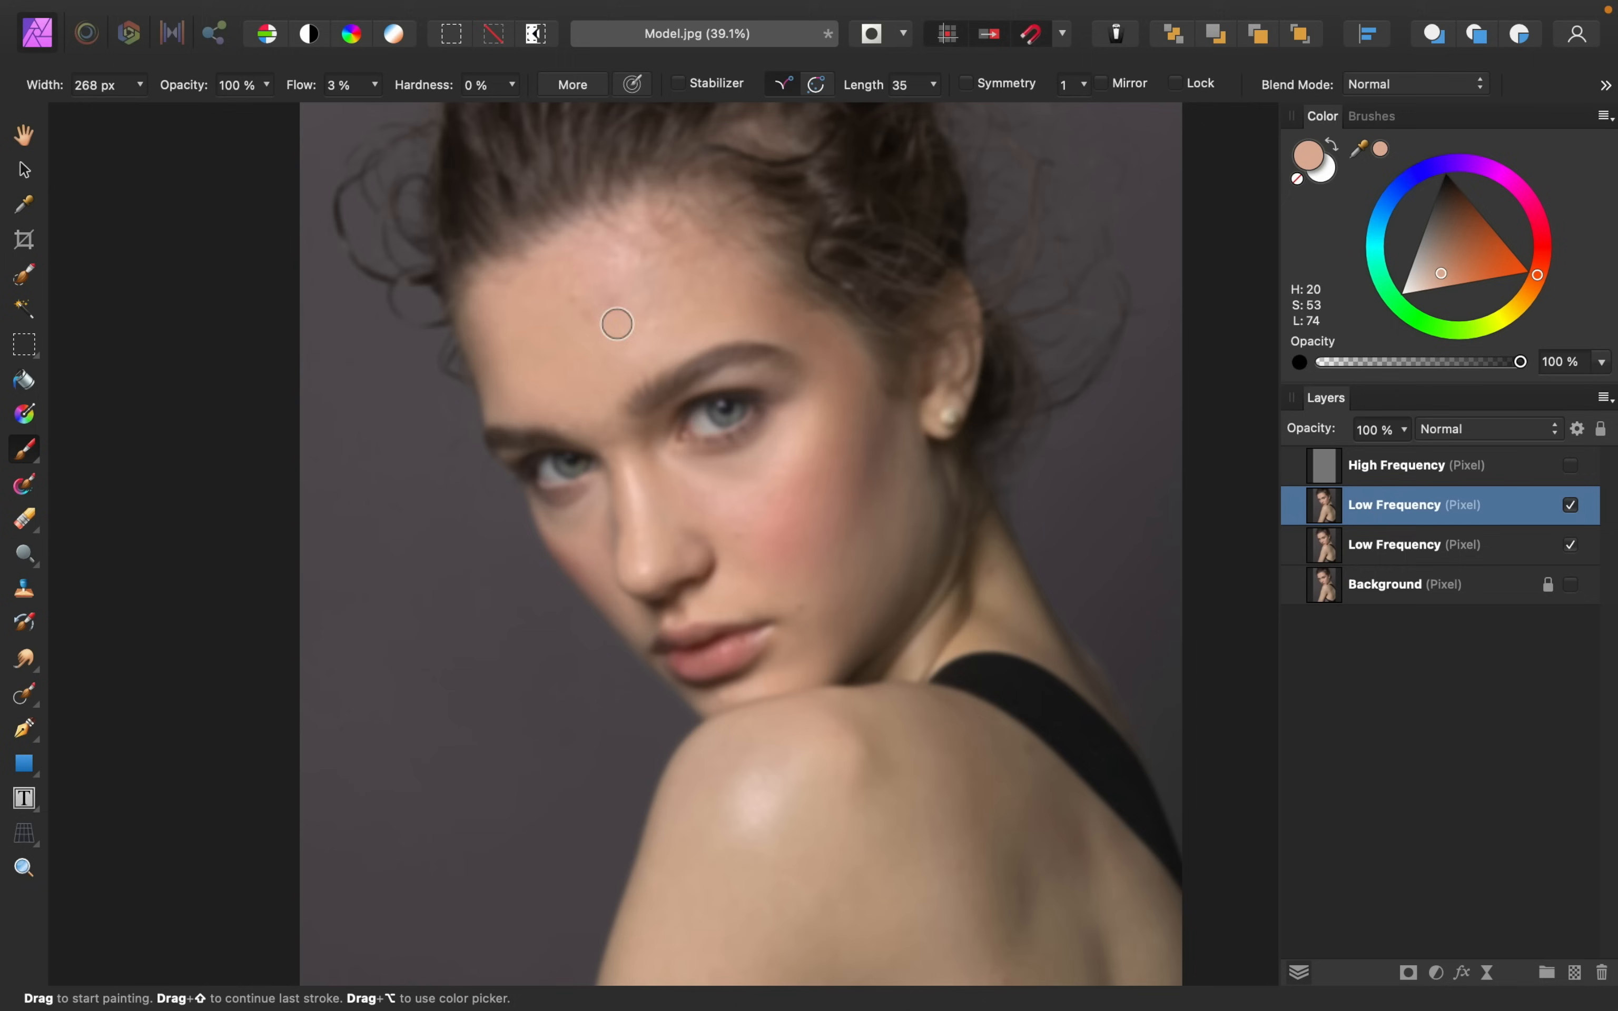
mouse_move(583, 317)
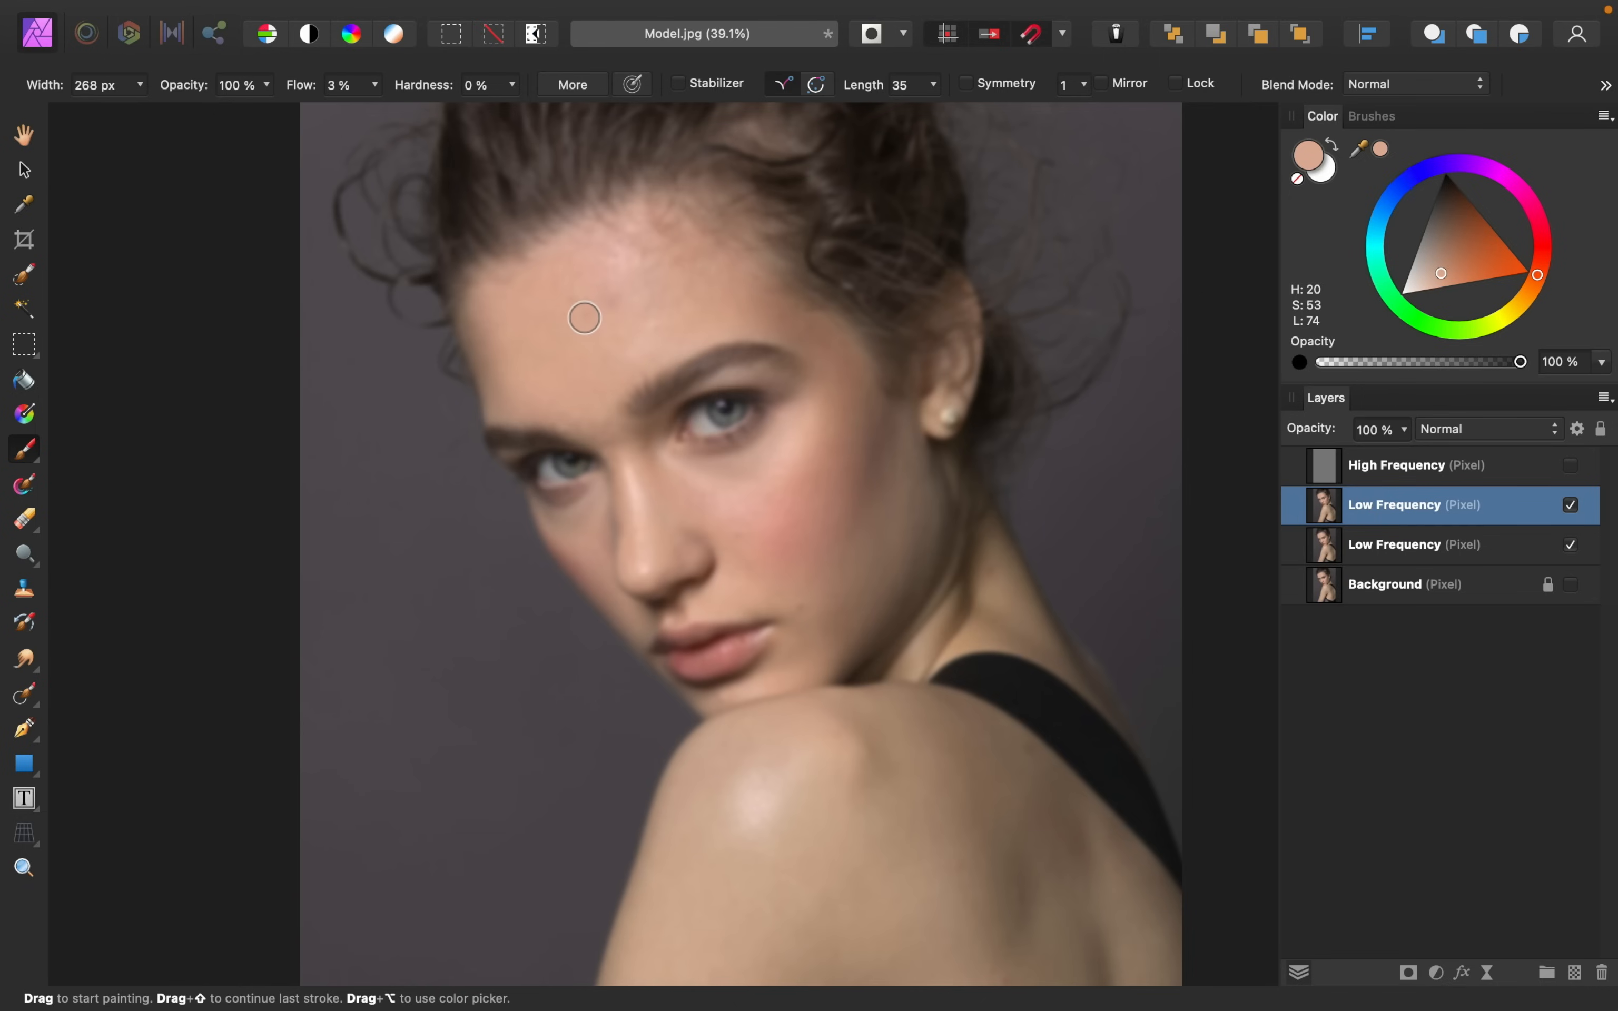
mouse_move(602, 301)
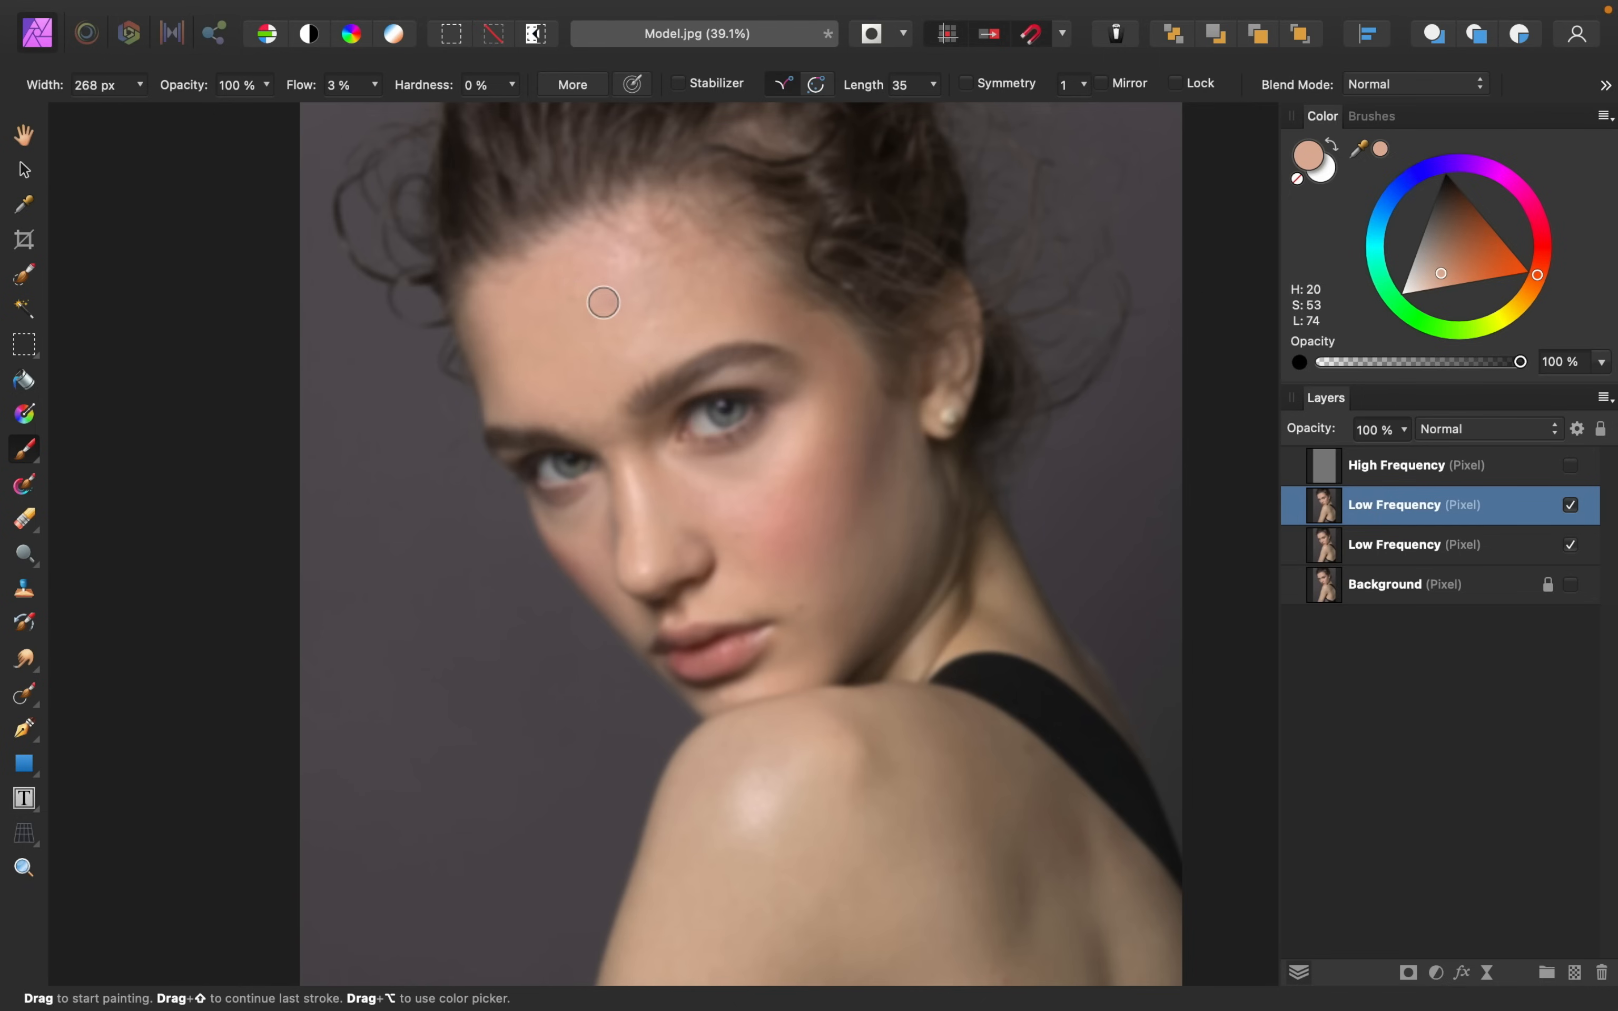
mouse_move(664, 332)
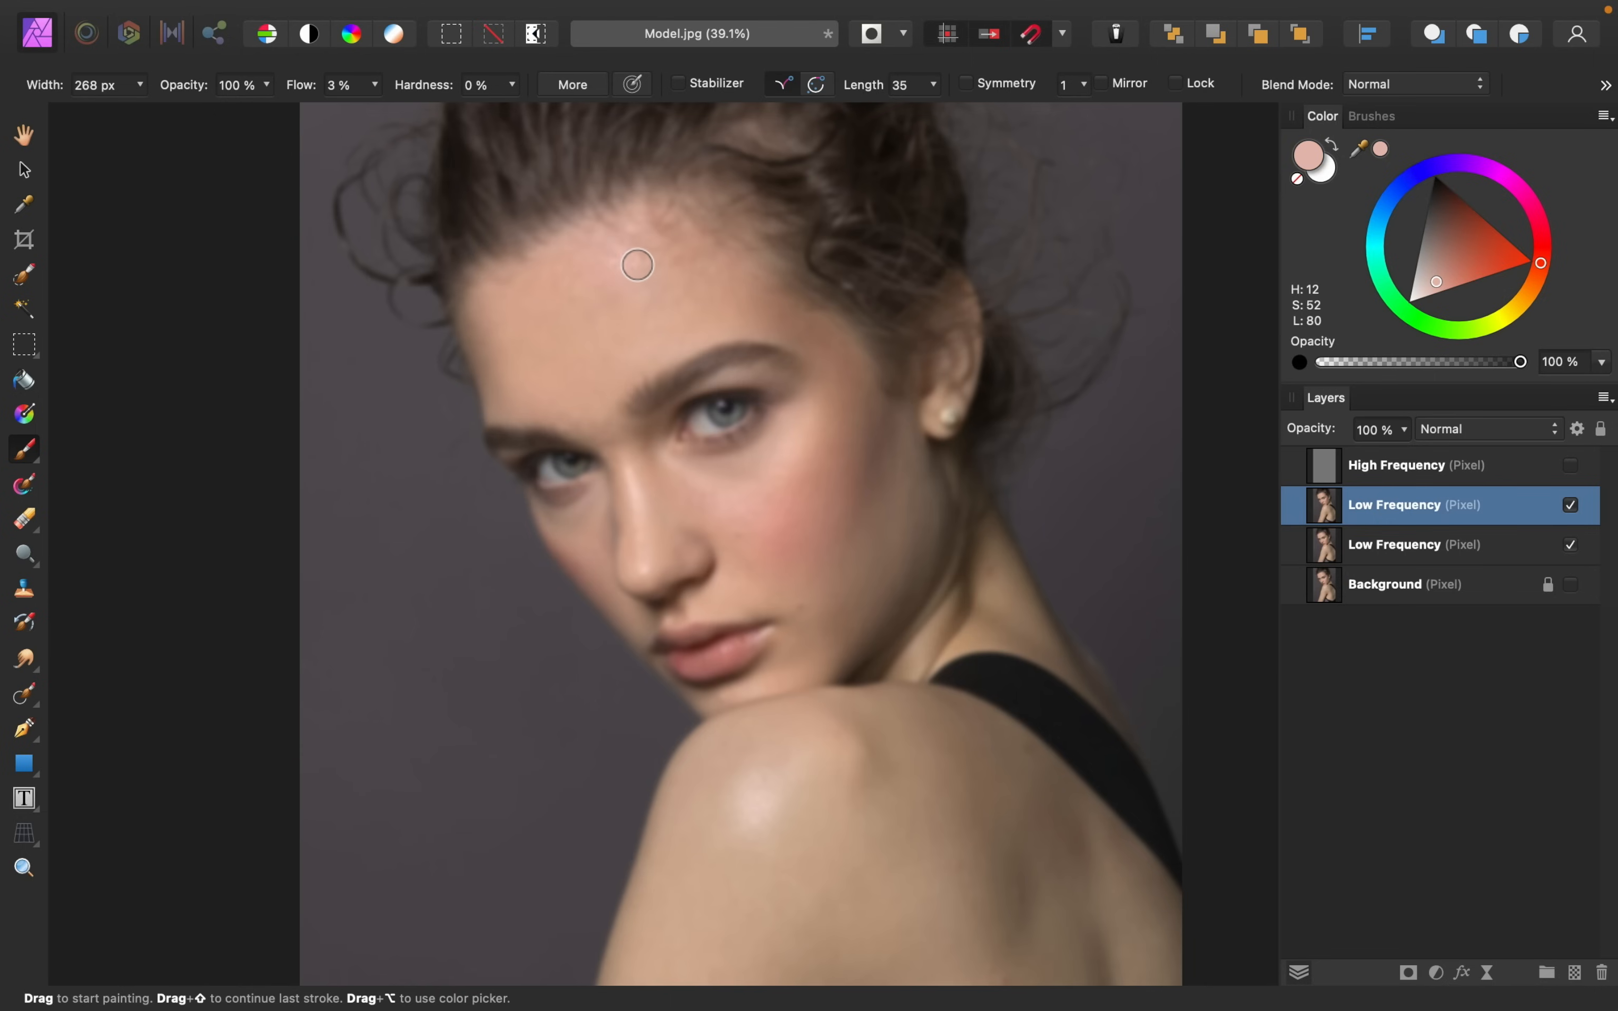
mouse_move(687, 294)
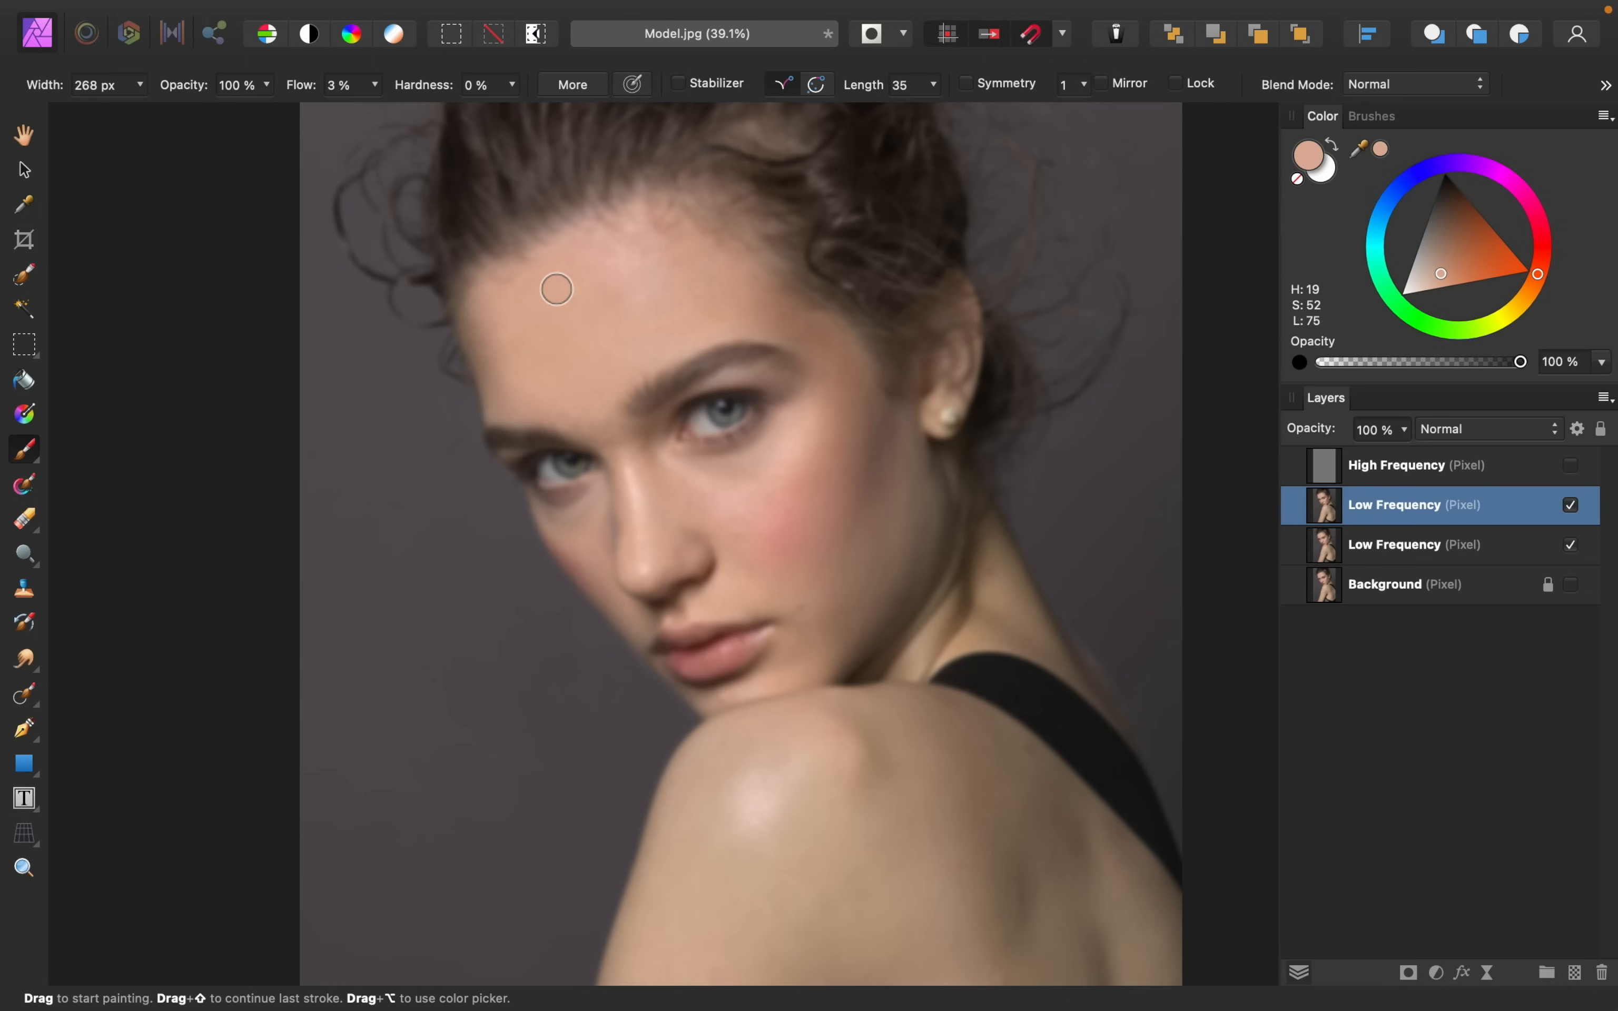
mouse_move(766, 316)
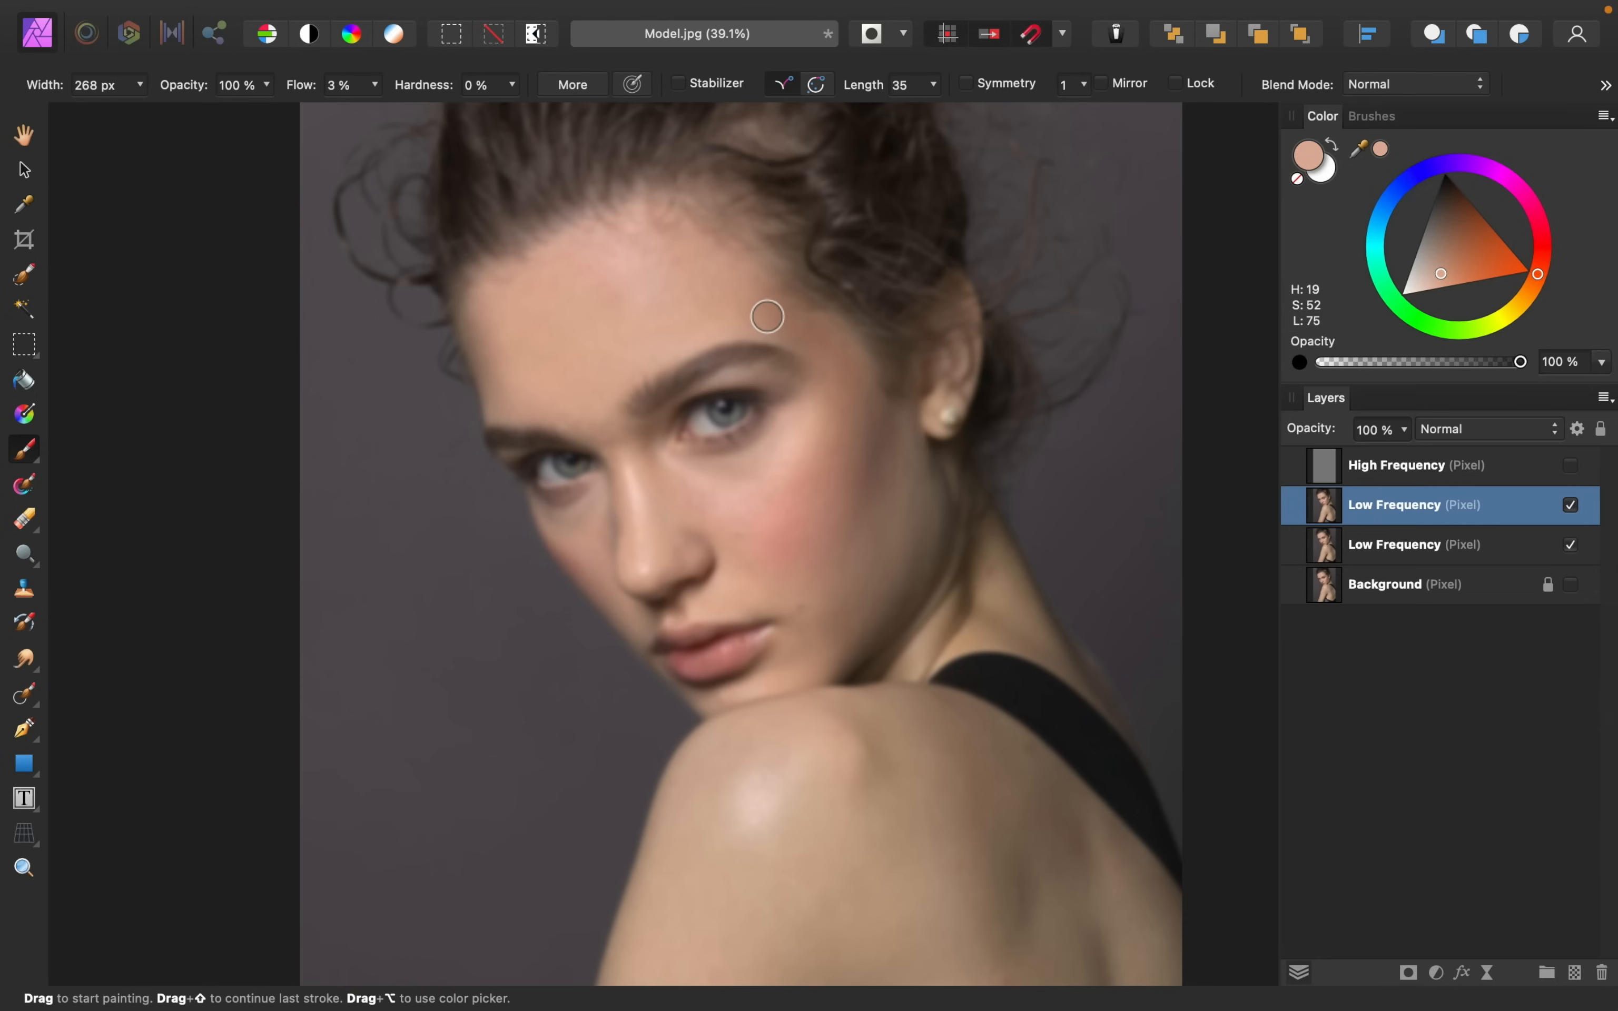
Show the texture layer again and toggle the painted skin-tone layer off and on to compare
left_click(1570, 504)
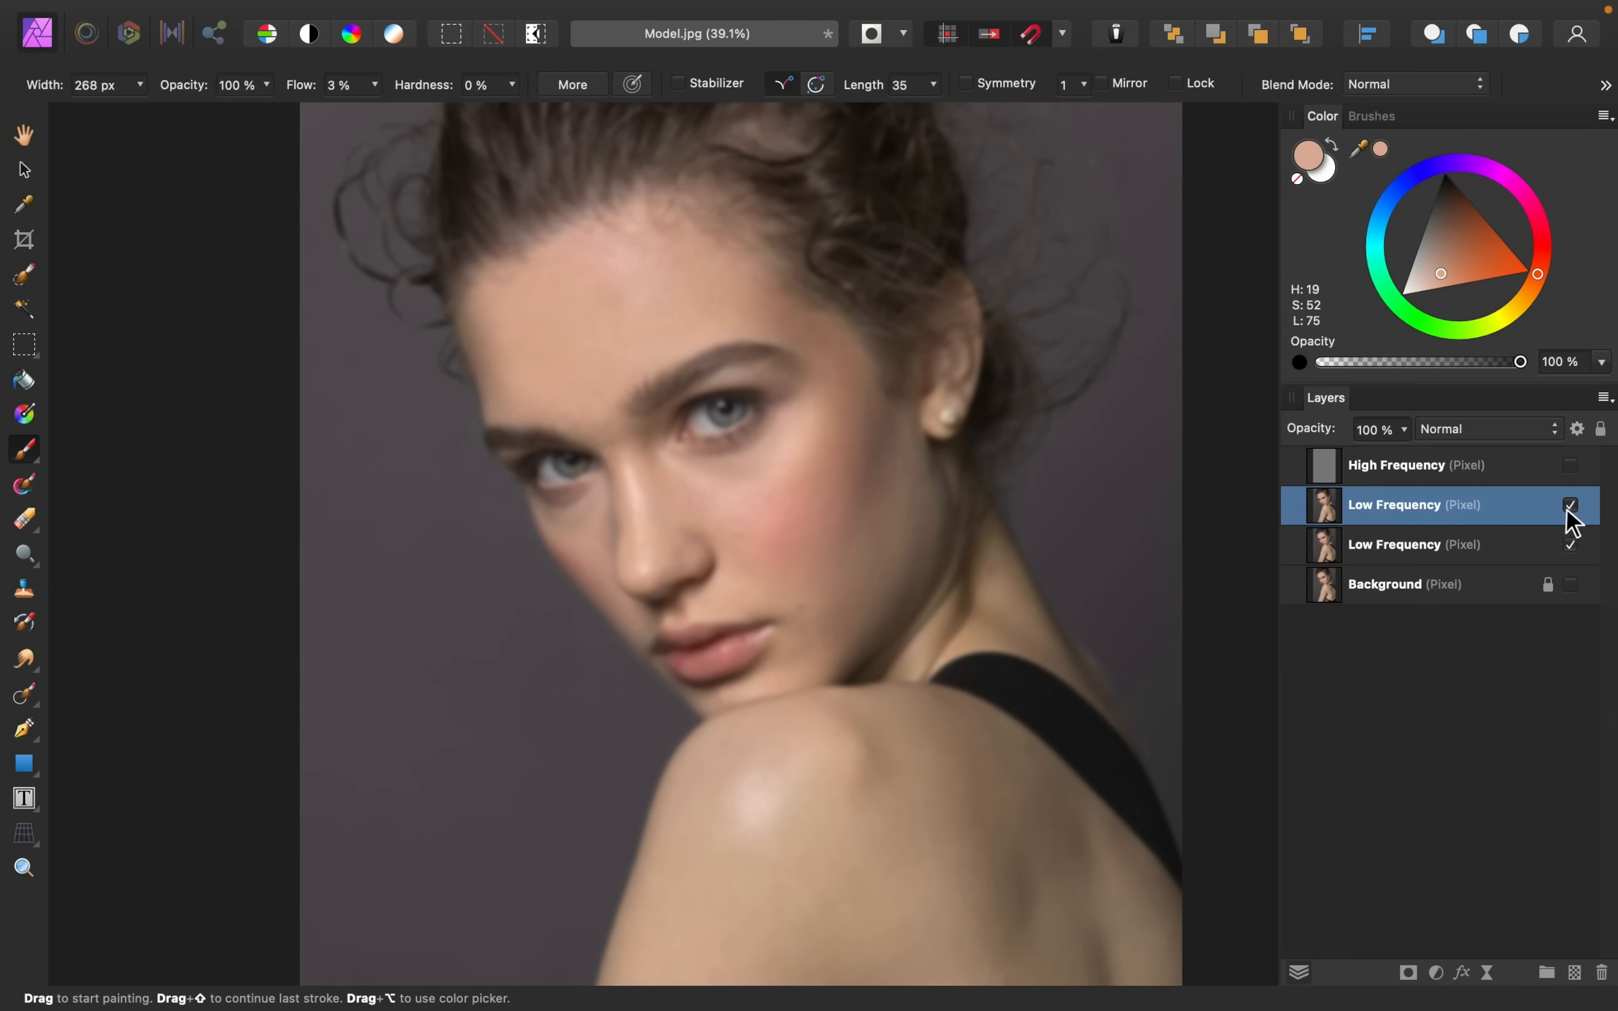
left_click(1569, 466)
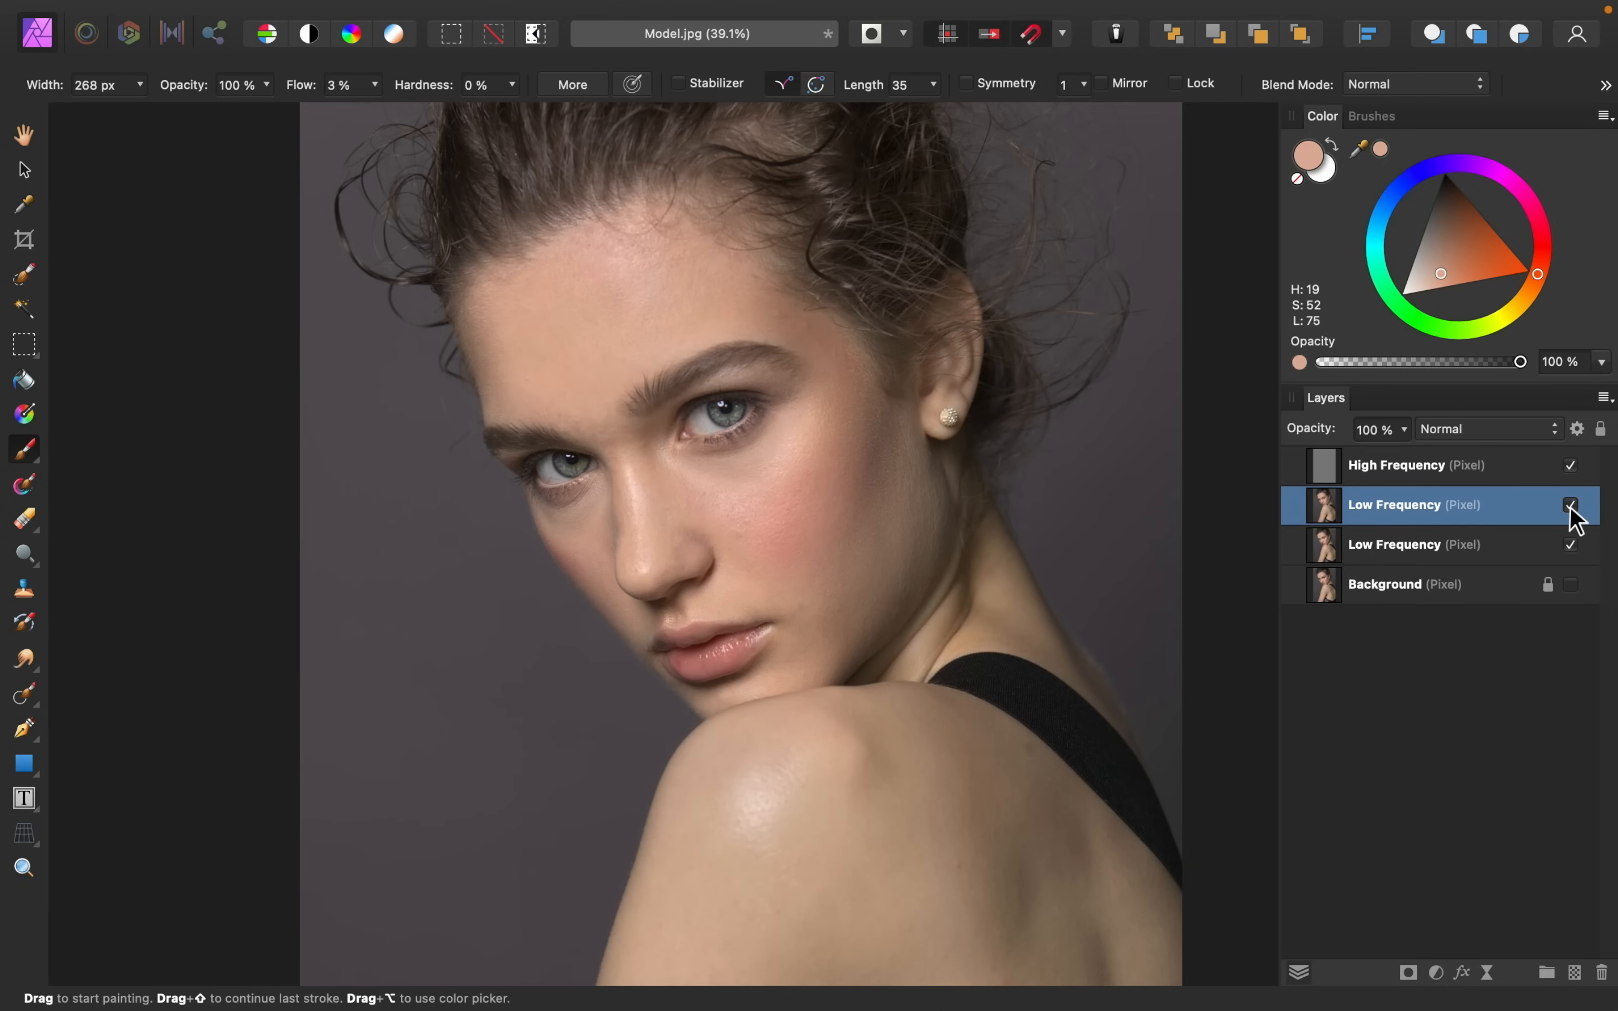
mouse_move(1569, 505)
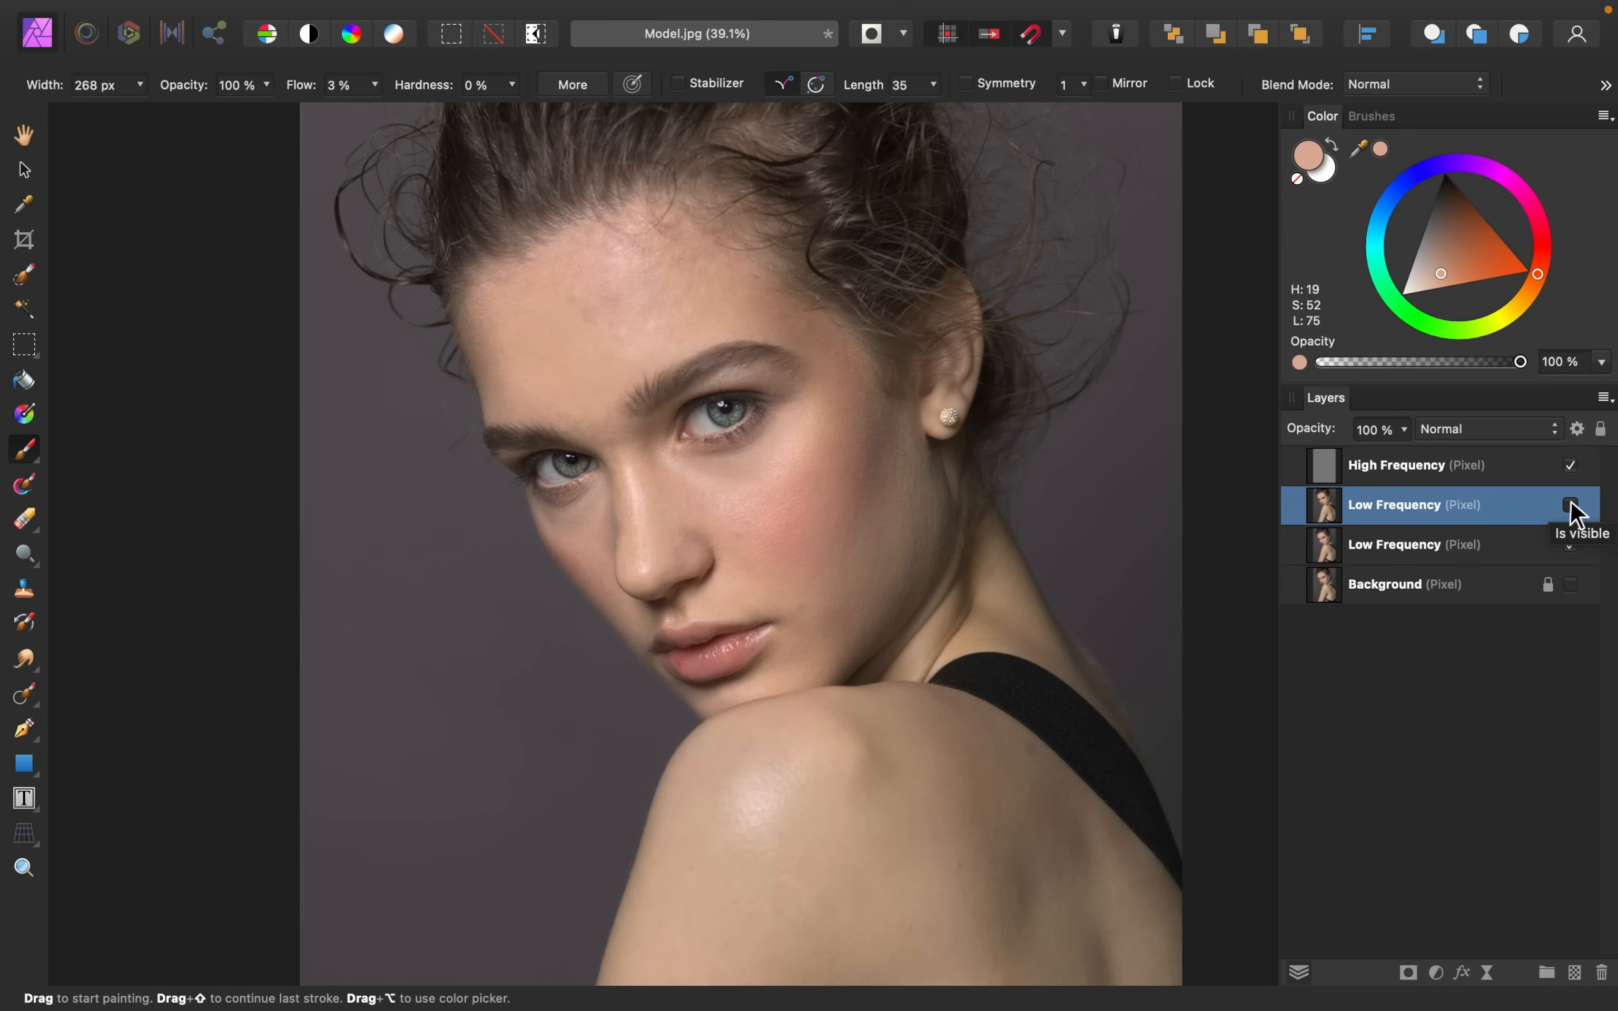
left_click(1569, 504)
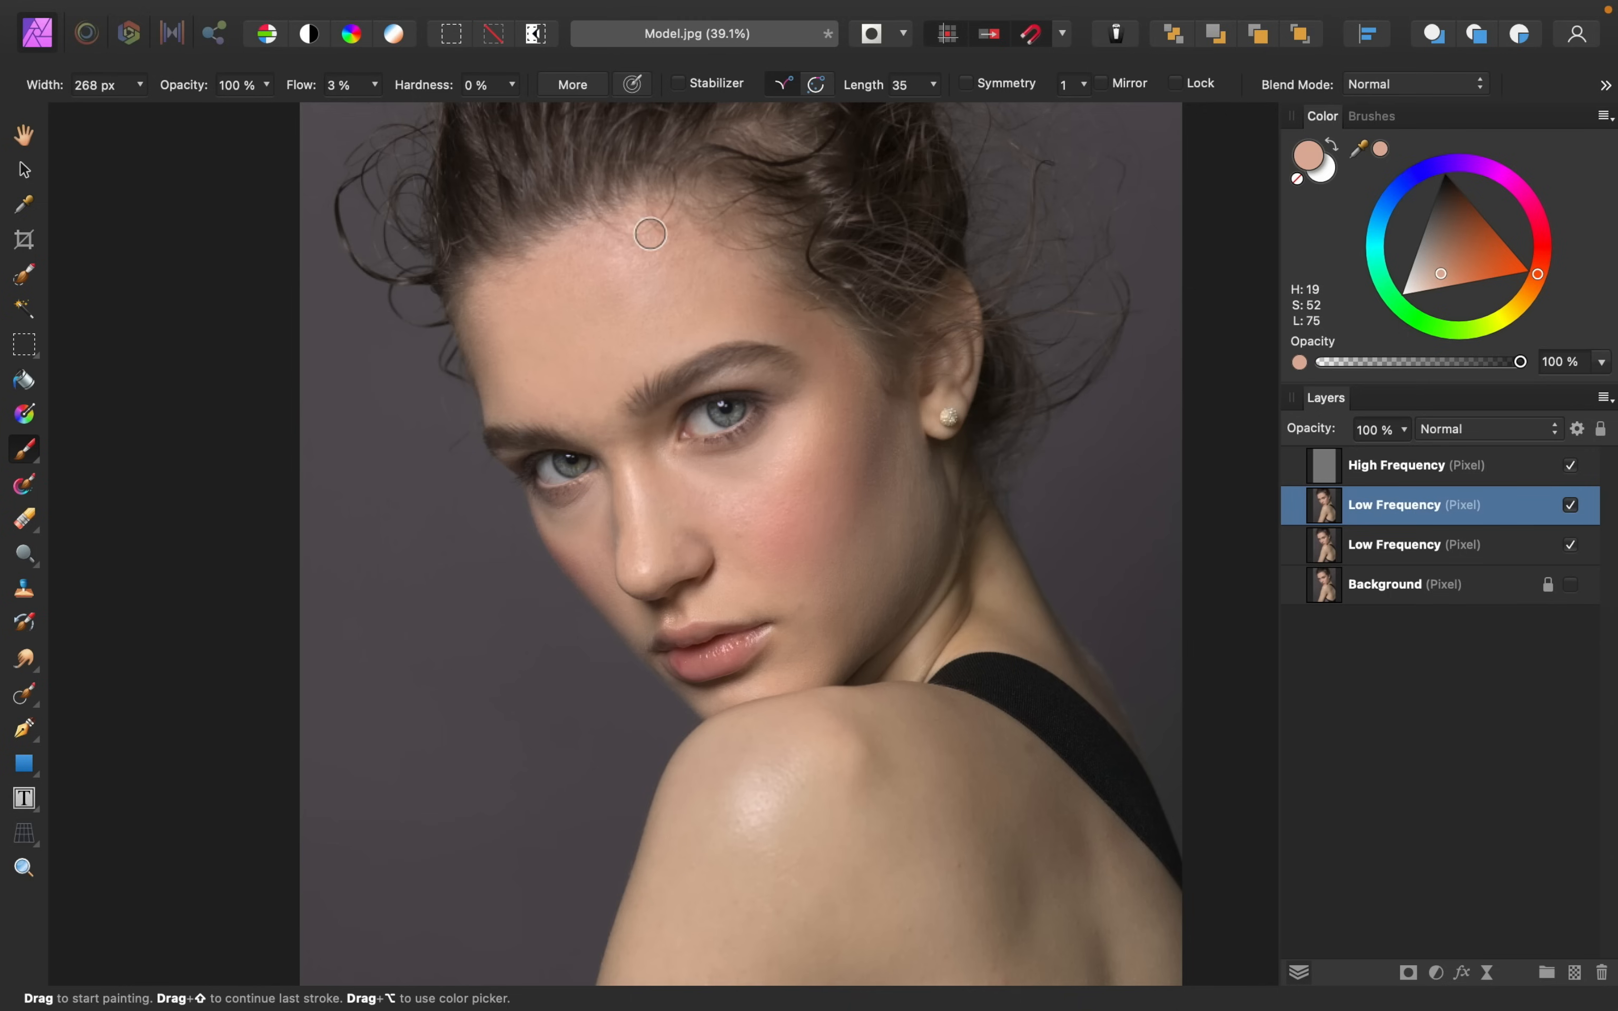
mouse_move(670, 329)
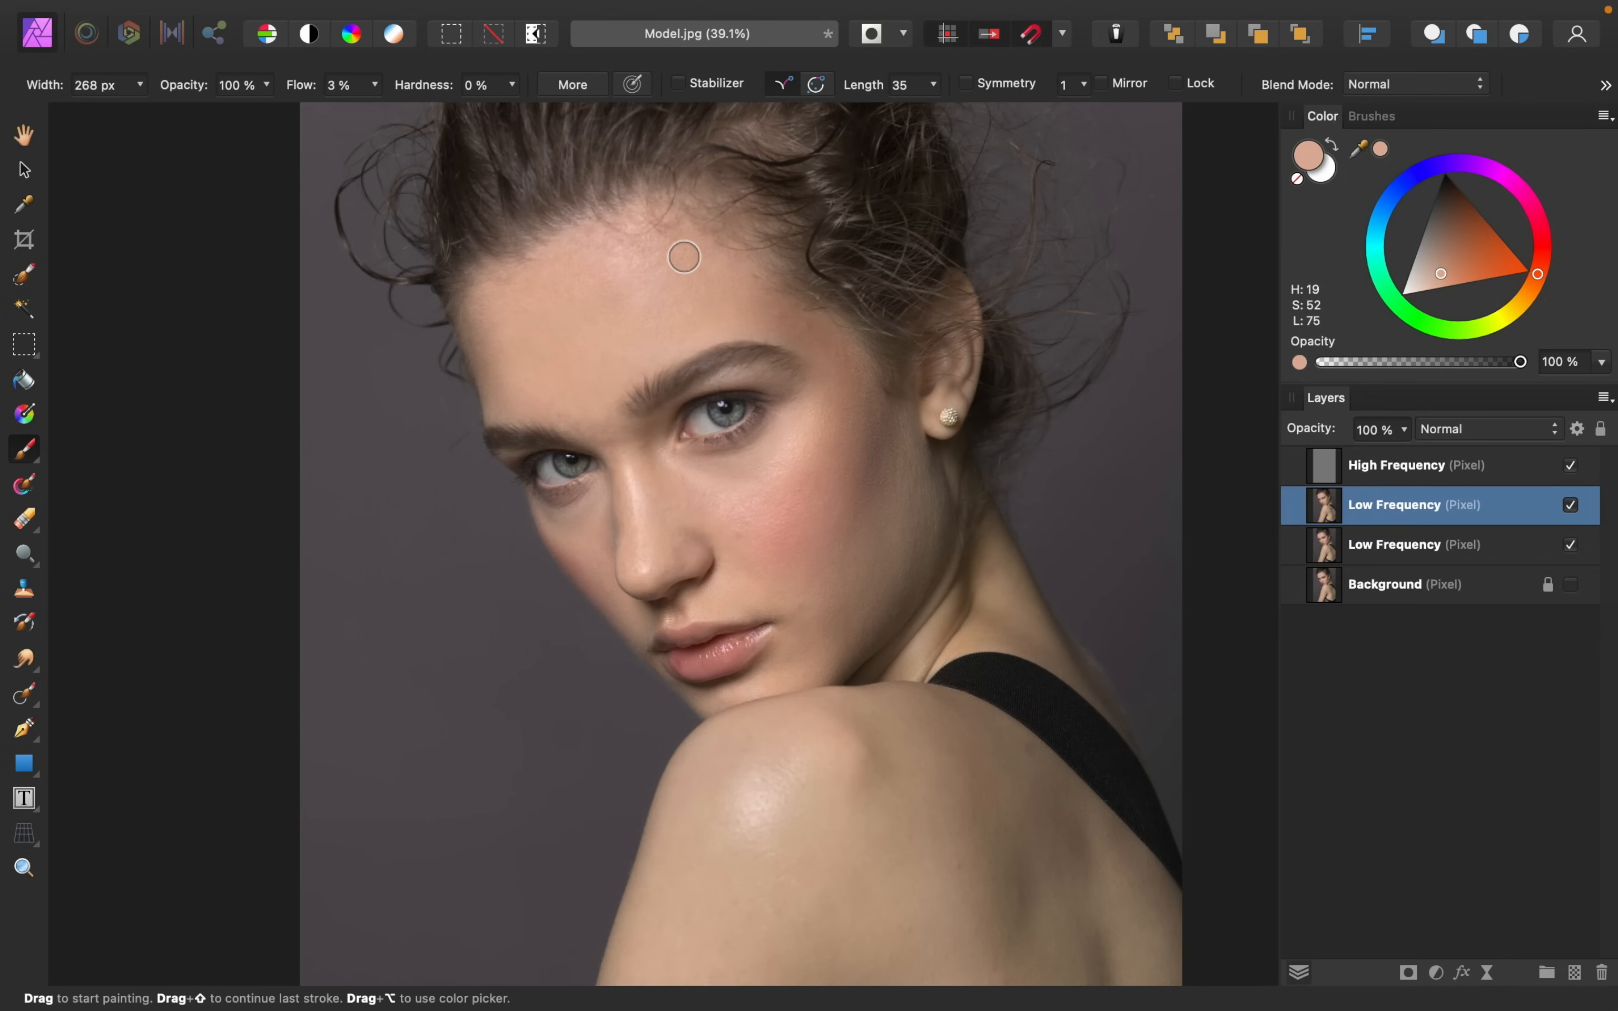
mouse_move(669, 318)
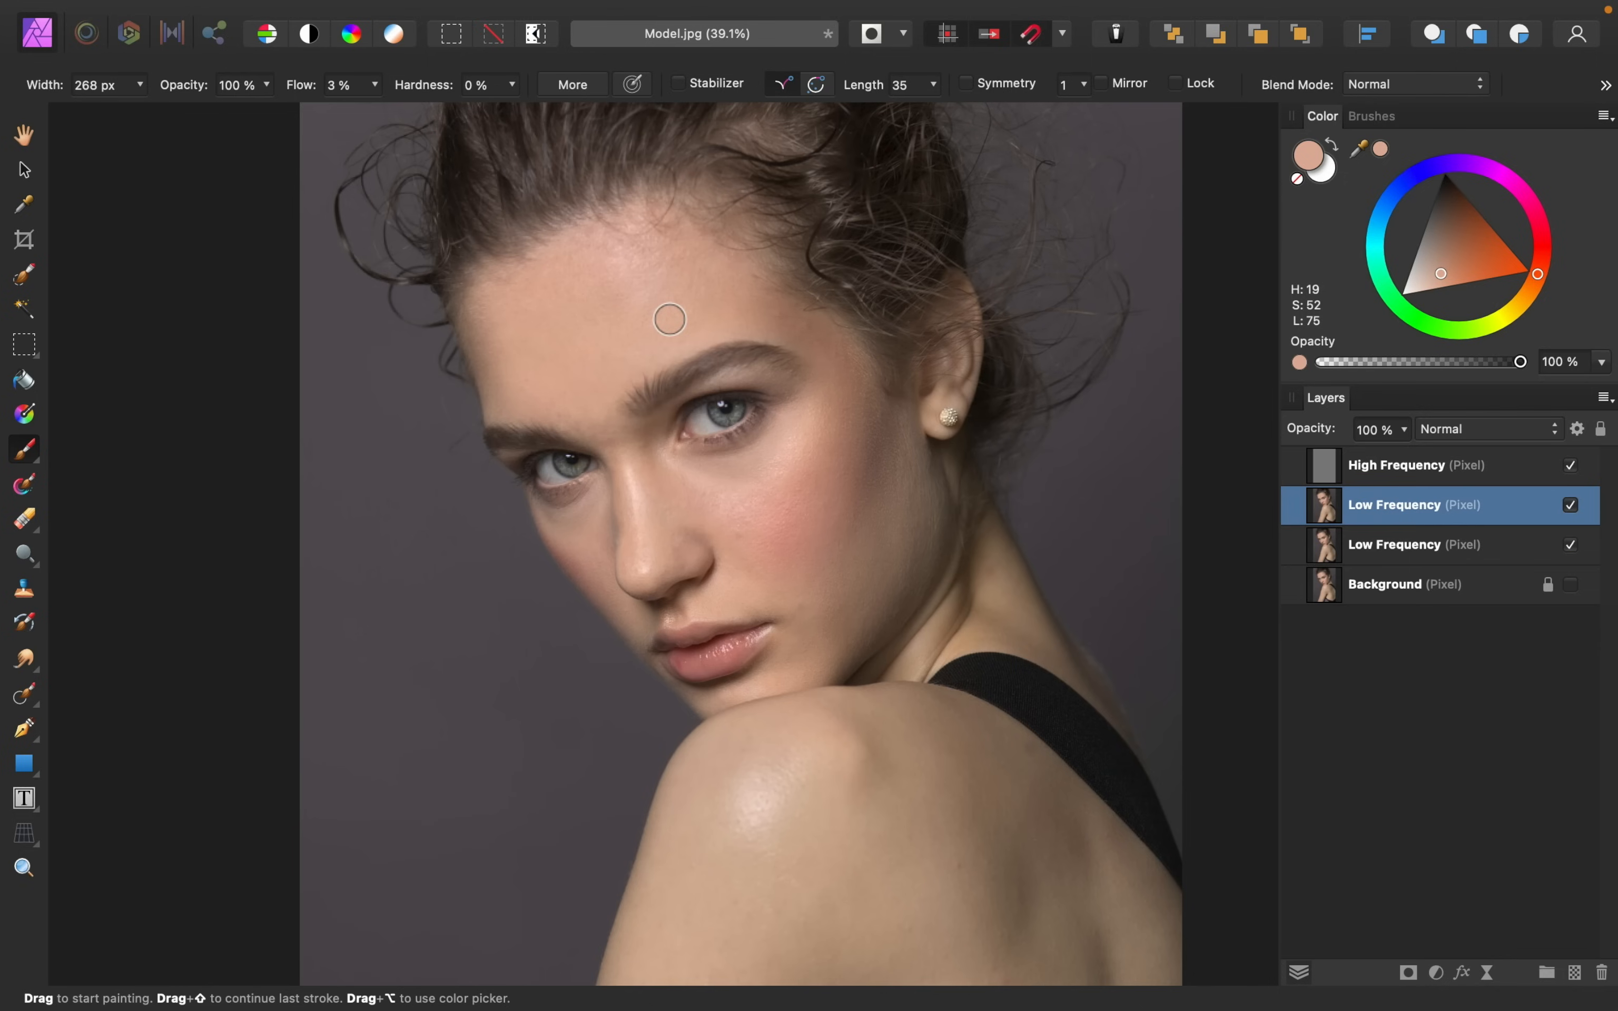
Hide the High Frequency layer and brush sampled skin tone over the shoulder and cheek on the upper Low Frequency layer
left_click(1570, 466)
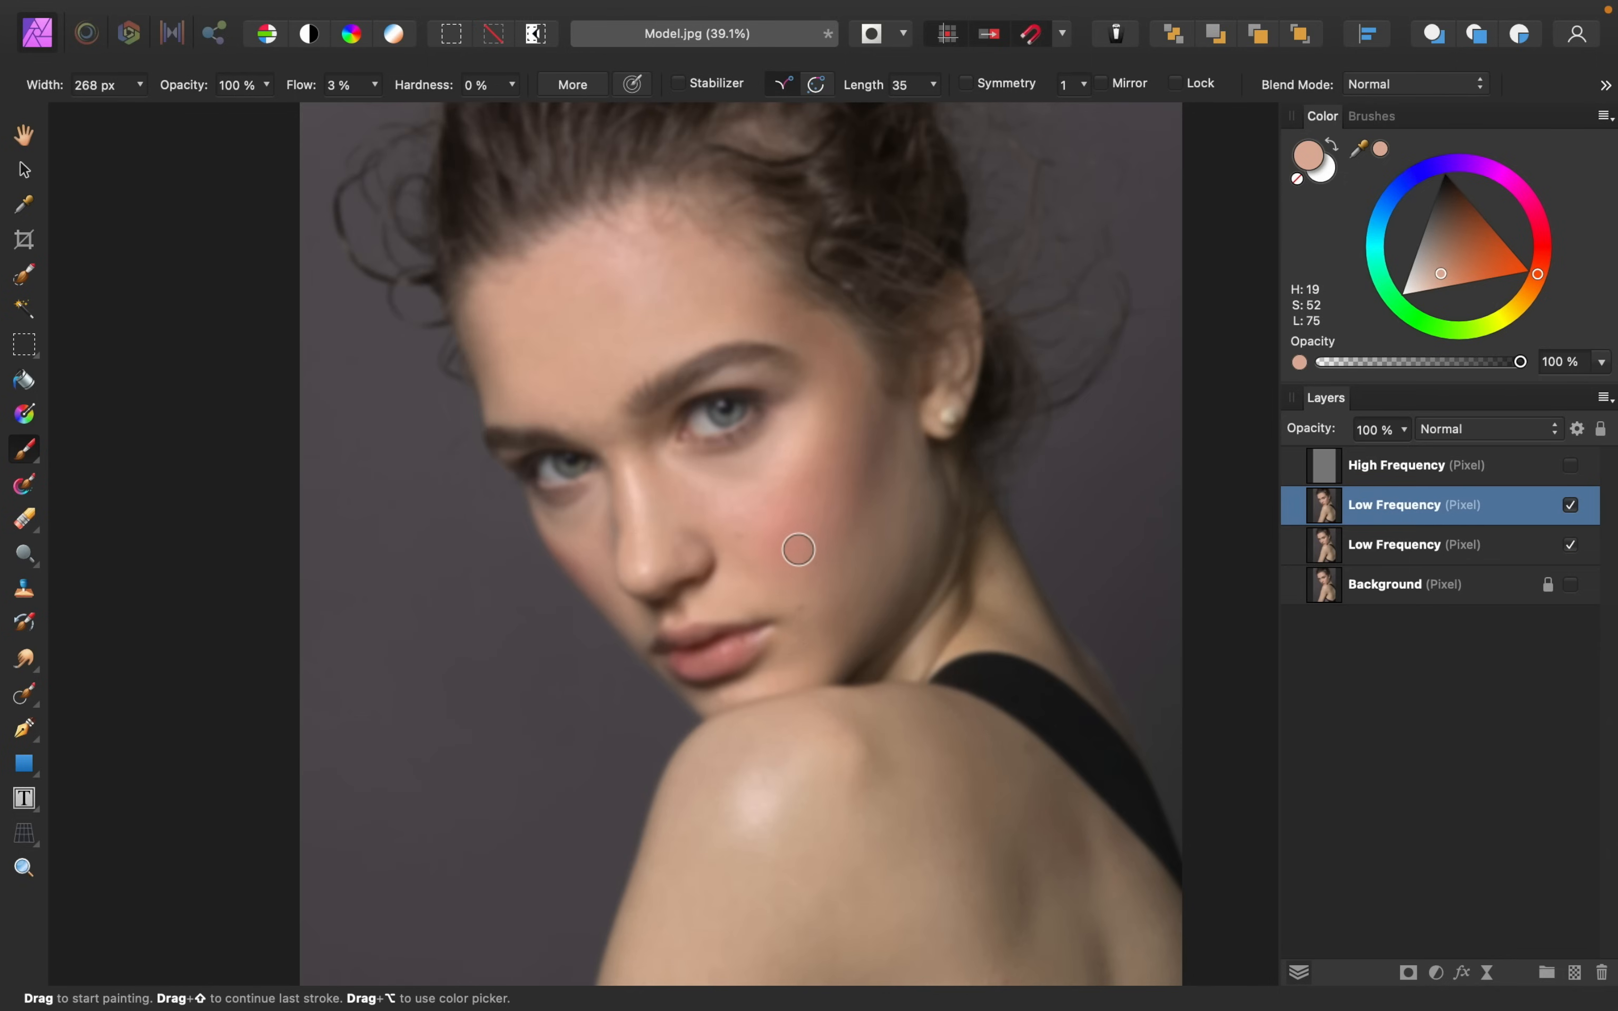
mouse_move(772, 548)
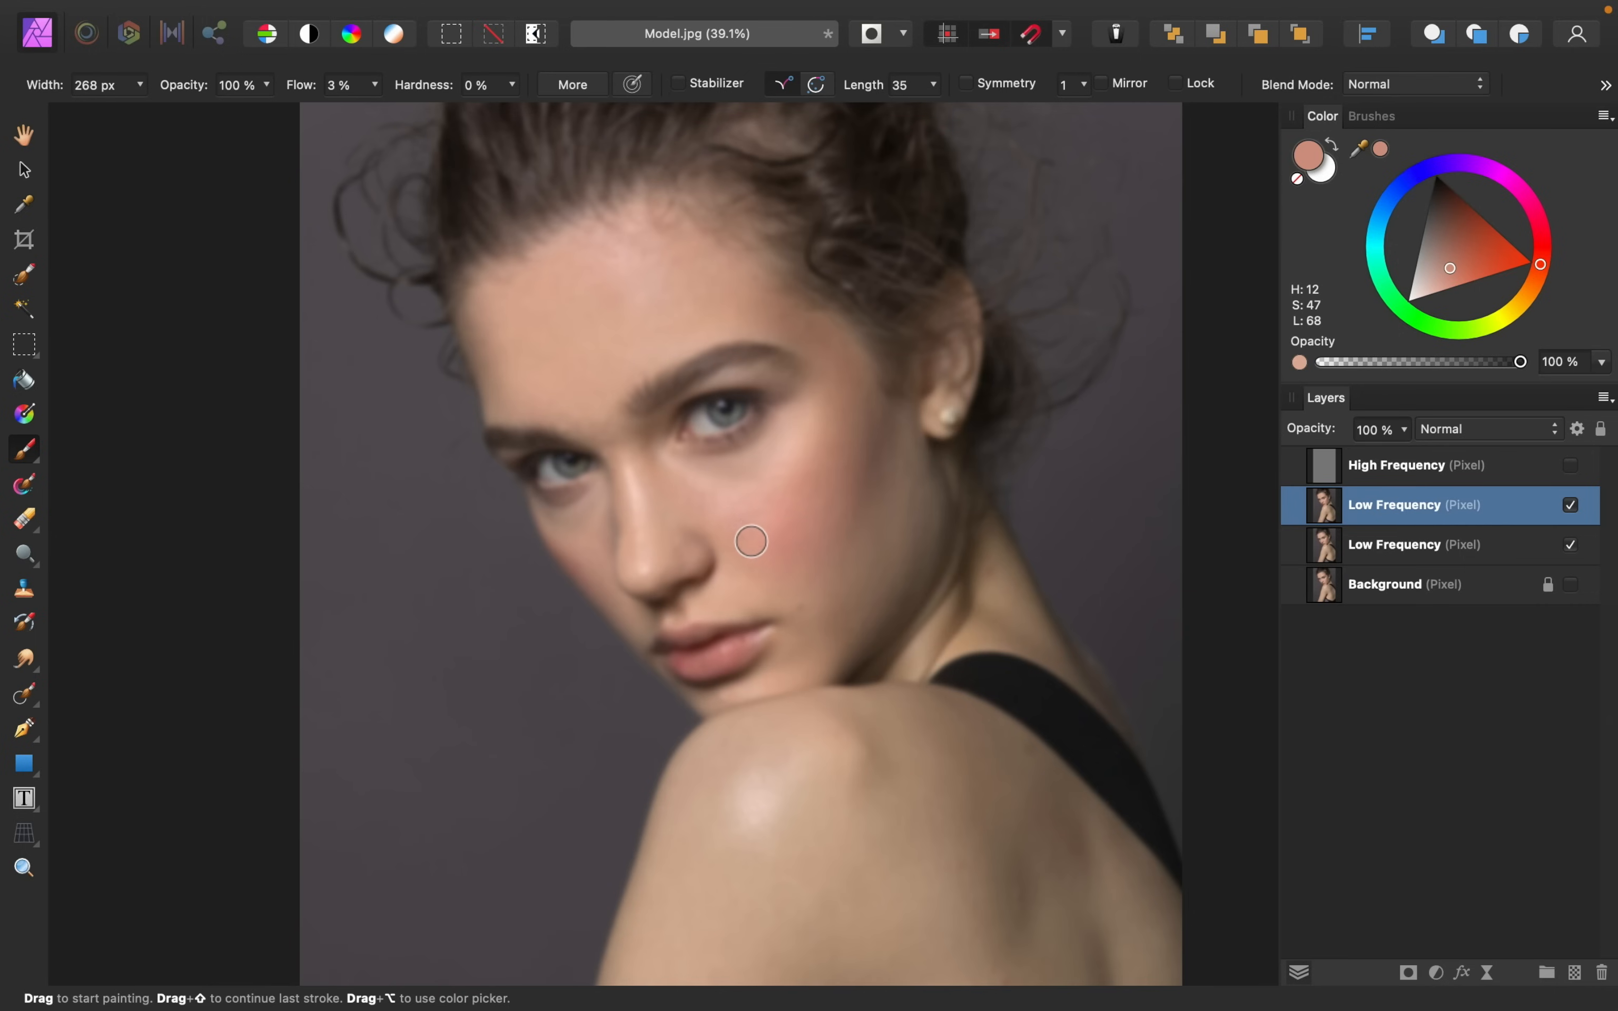
mouse_move(774, 546)
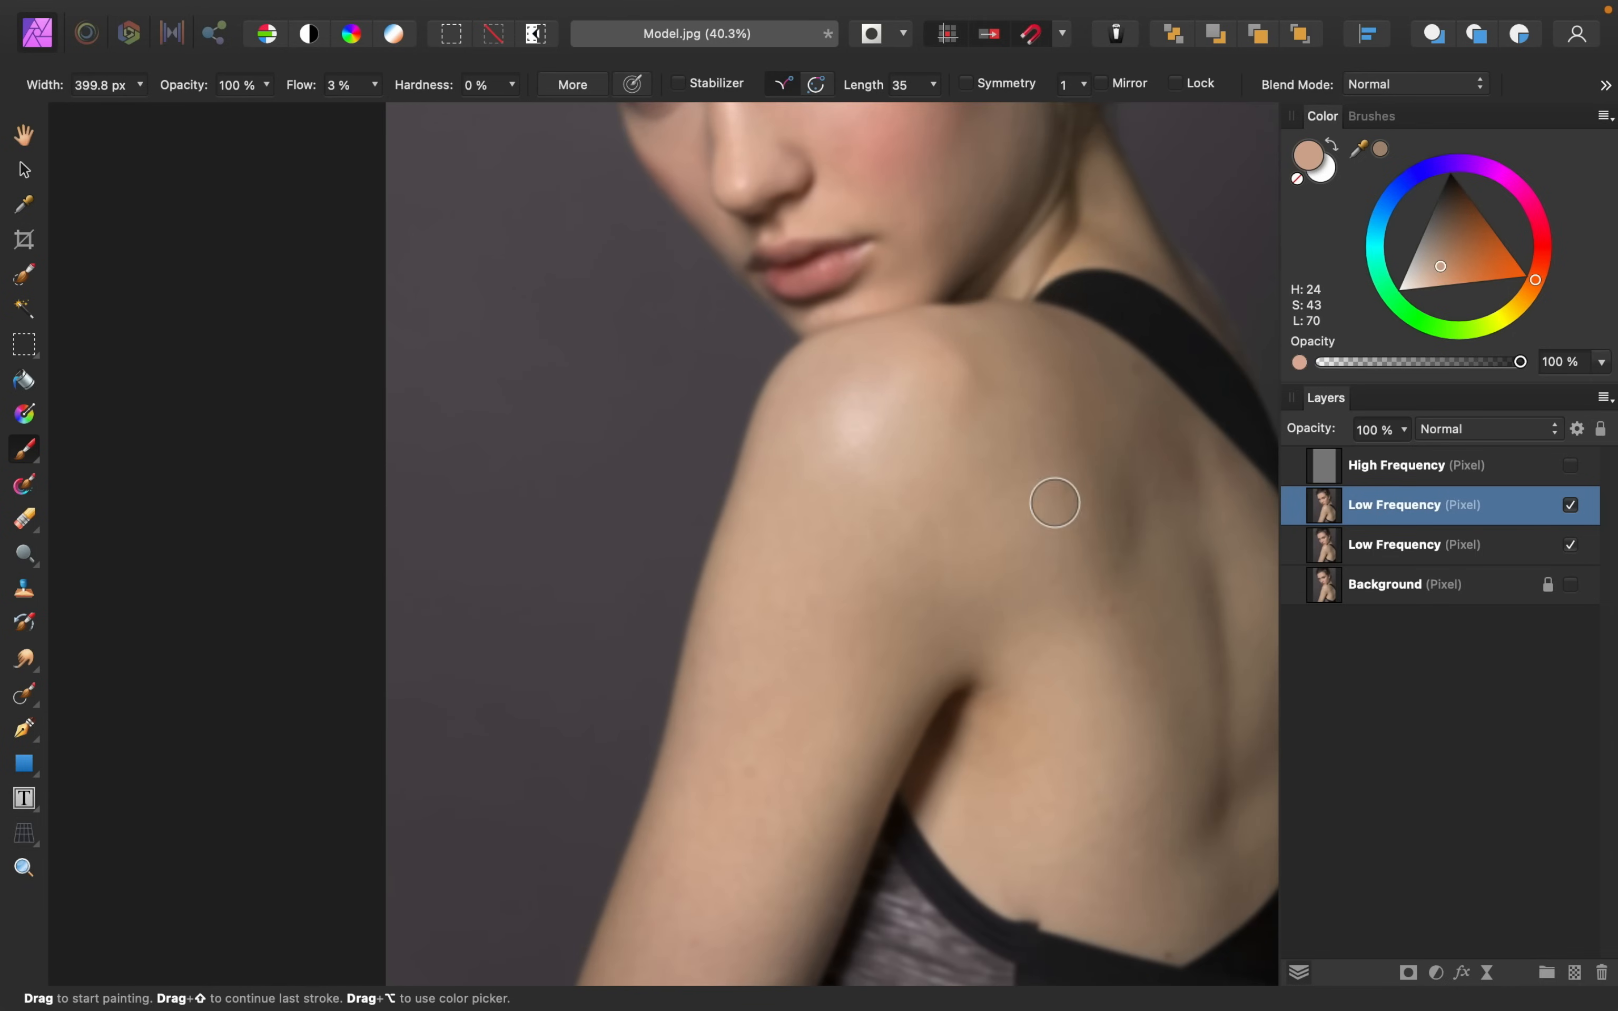
left_click_drag(1055, 504, 1133, 522)
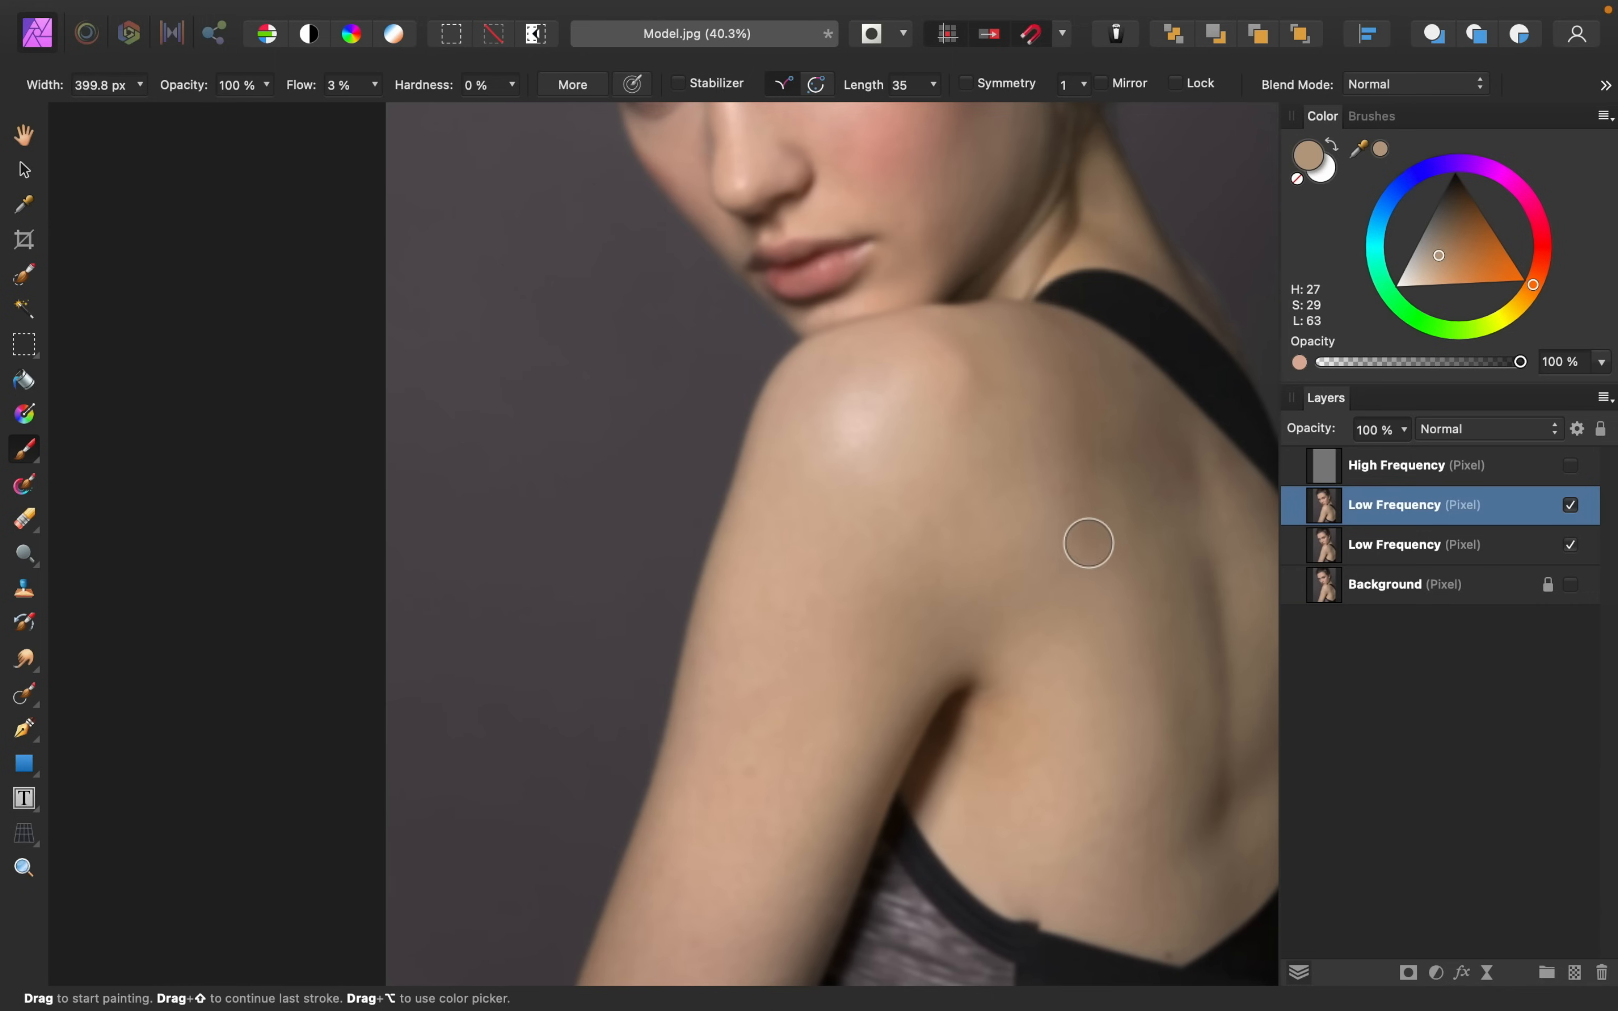
left_click(1442, 228)
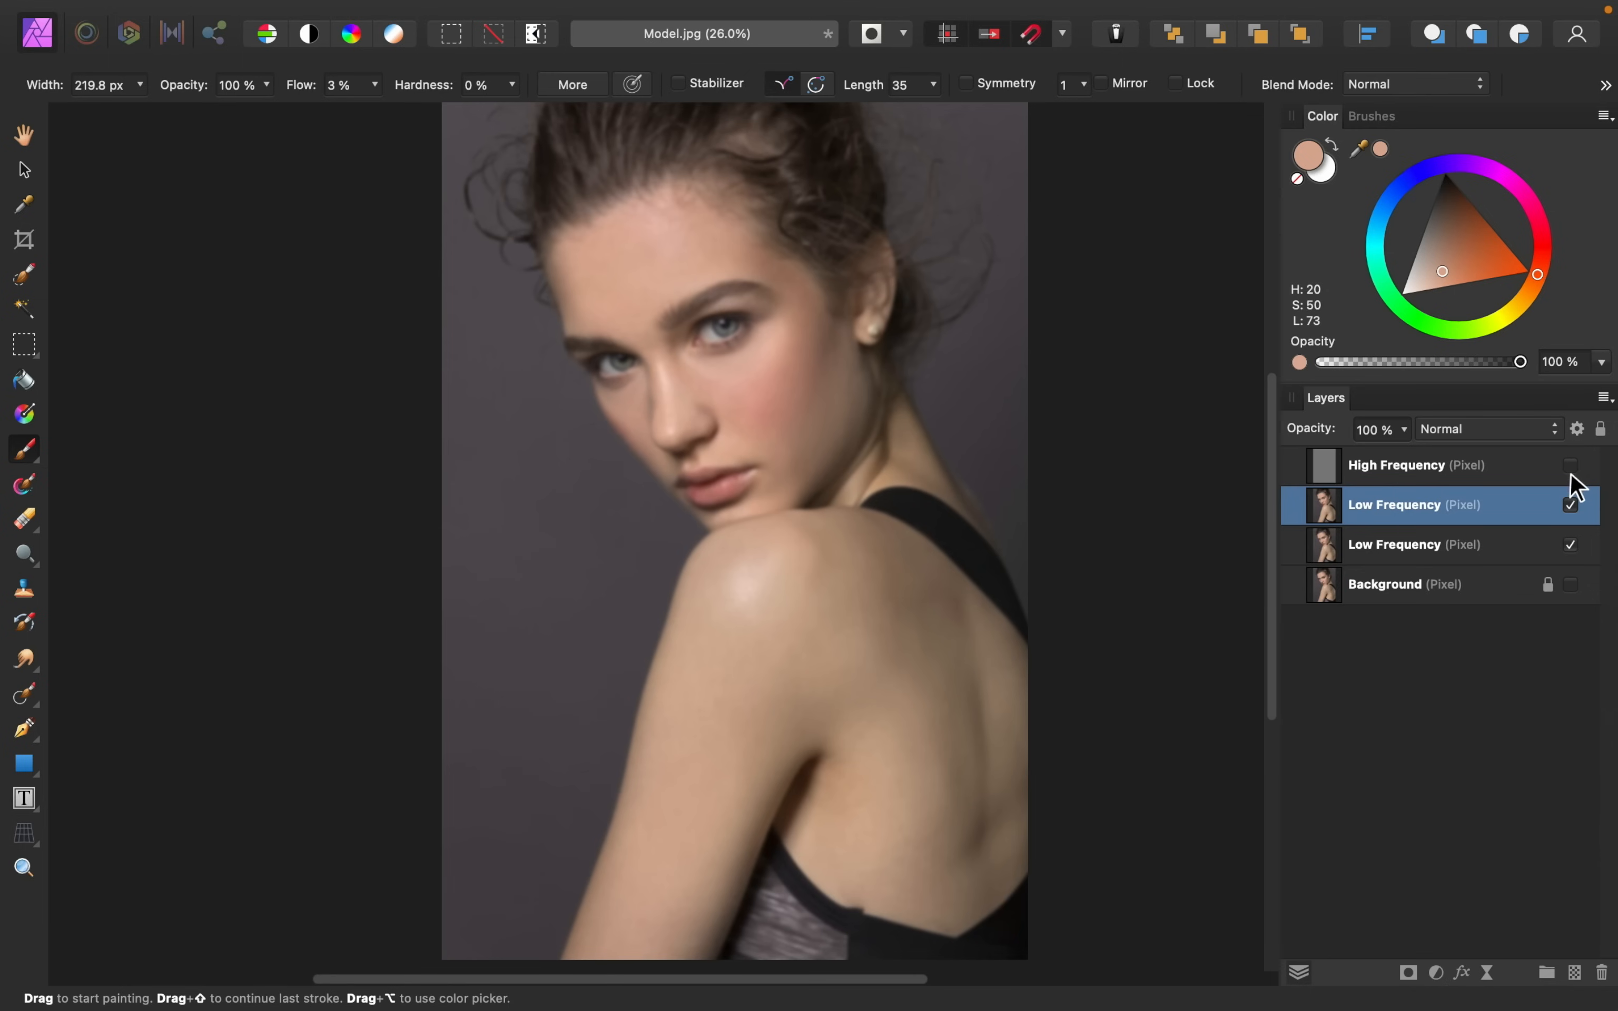
Show the High Frequency layer again and toggle the painted Low Frequency layer to compare before and after
left_click(1569, 465)
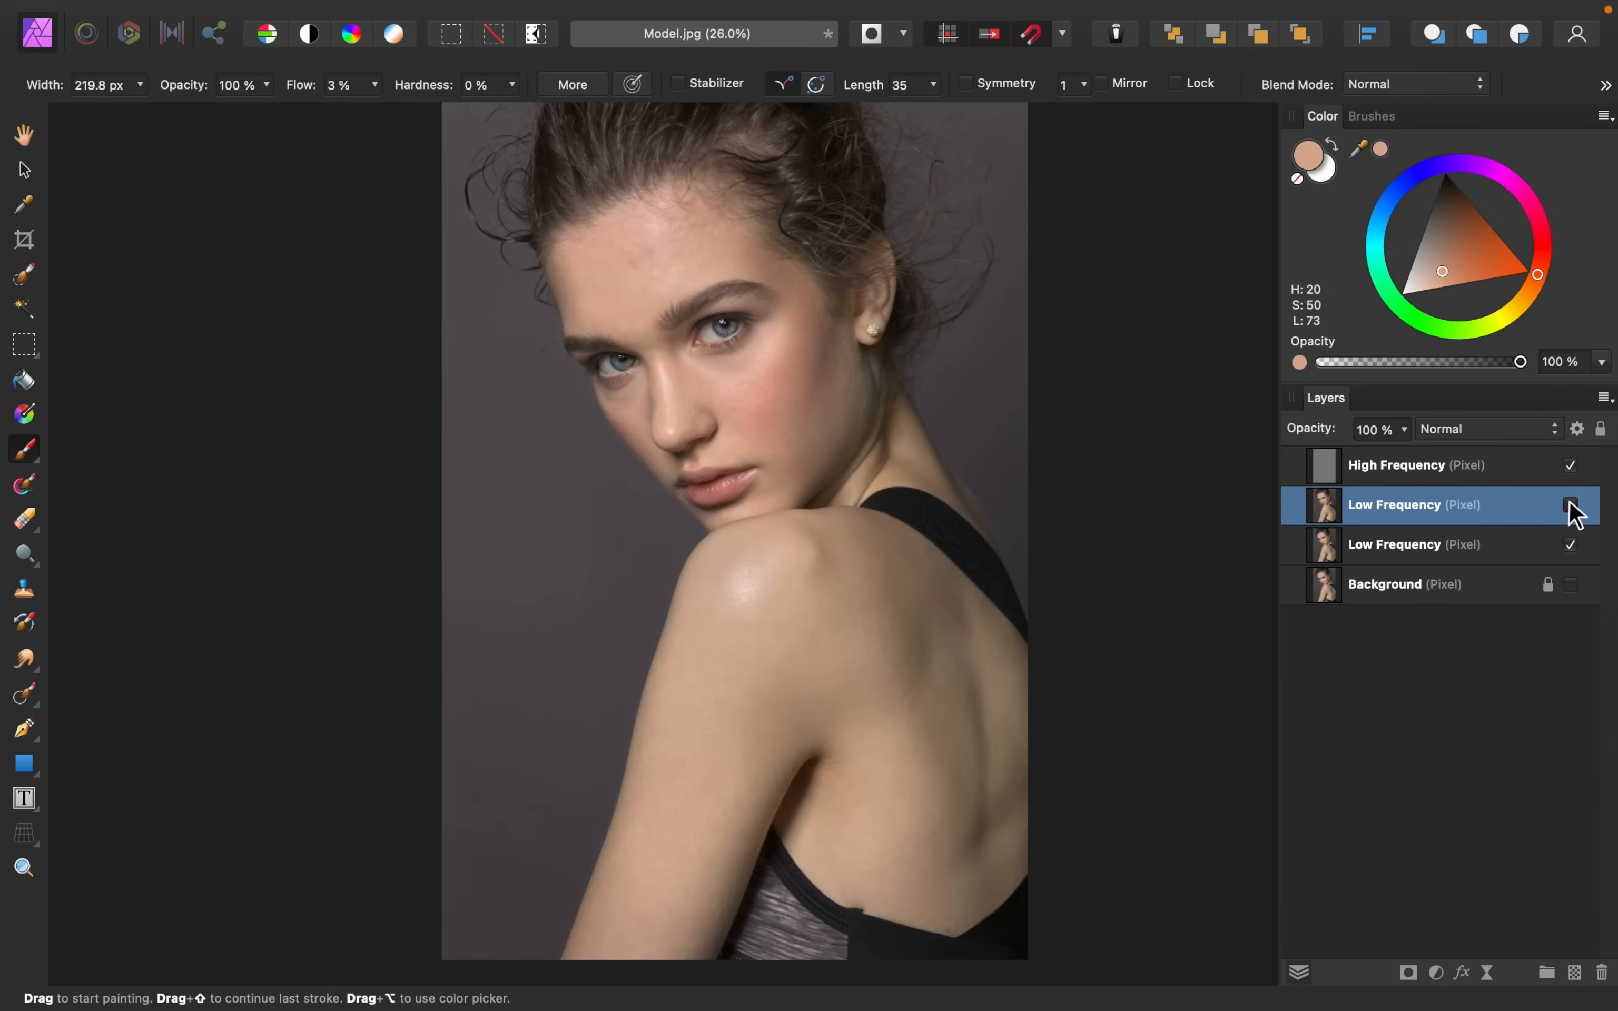
left_click(1569, 504)
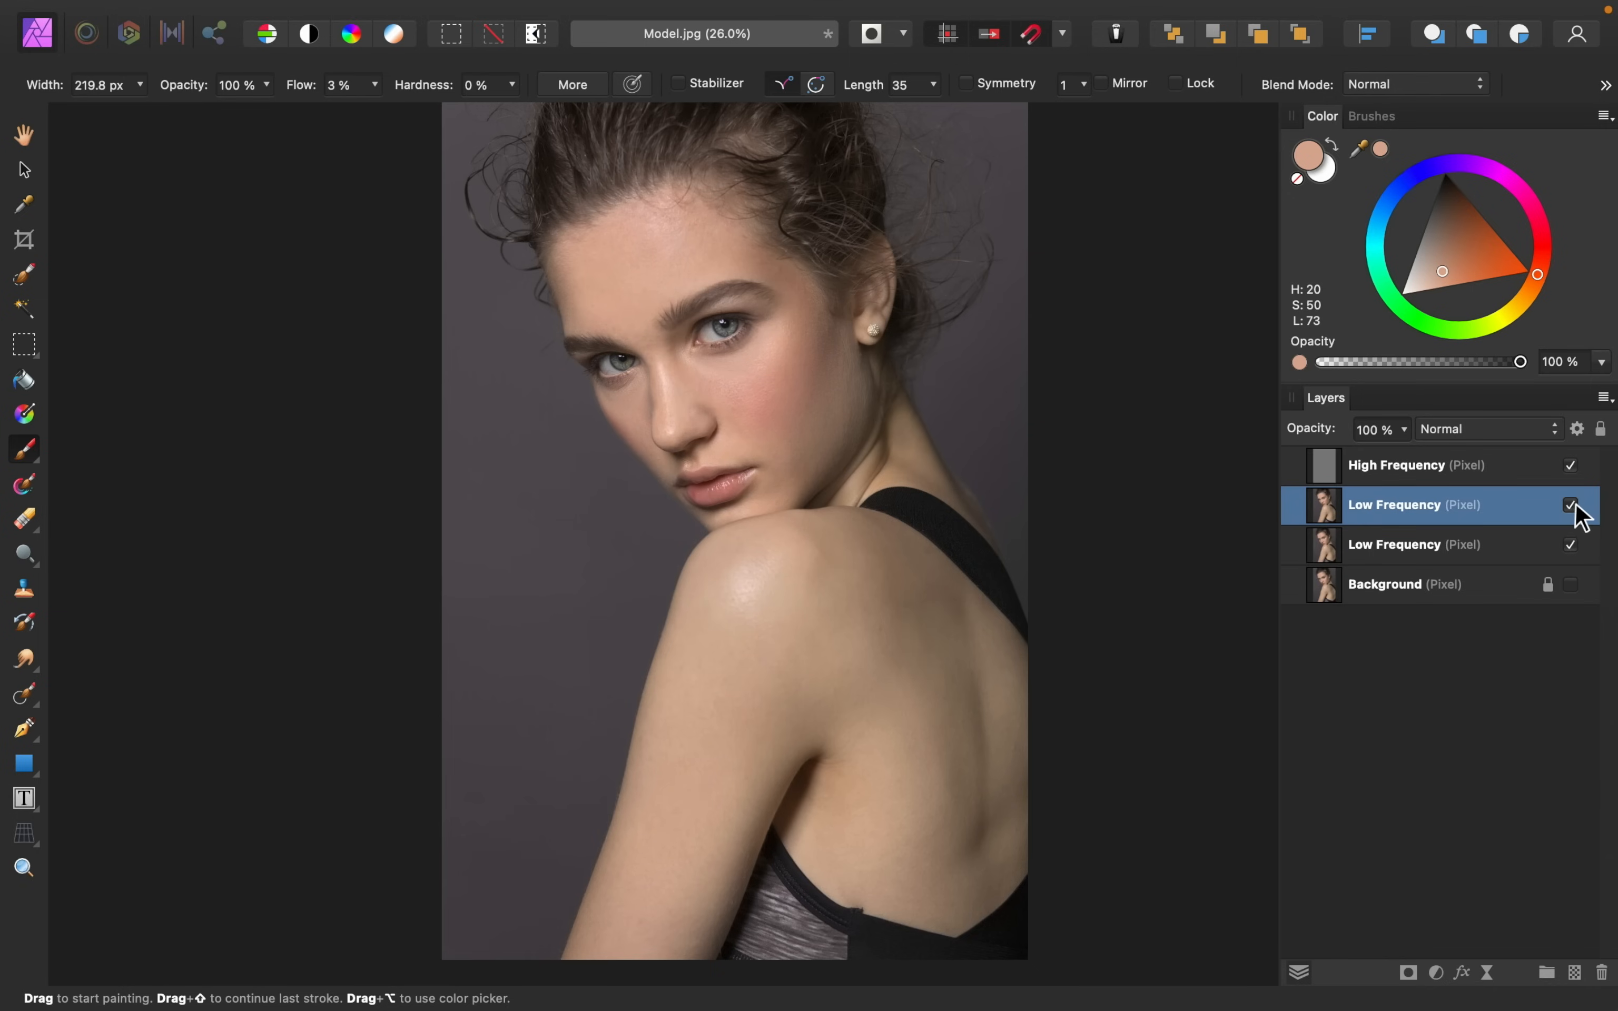
mouse_move(1571, 504)
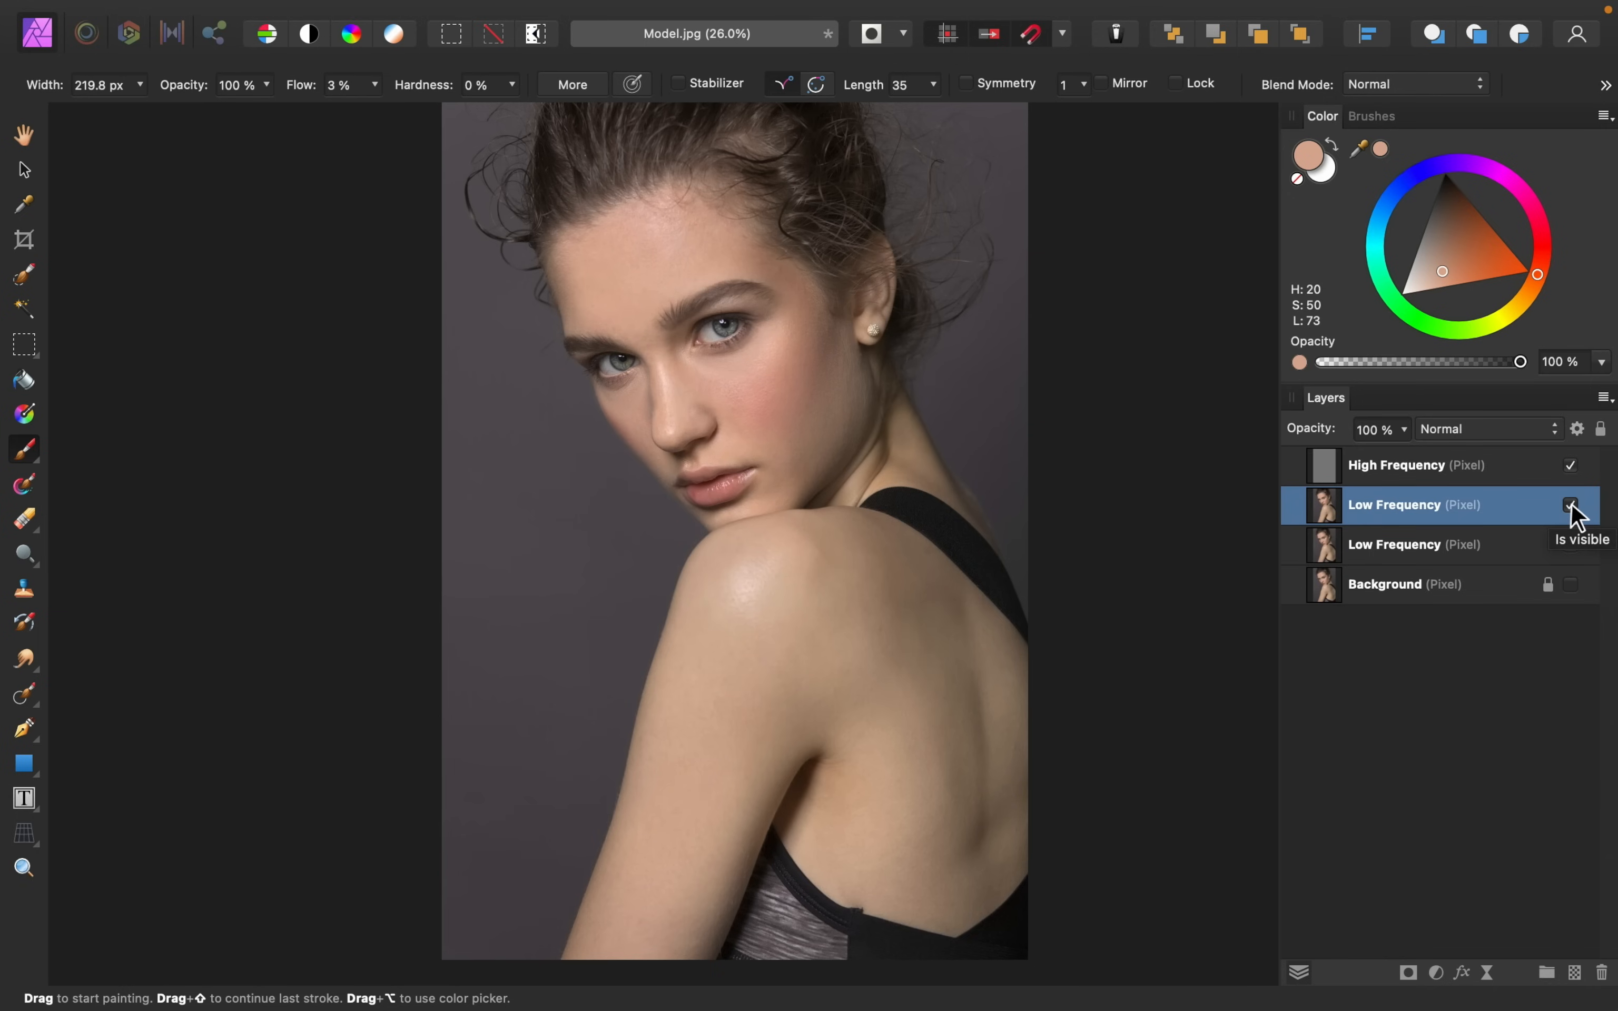
mouse_move(1573, 512)
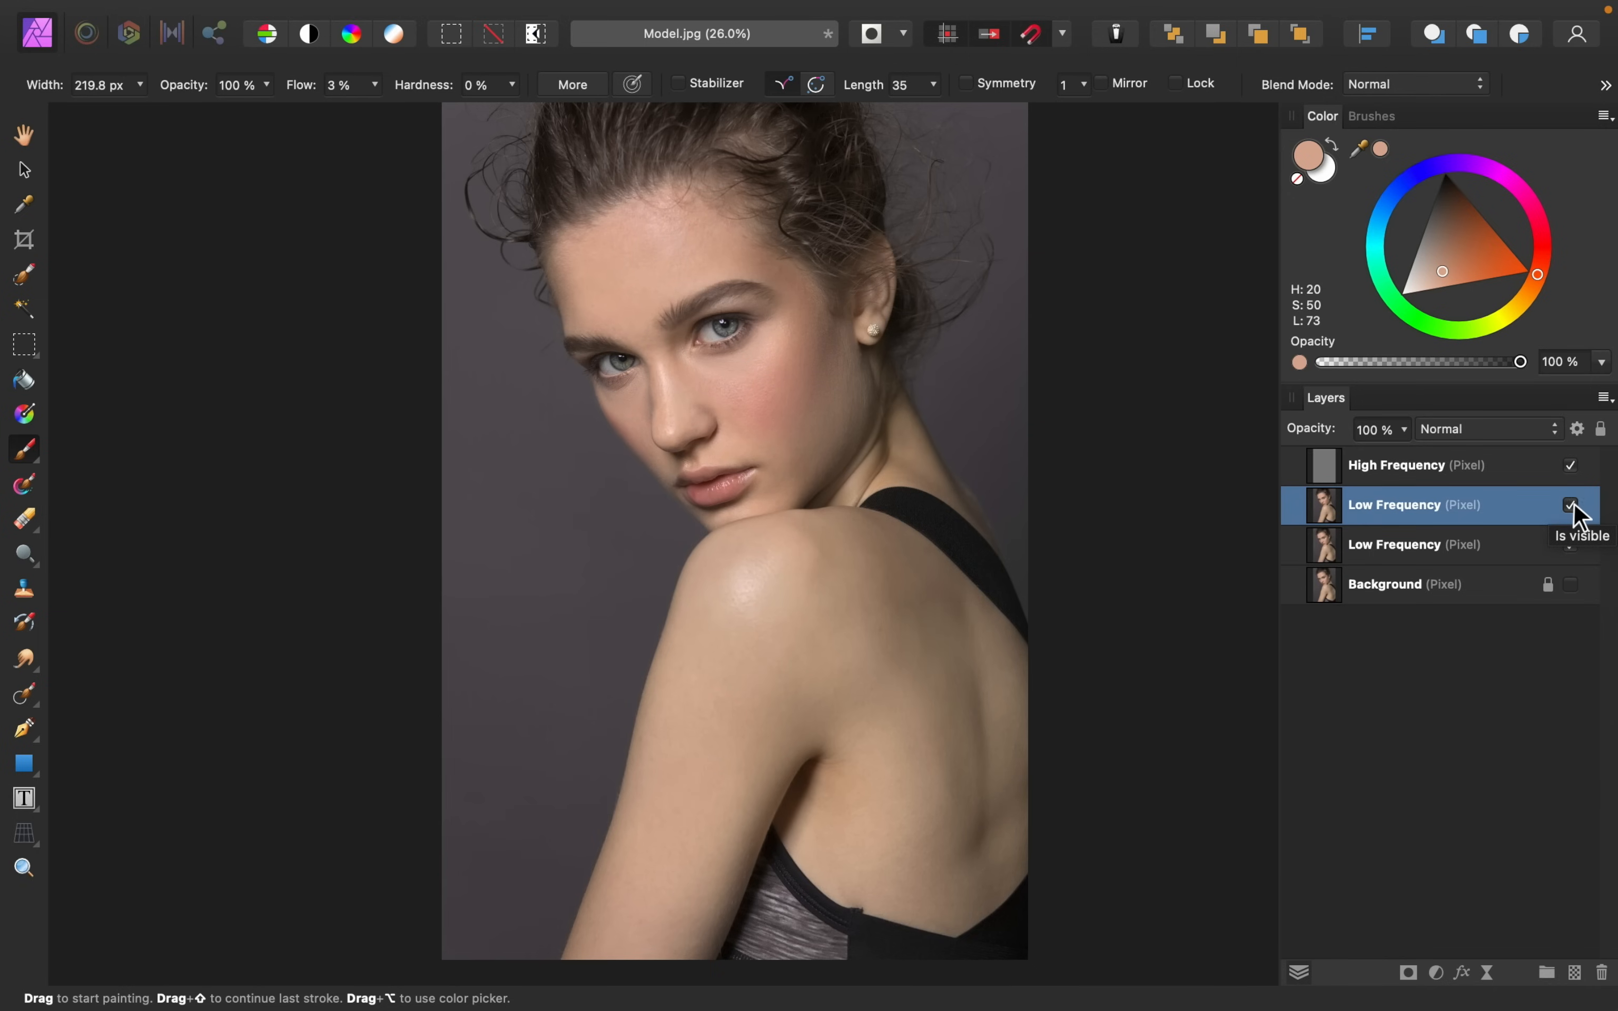
left_click(1569, 504)
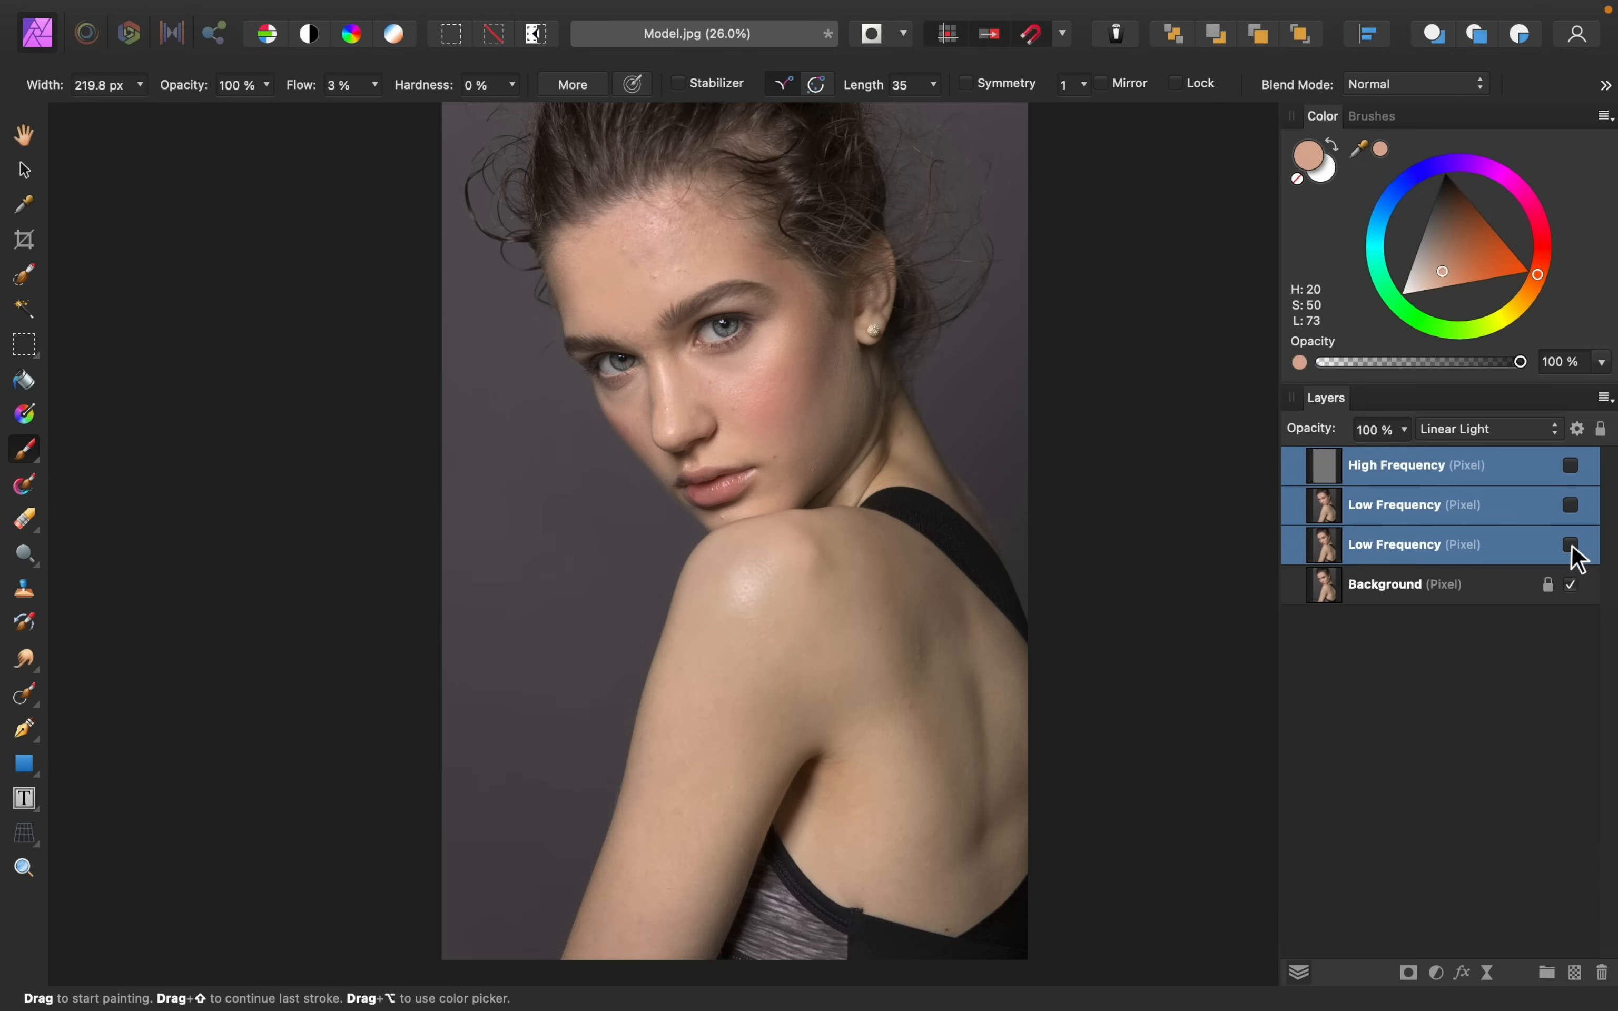
mouse_move(1570, 582)
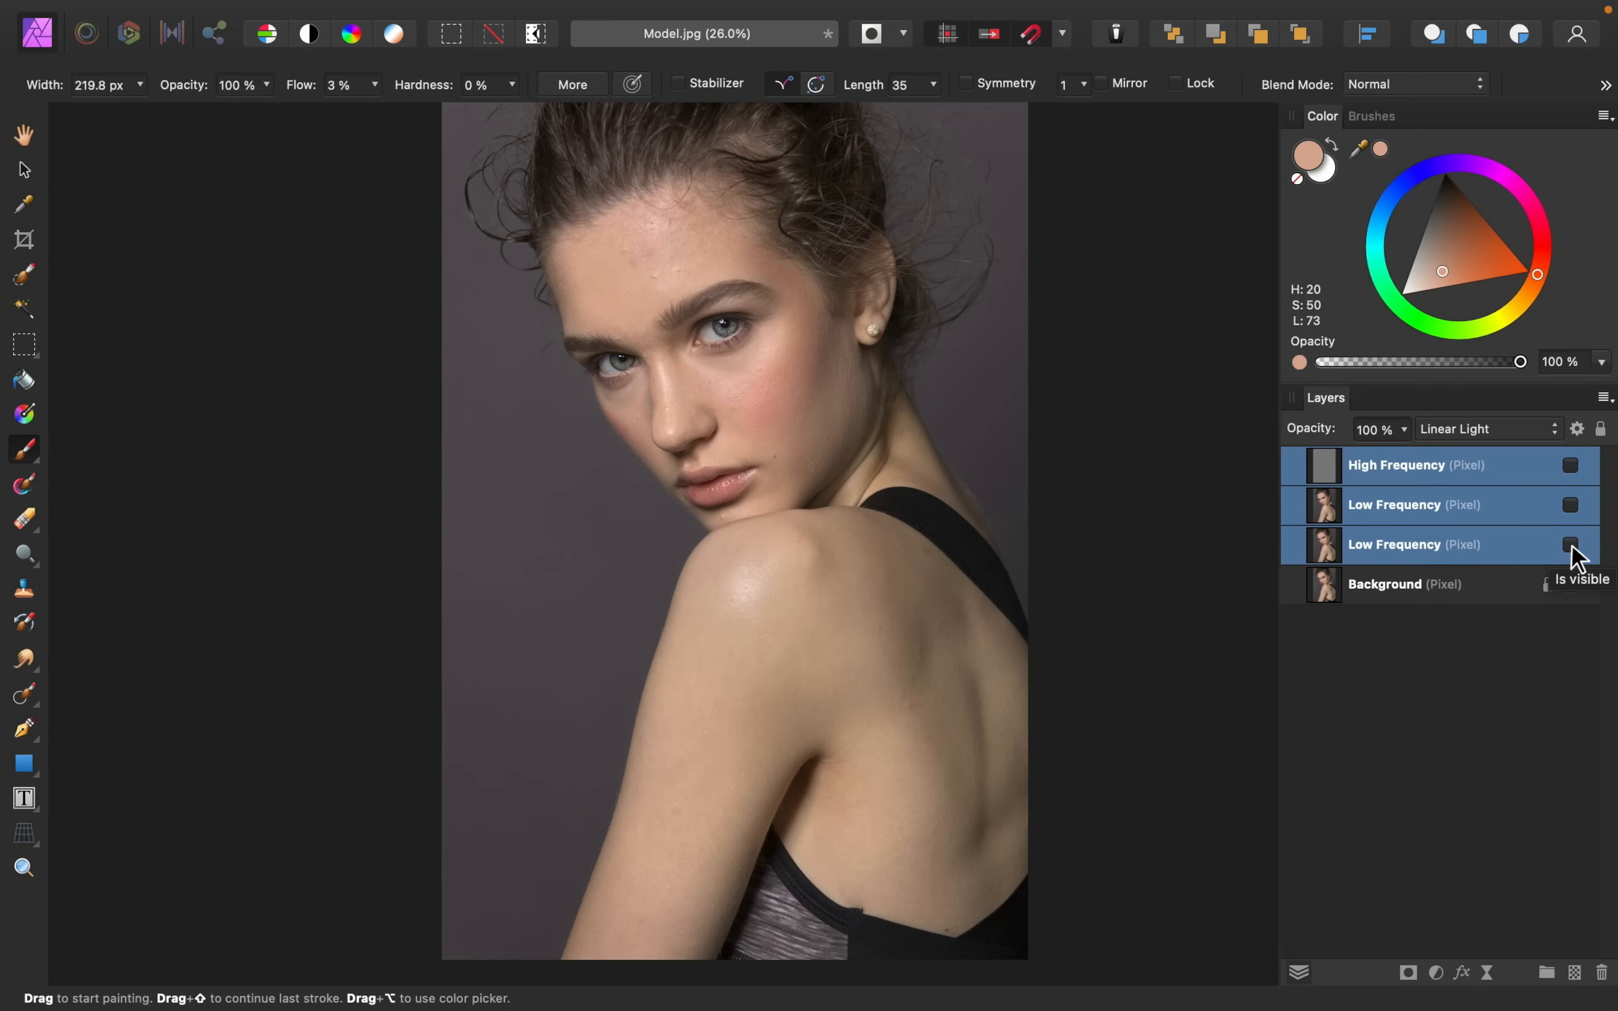
left_click(1569, 545)
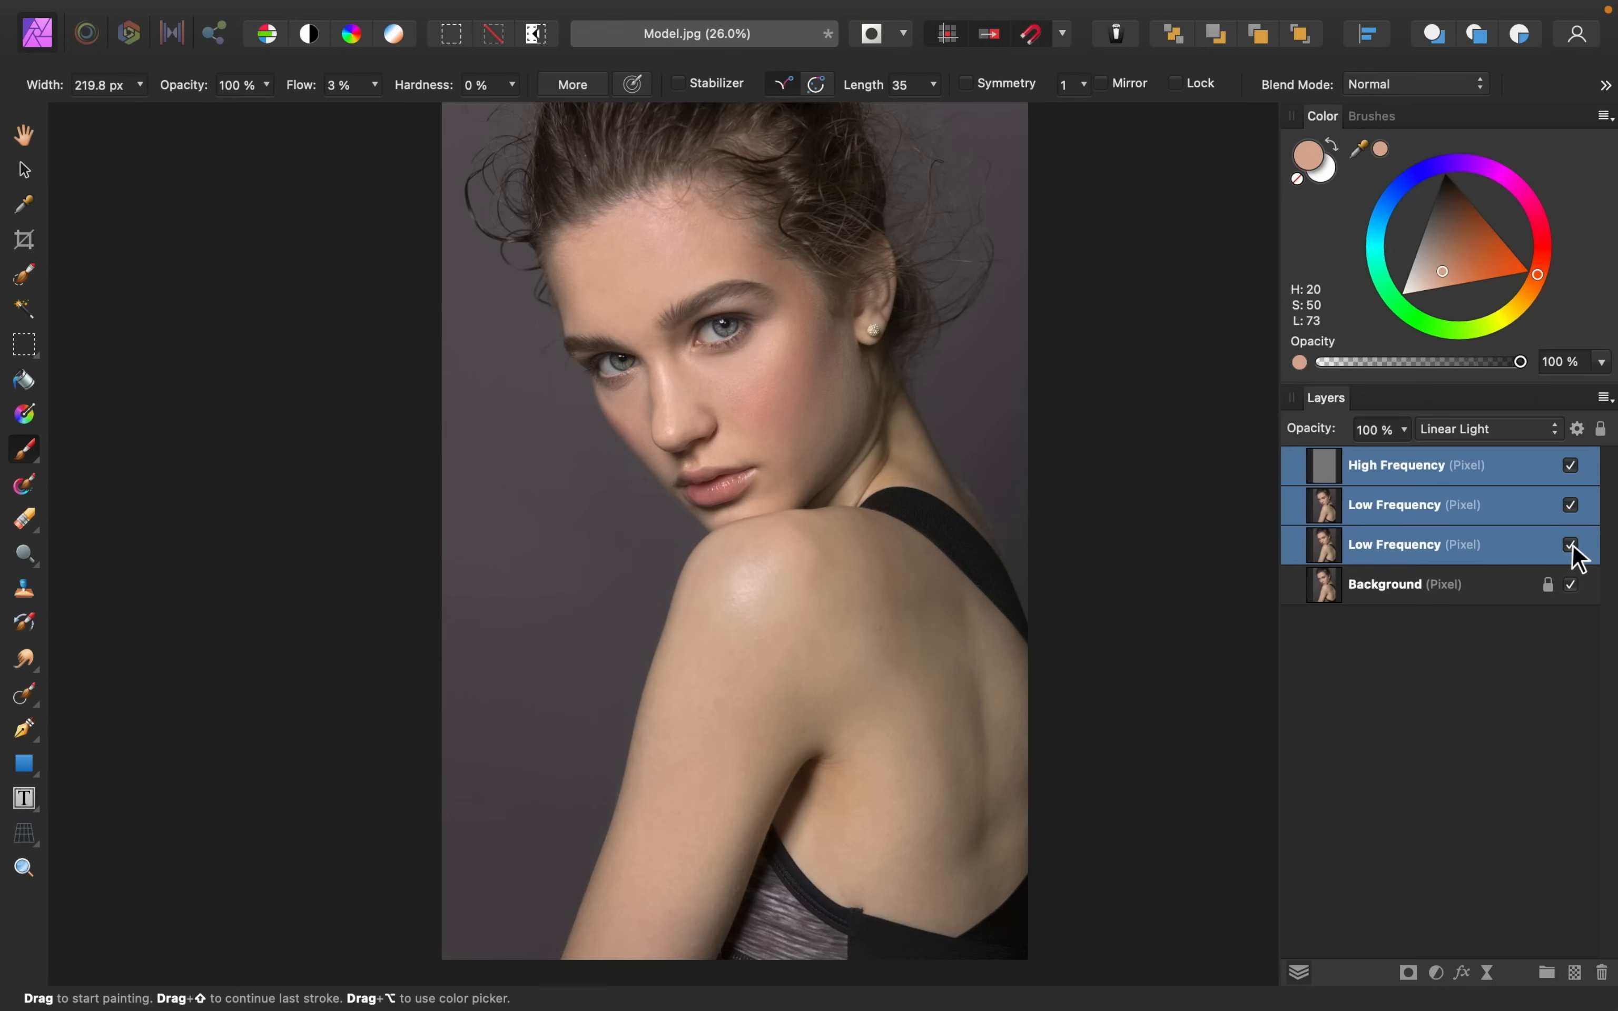
mouse_move(1568, 550)
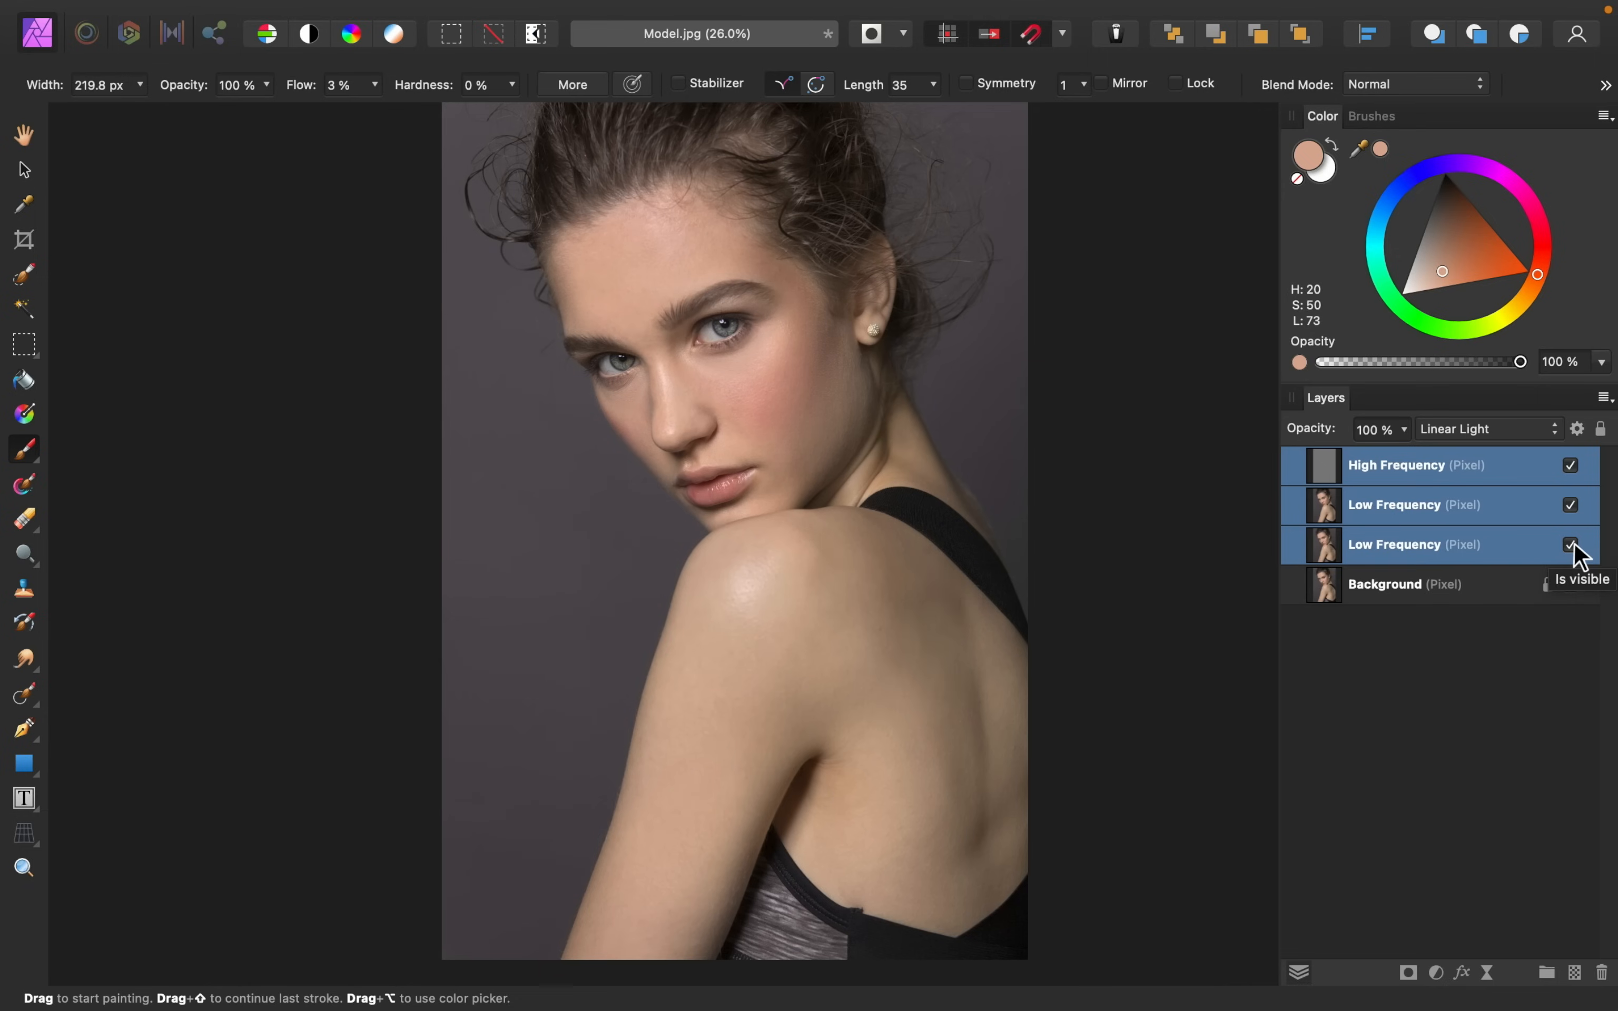